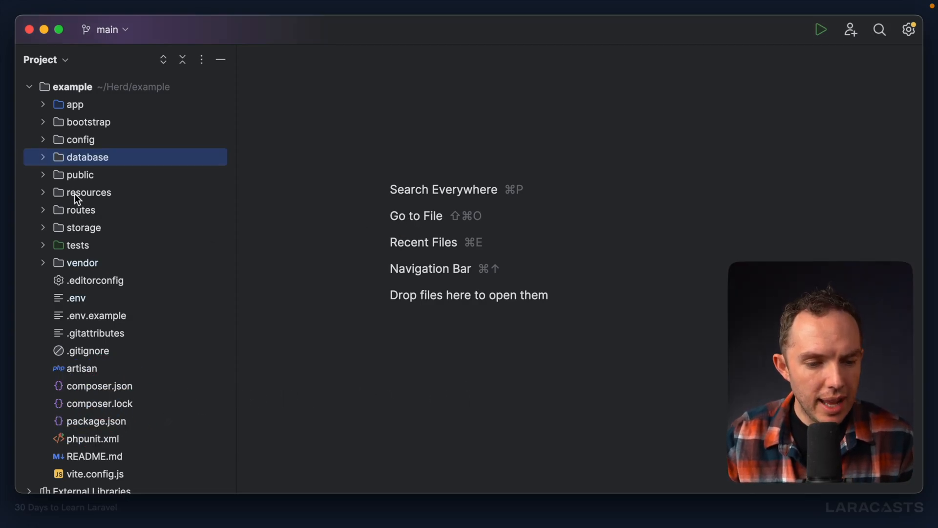
mouse_move(45, 164)
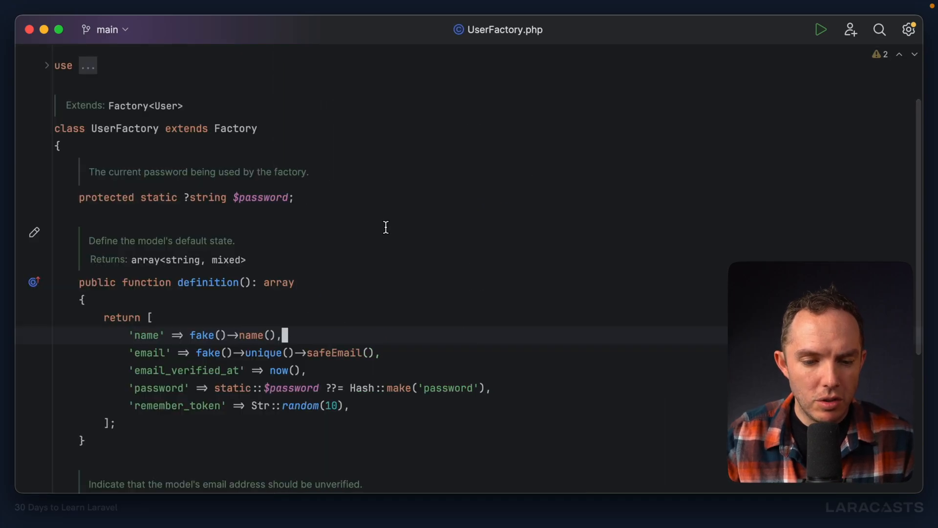
Review the name, email, password and remember_token fields in UserFactory's definition method.
scroll(down, 3)
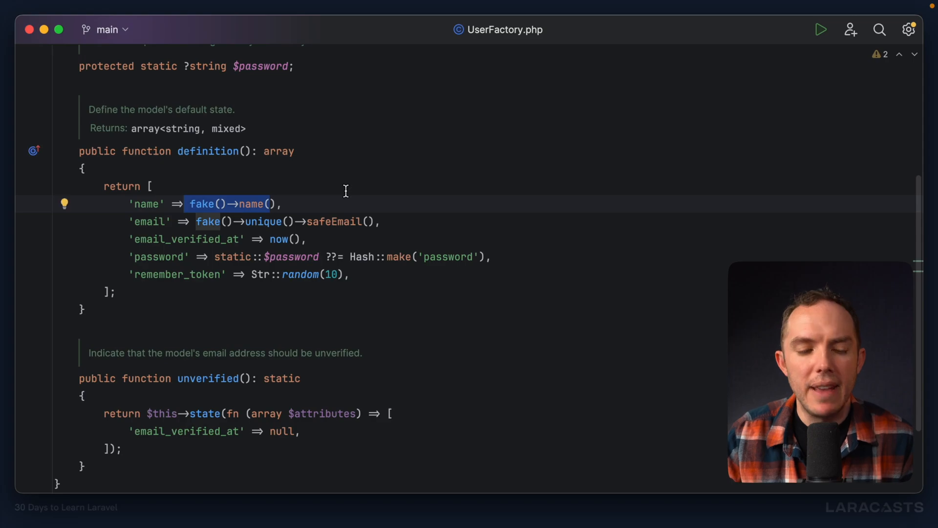
mouse_move(208, 221)
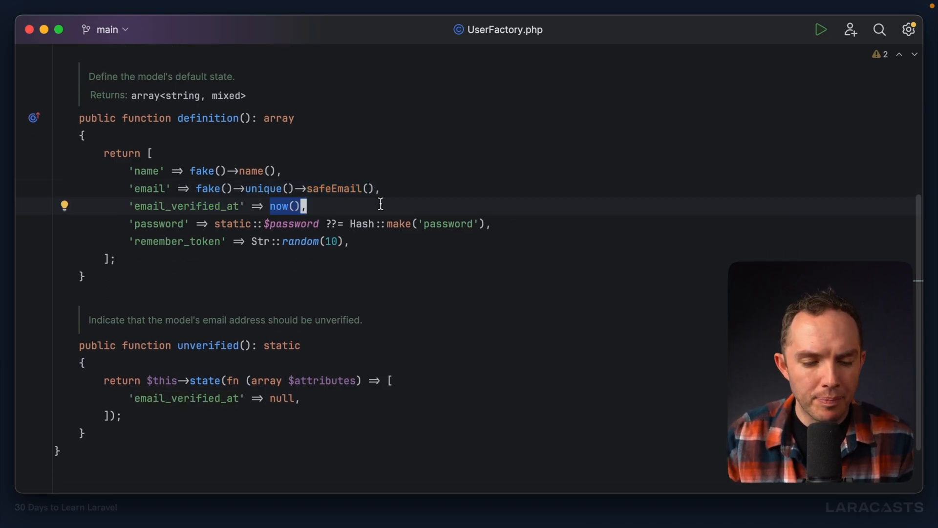
scroll(up, 3)
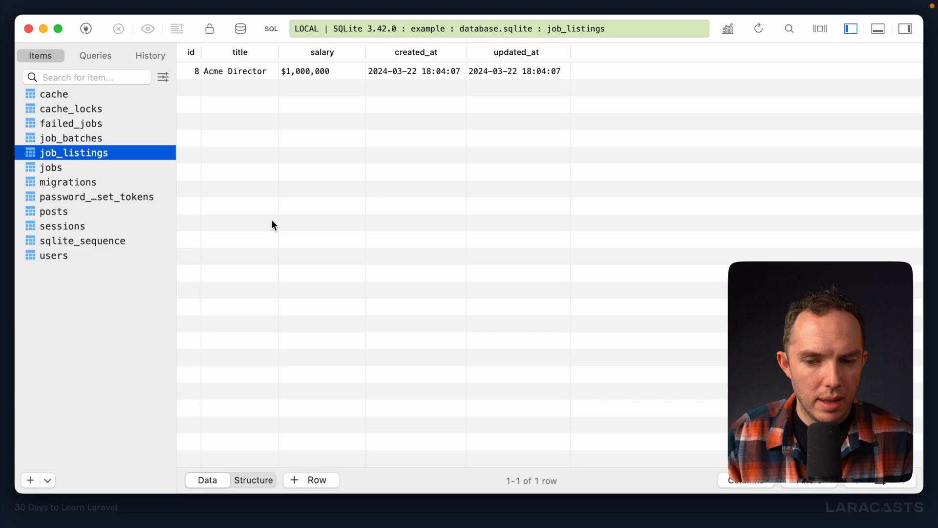
mouse_move(443, 174)
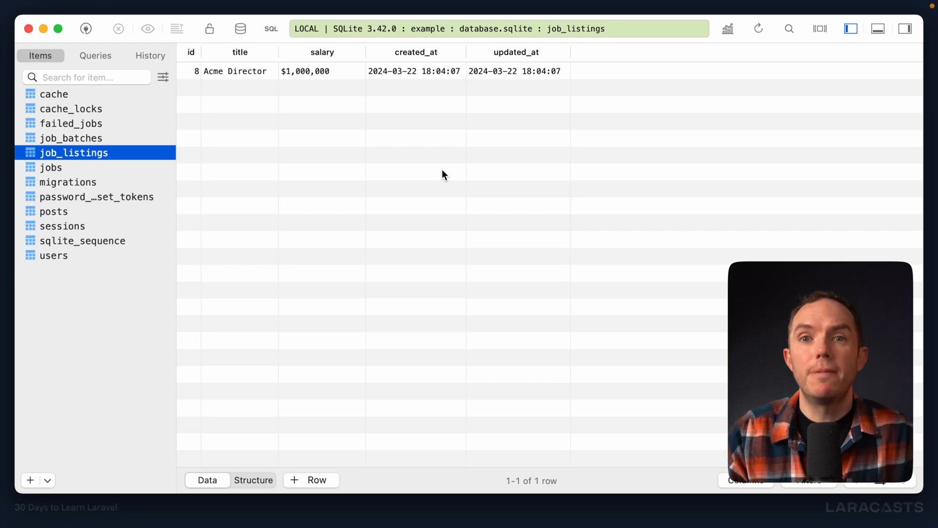
mouse_move(394, 164)
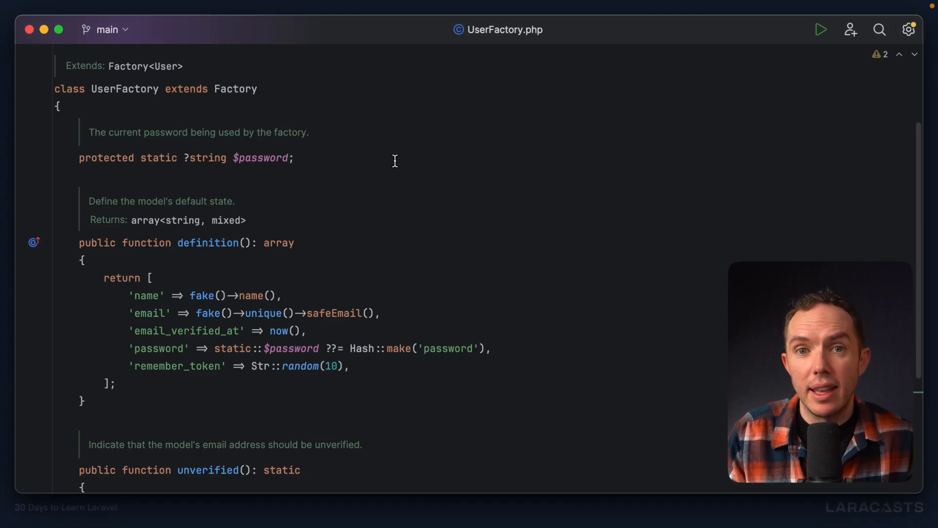
mouse_move(282, 194)
text(ph)
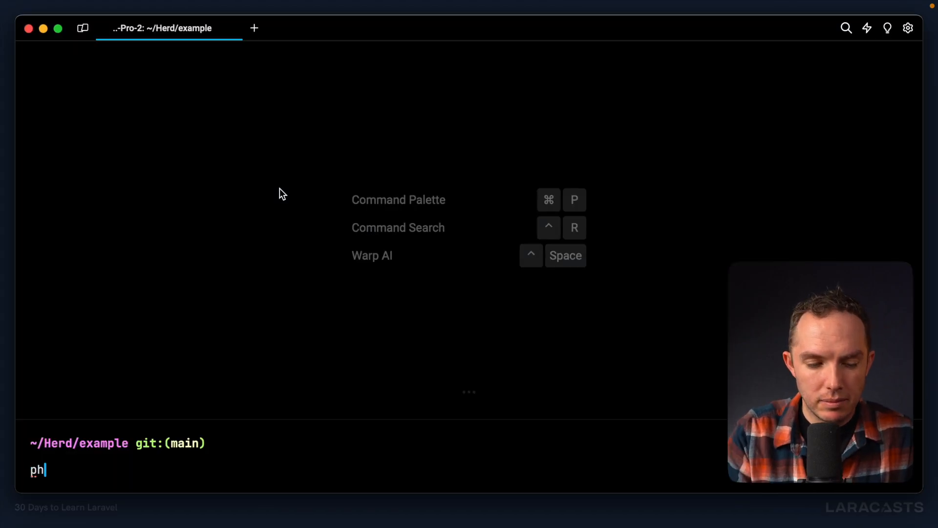
Start php artisan tinker and enter App\Models\User at the Psy Shell prompt.
key(Return)
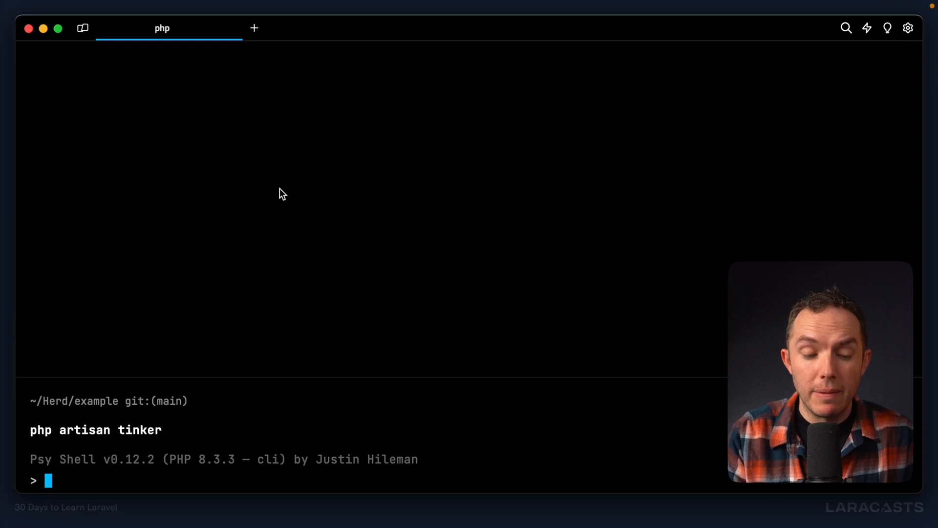
text(App\)
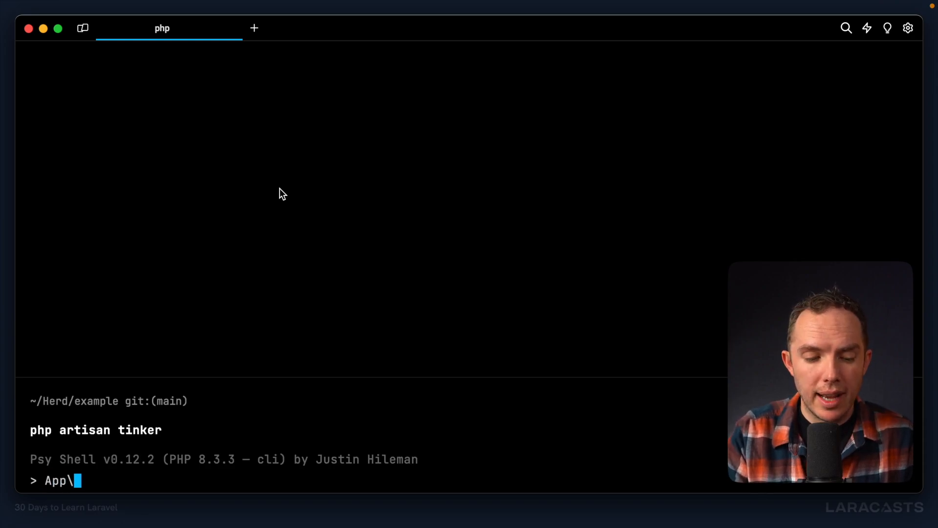
text(Models\User)
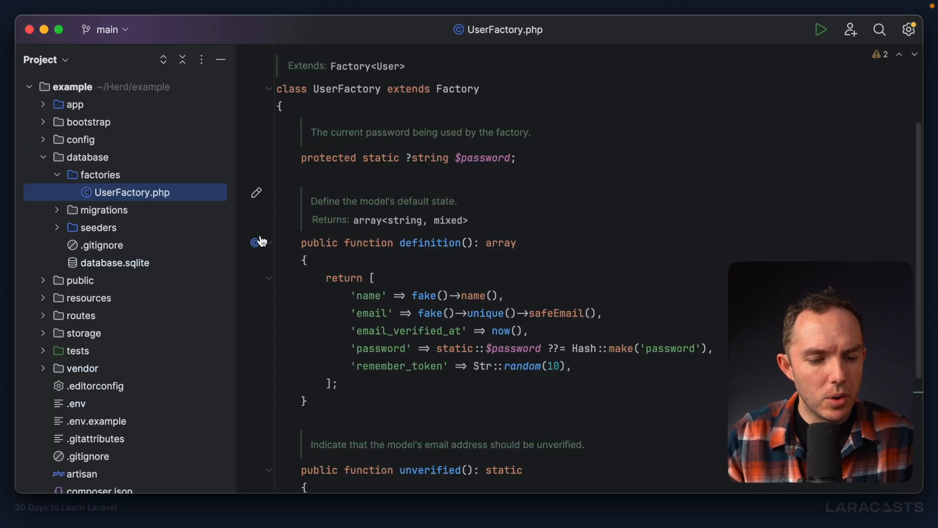
Inspect the User model in app/Models and jump to its HasFactory trait definition.
click(75, 105)
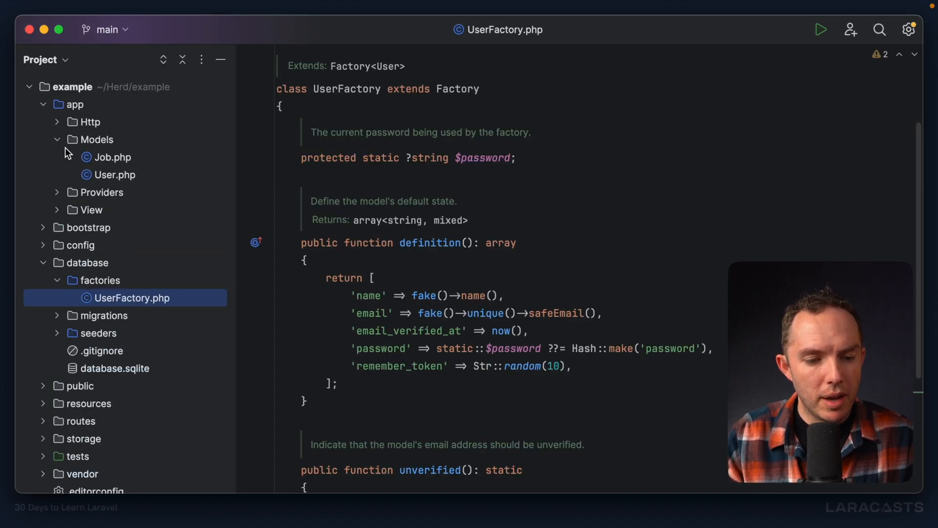
click(116, 174)
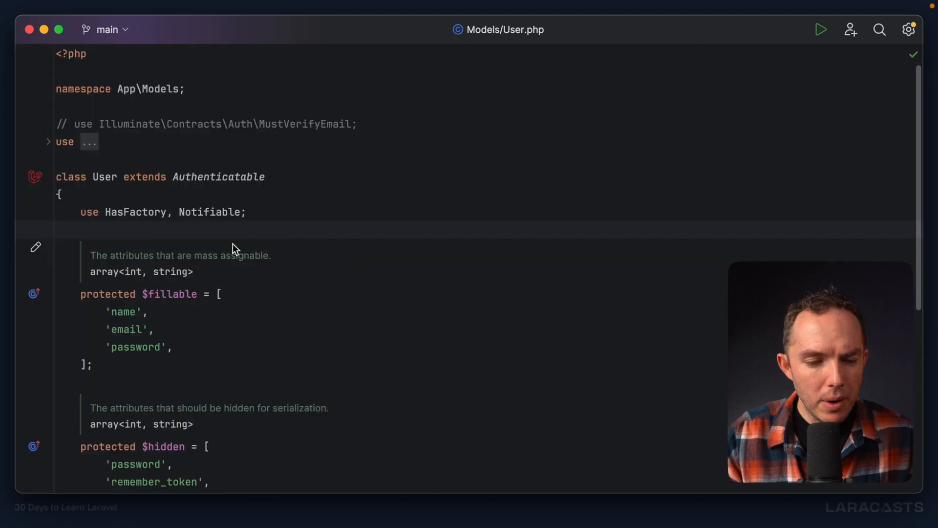
mouse_move(206, 248)
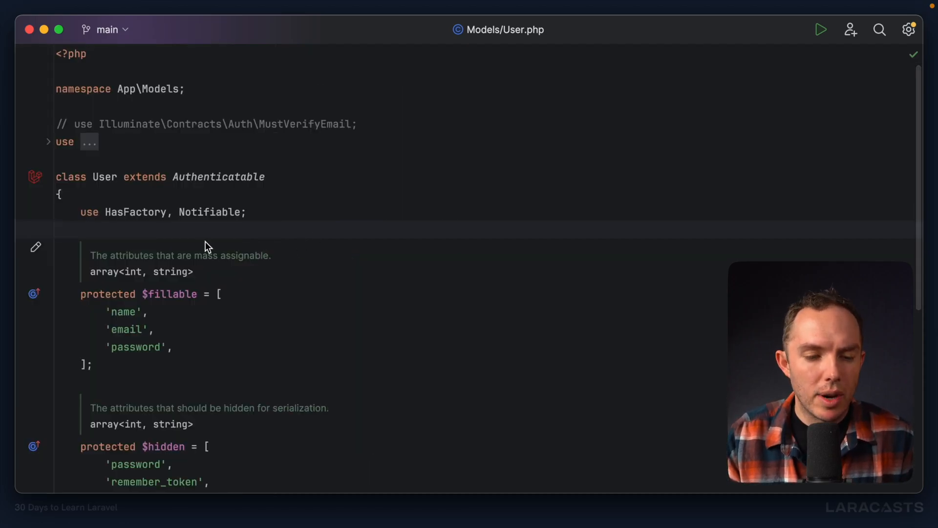
click(59, 229)
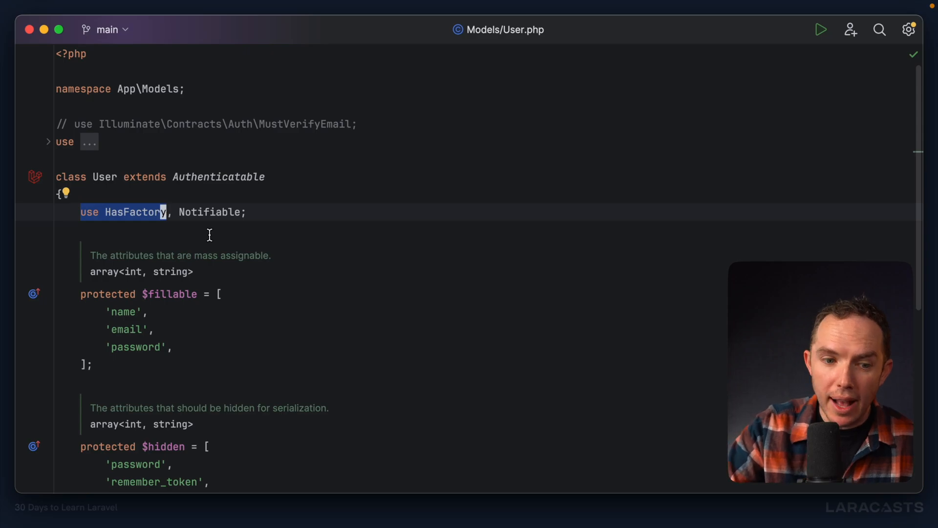
mouse_move(148, 220)
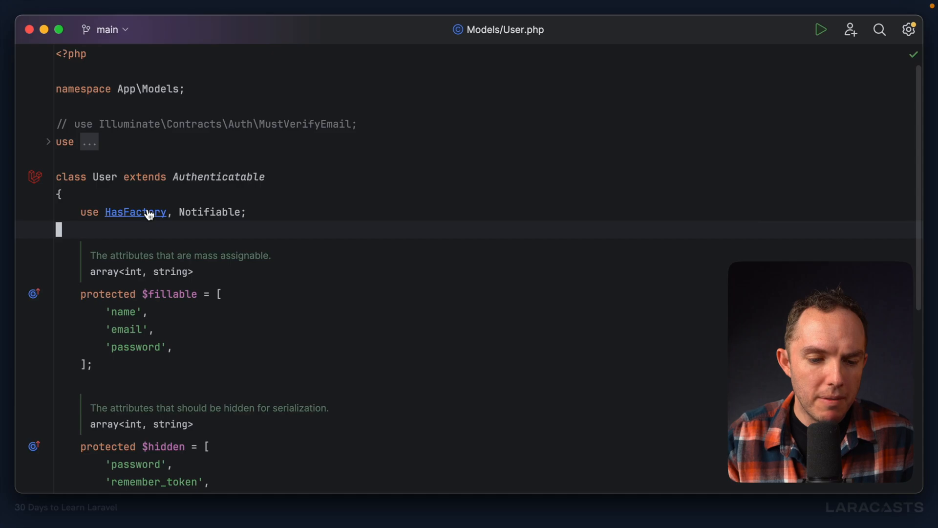
click(135, 212)
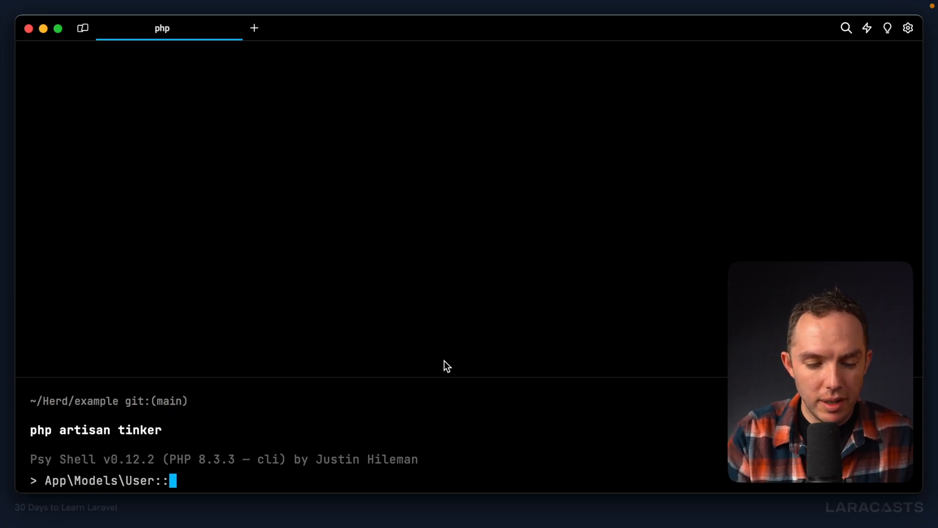
Run App\Models\User::factory()->create() in Tinker, producing a missing name column error.
text(factory()->cr)
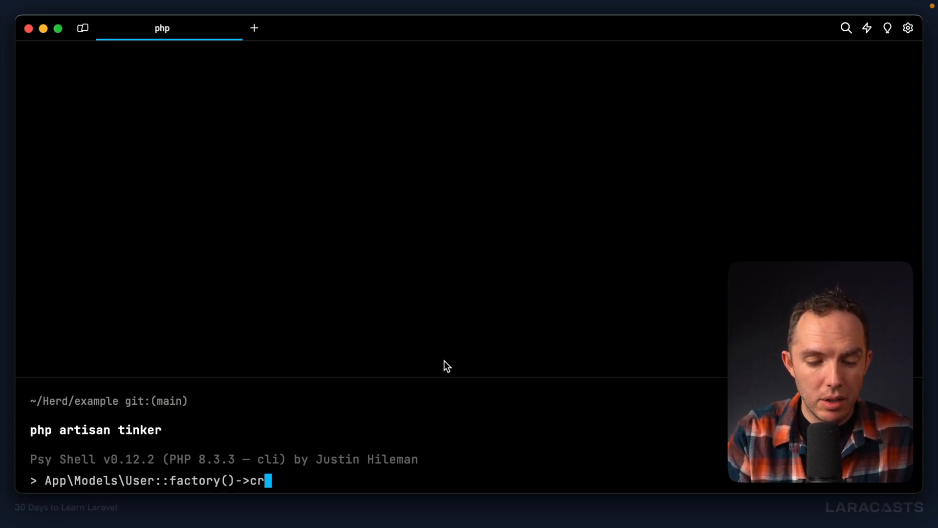
text(eate())
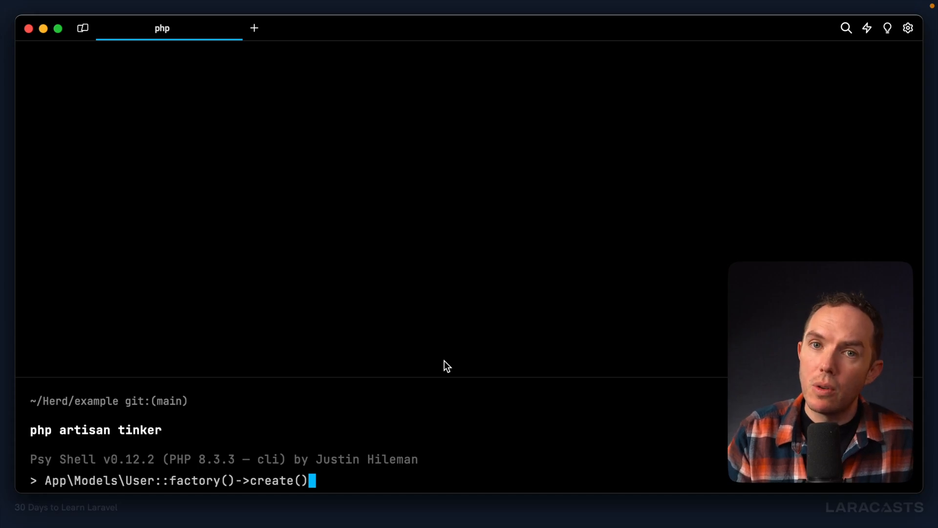
mouse_move(324, 380)
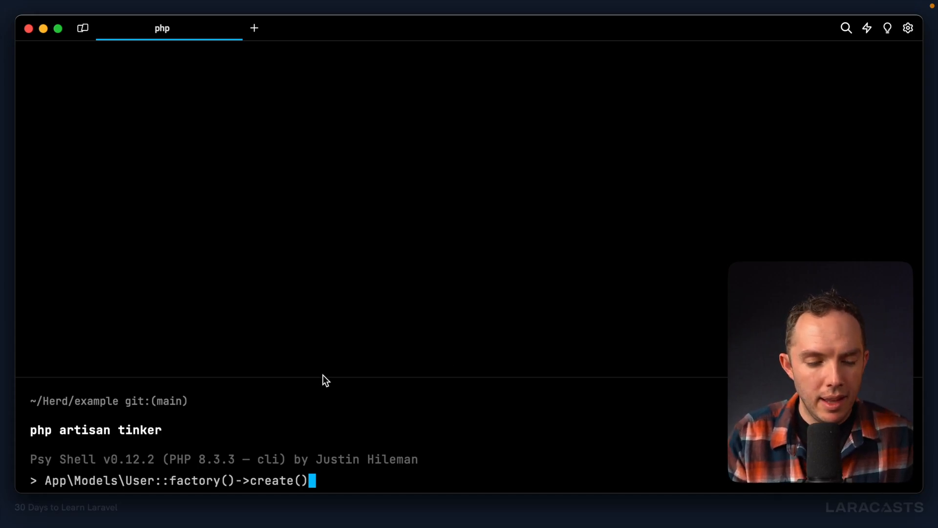
key(Return)
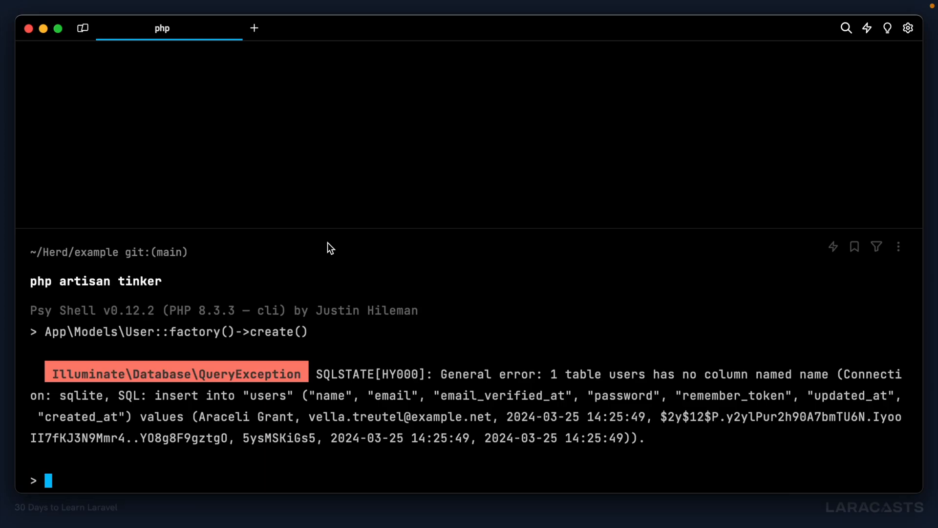
mouse_move(339, 315)
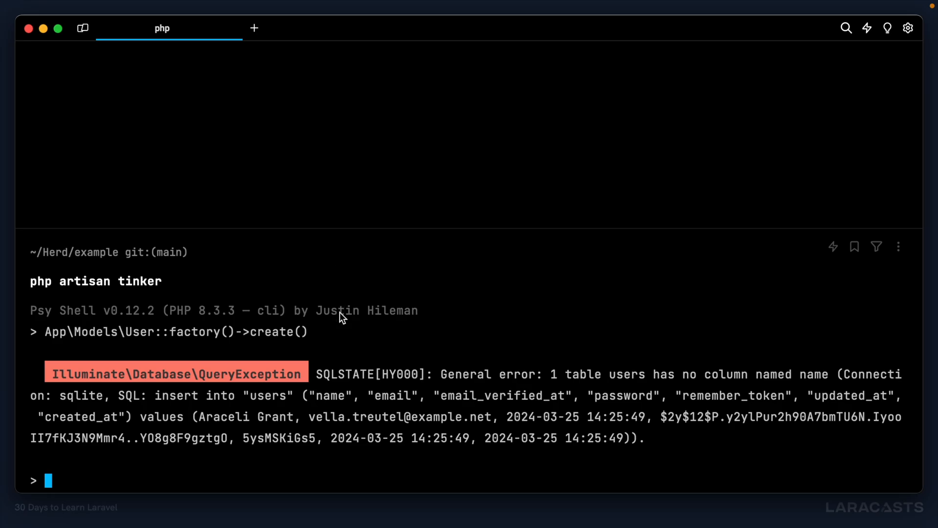
mouse_move(640, 383)
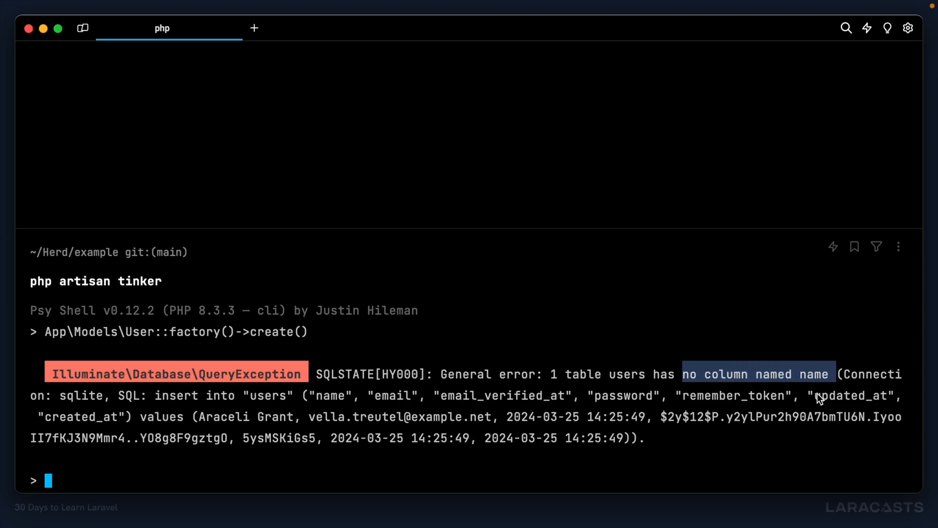
mouse_move(792, 421)
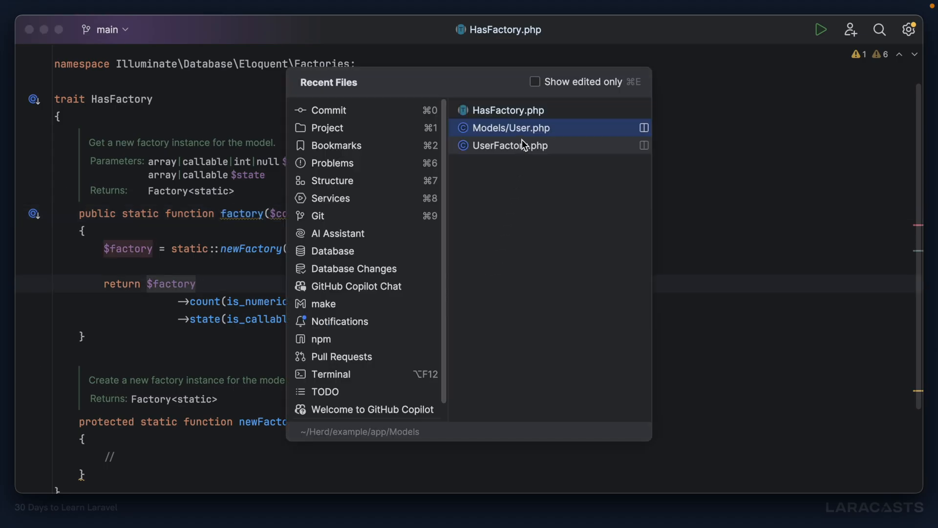
Reopen UserFactory.php from Recent Files to view its name field.
click(511, 144)
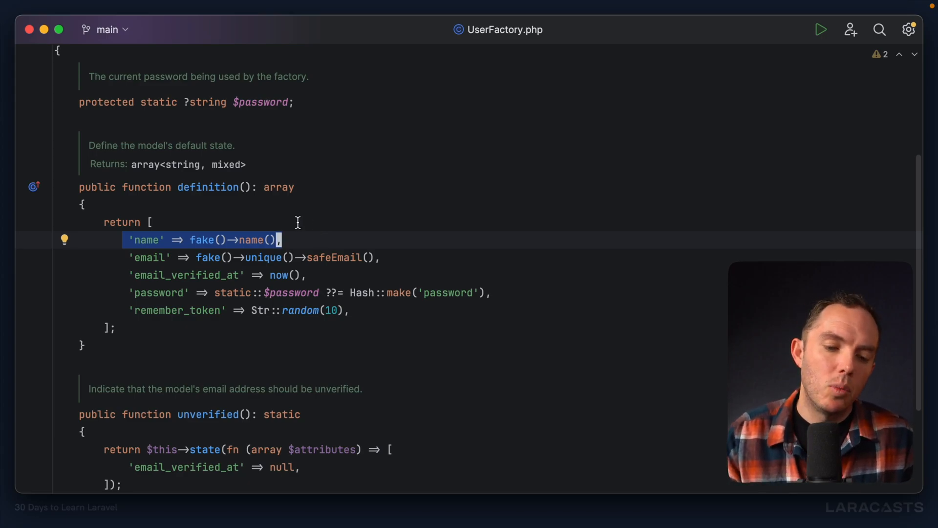
mouse_move(347, 235)
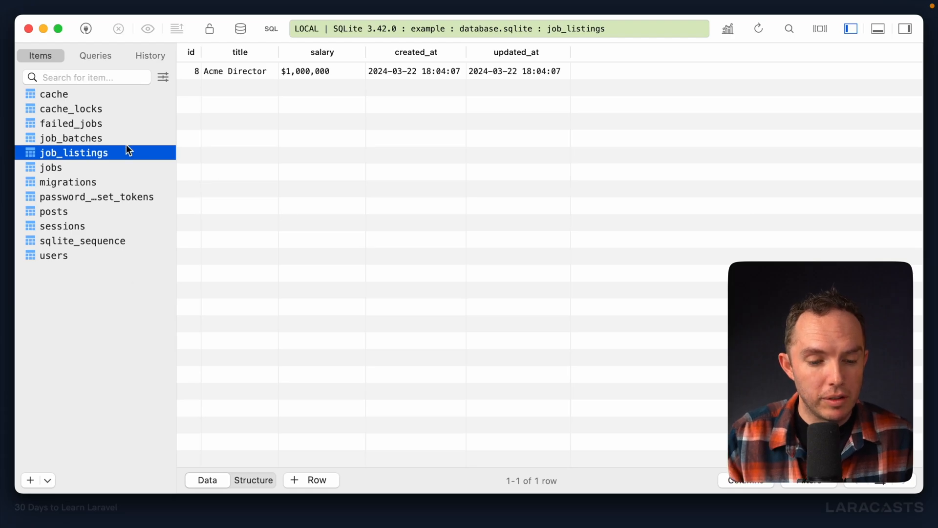
mouse_move(260, 456)
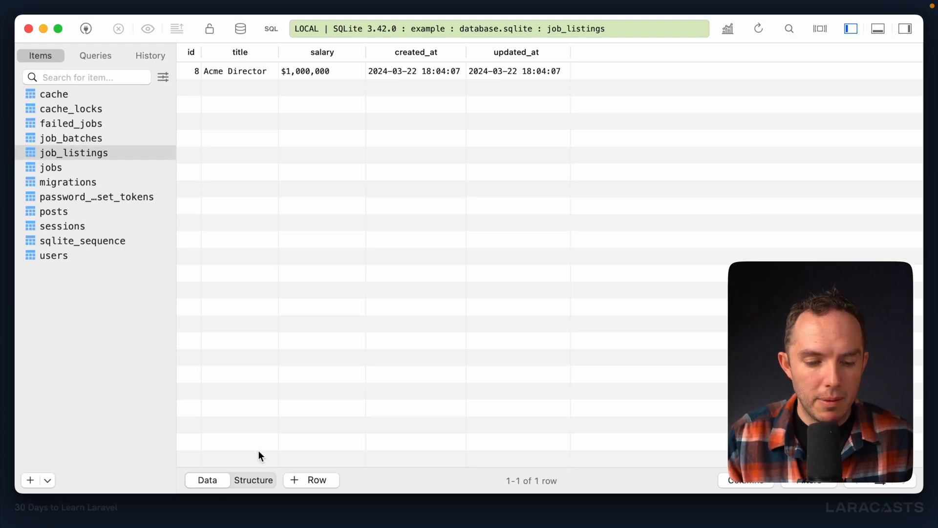
click(52, 256)
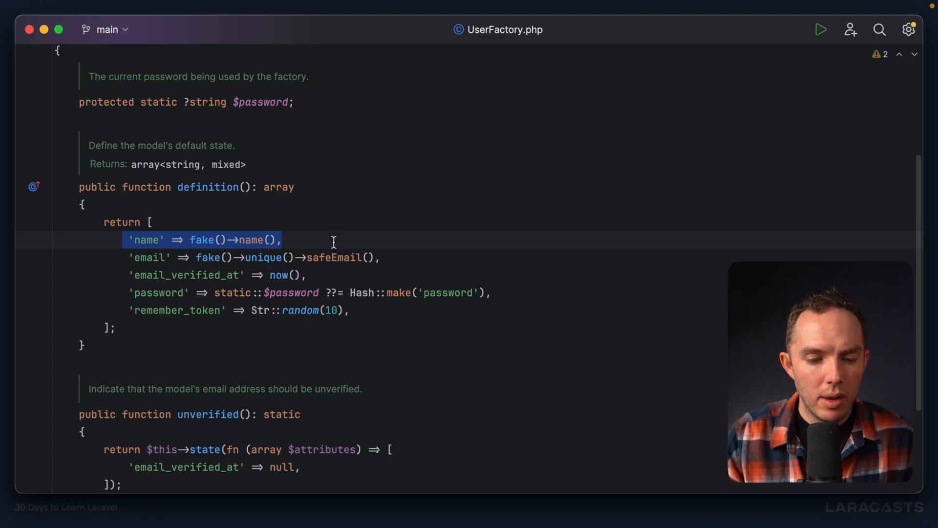
Replace the name field with first_name and last_name fields using fake()->firstName().
click(149, 240)
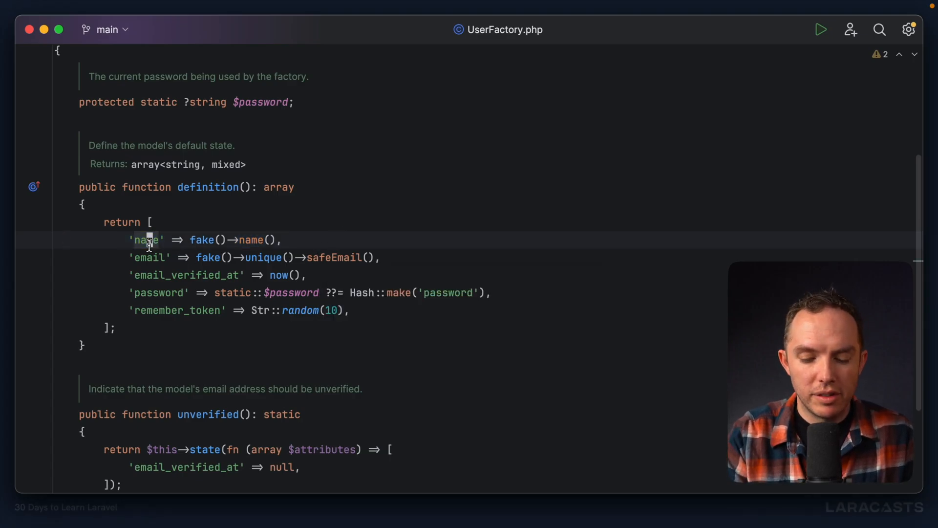
text(first_n)
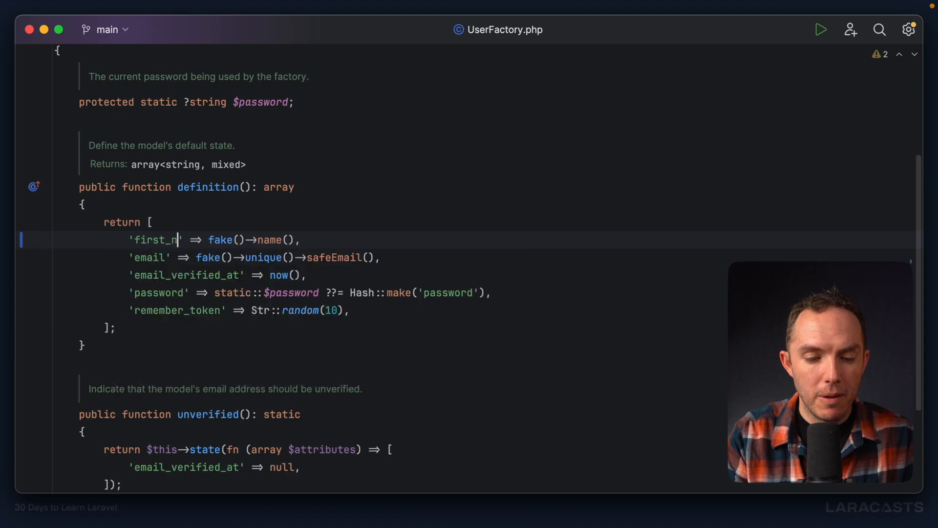
text(ame)
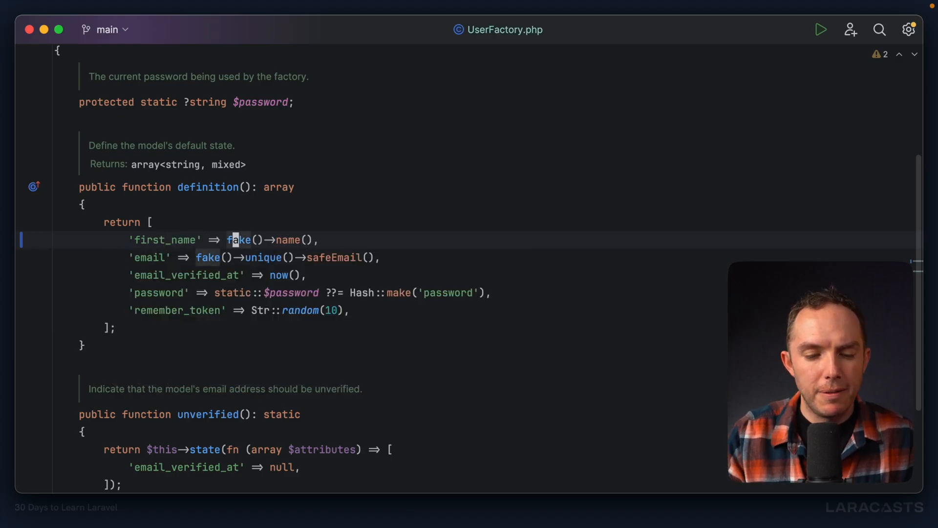
click(236, 239)
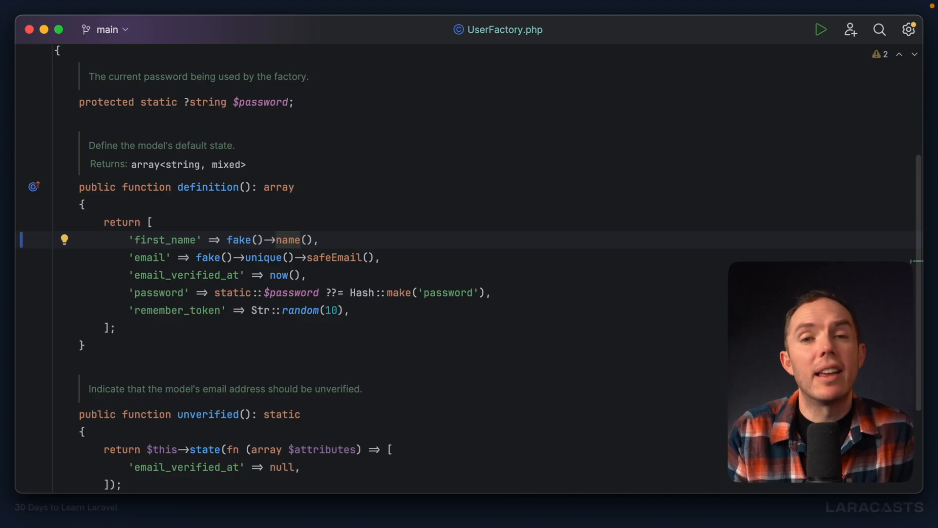
key(Backspace)
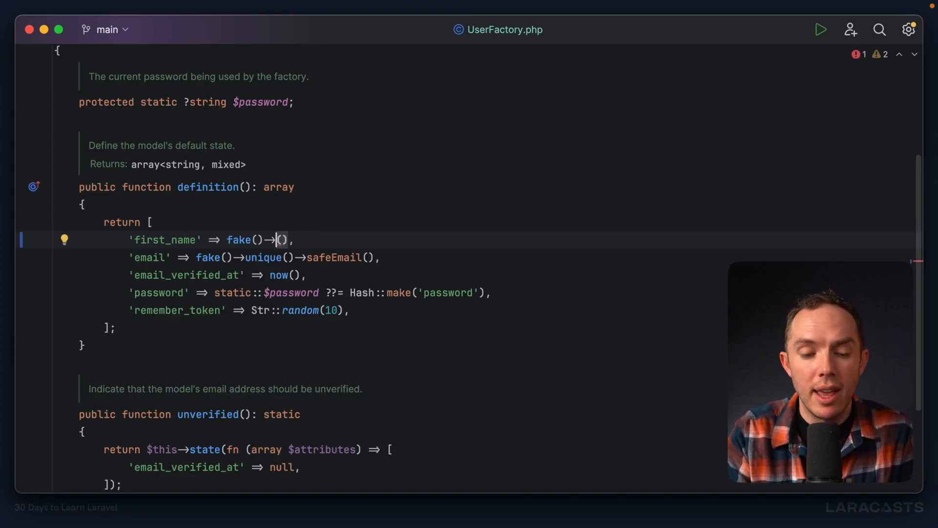
text(firstName)
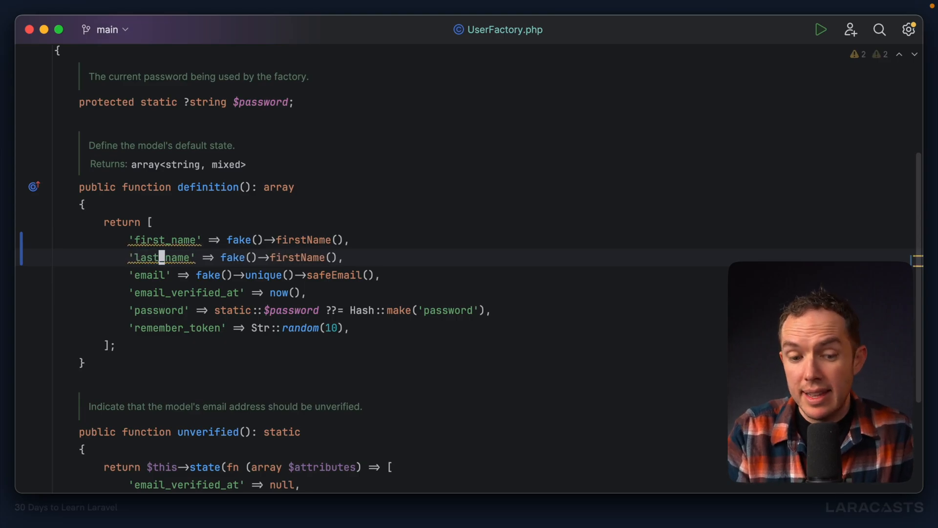
text(last)
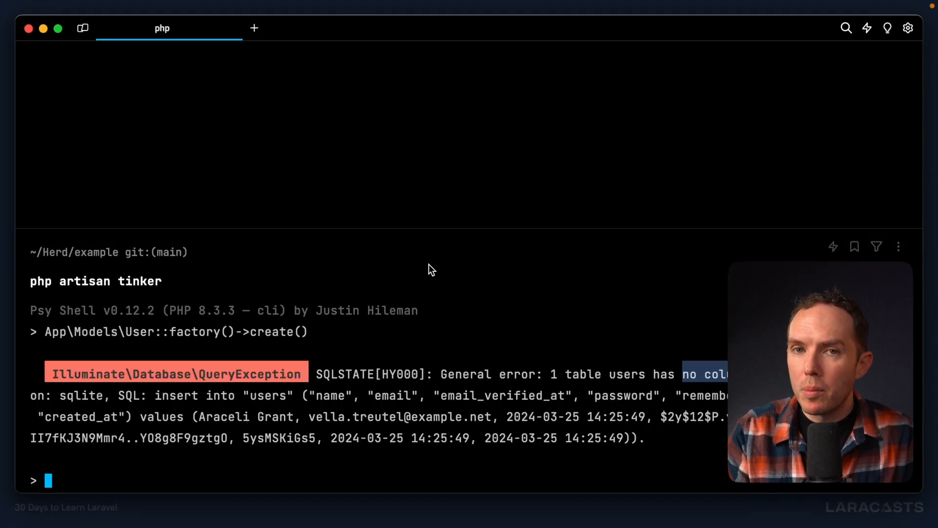
mouse_move(634, 295)
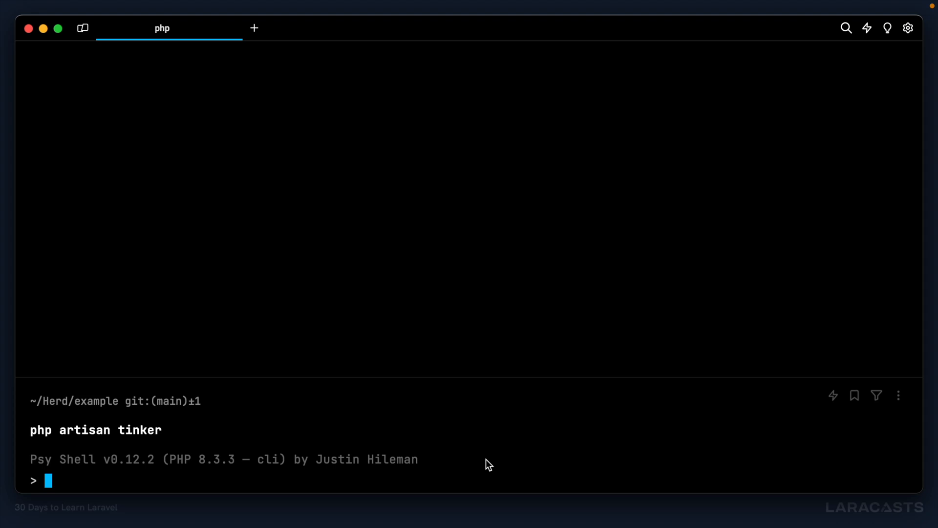
Create a user with App\Models\User::factory()->create(), yielding Vicenta Terry as user 1.
text(App\Models\User::factory()->create())
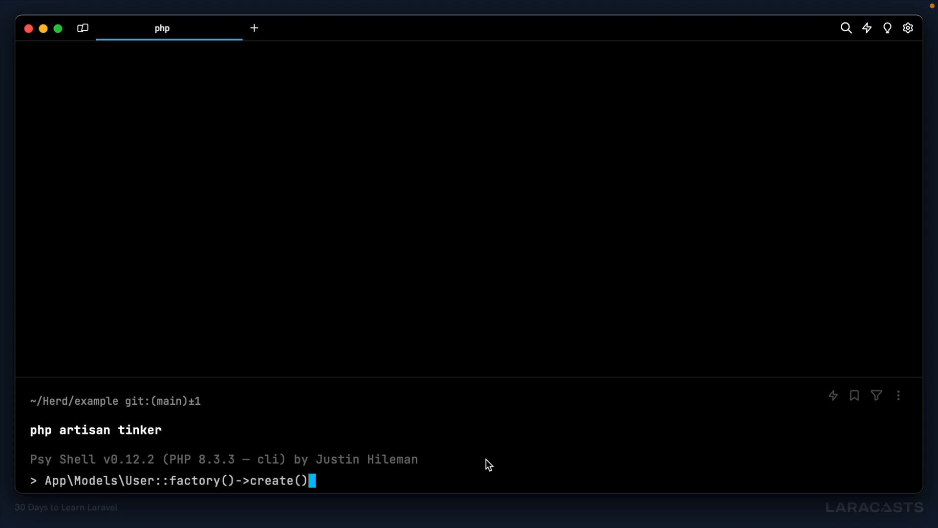
key(Return)
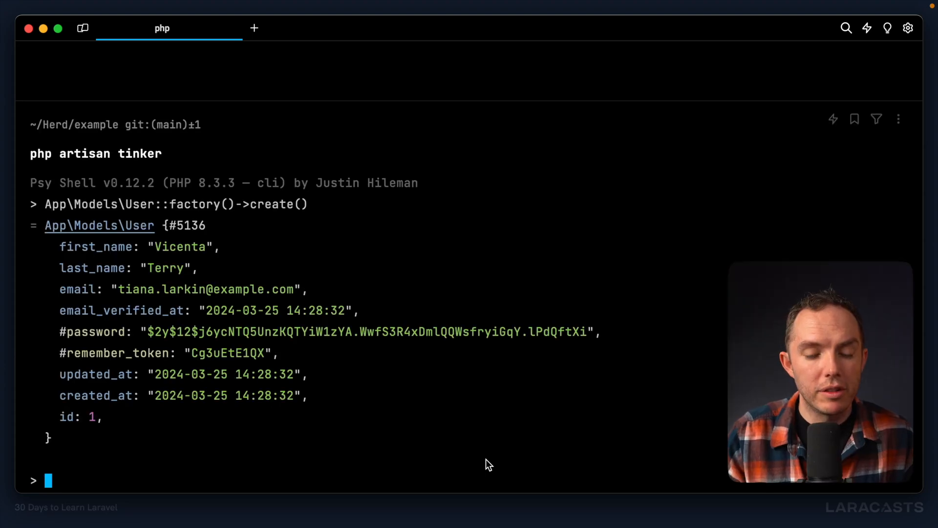
mouse_move(366, 260)
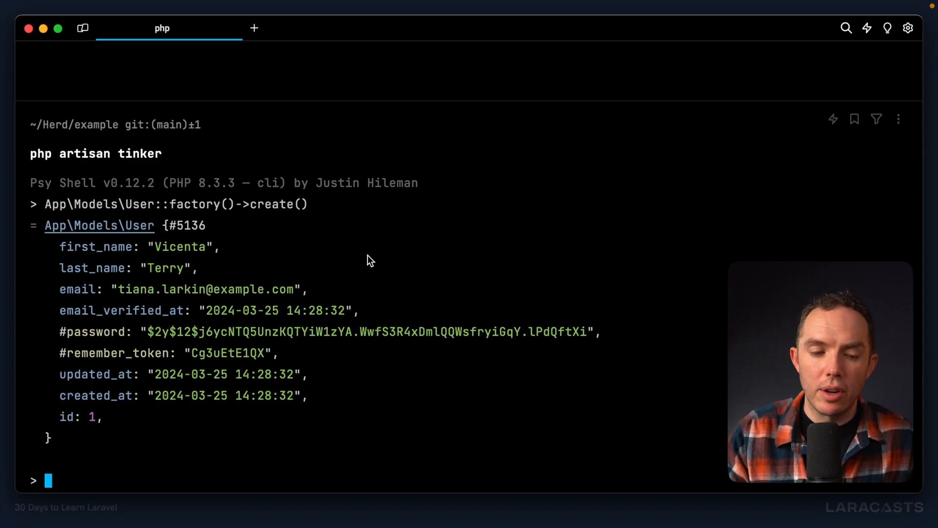
mouse_move(298, 223)
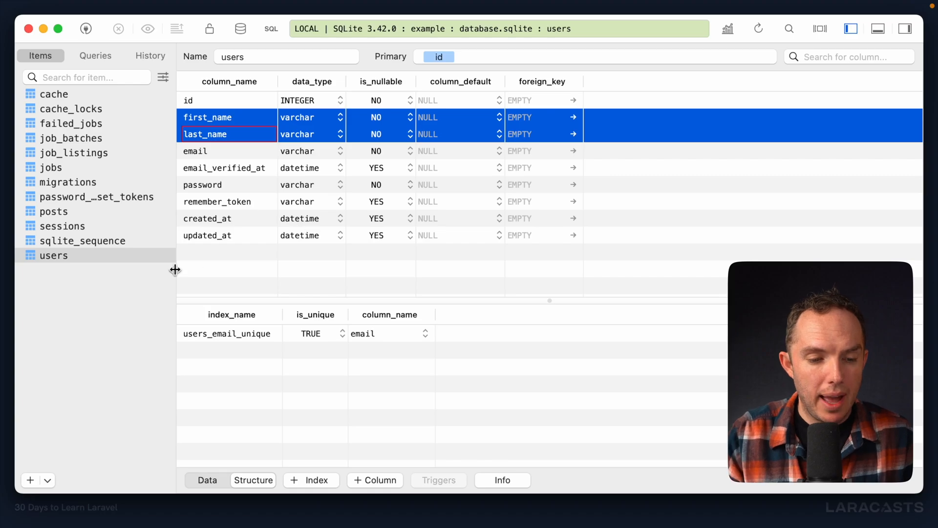
click(208, 479)
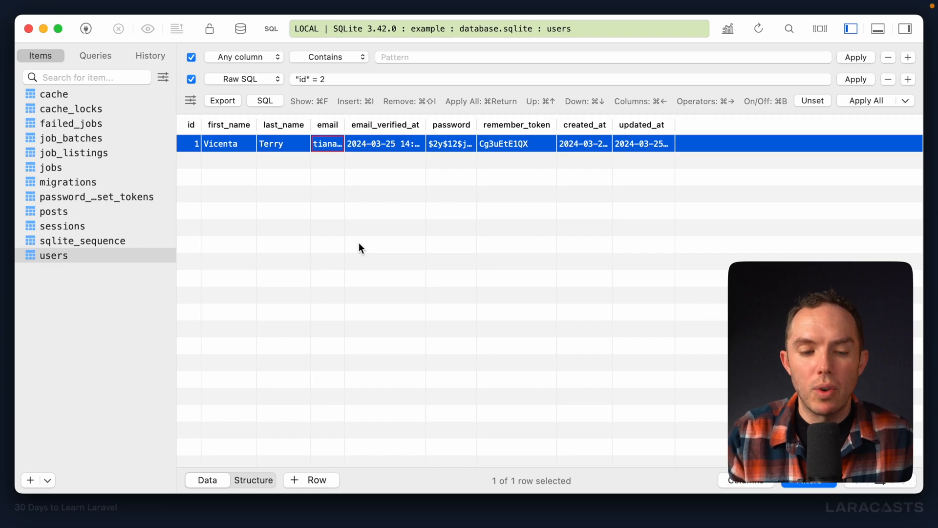
mouse_move(357, 246)
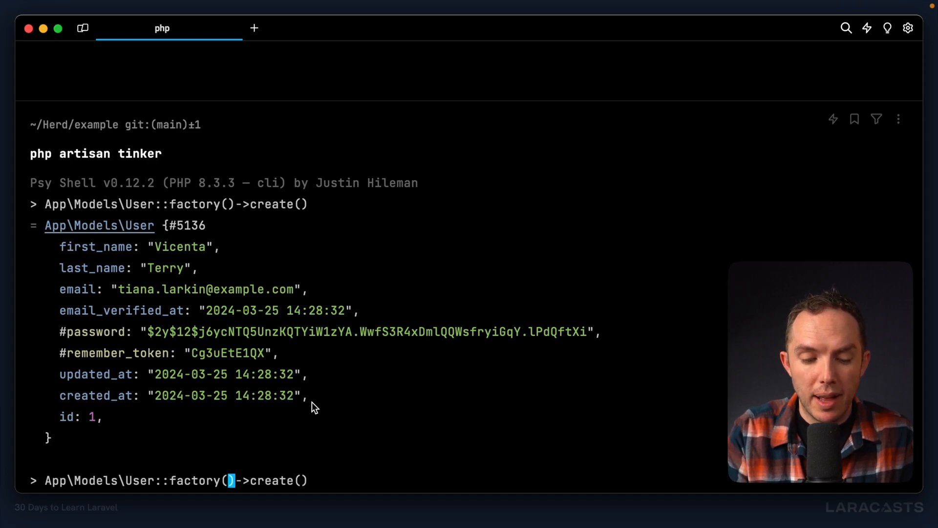
Create 100 more users with App\Models\User::factory(100)->create().
text(100)
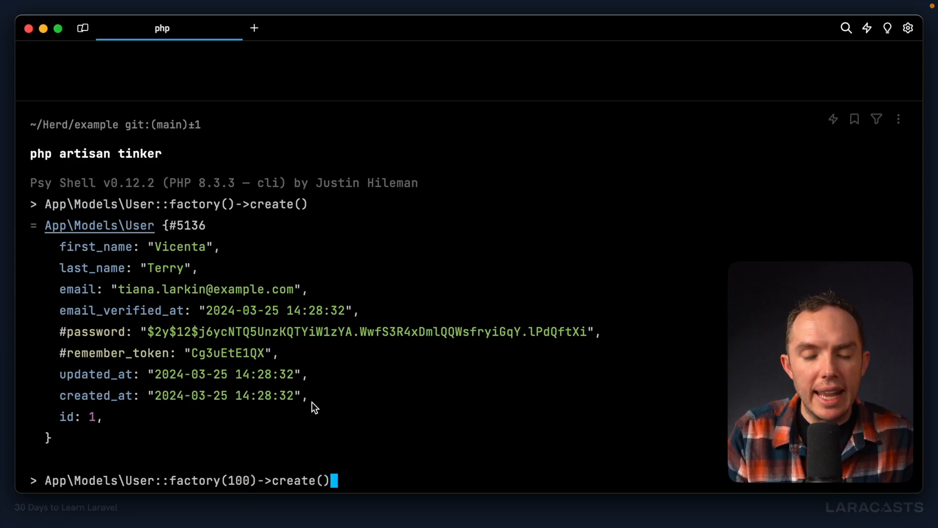
key(Return)
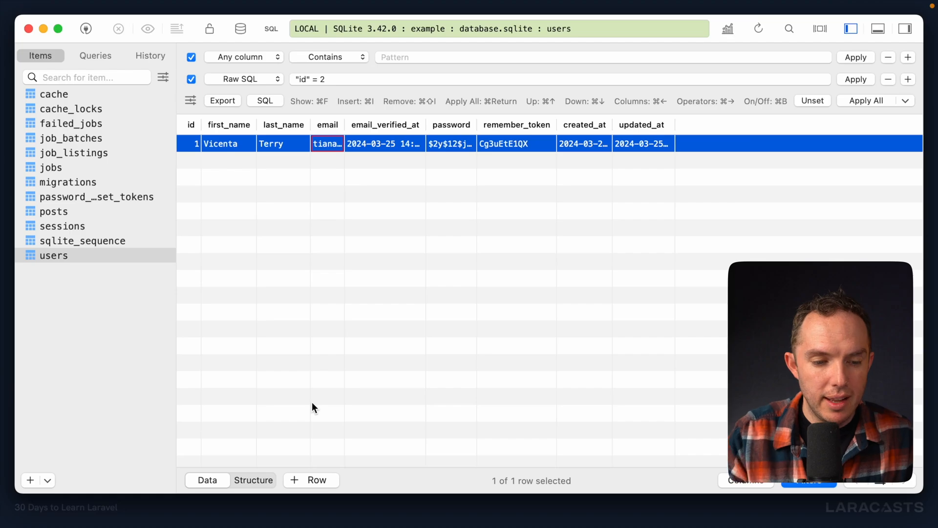
Reload the users table in TablePlus to show all 101 fake user rows.
click(812, 100)
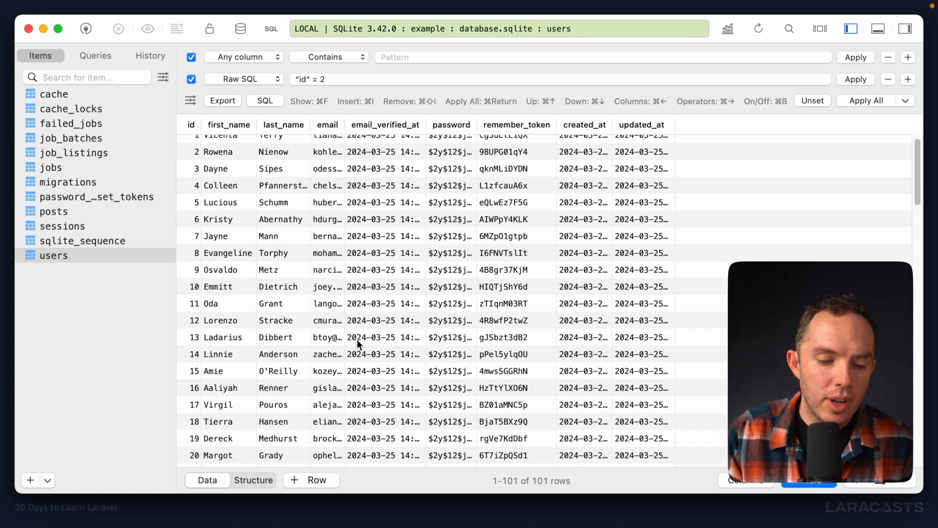
scroll(down, 3)
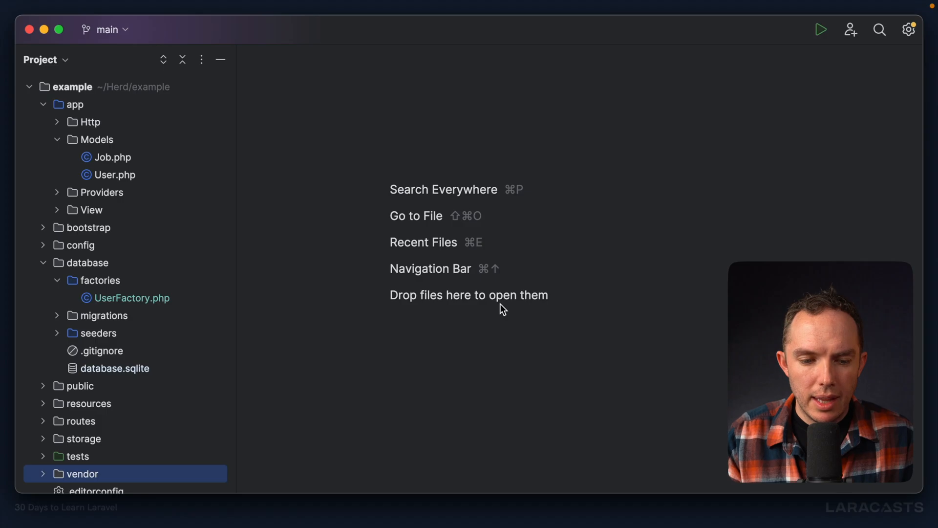
mouse_move(127, 302)
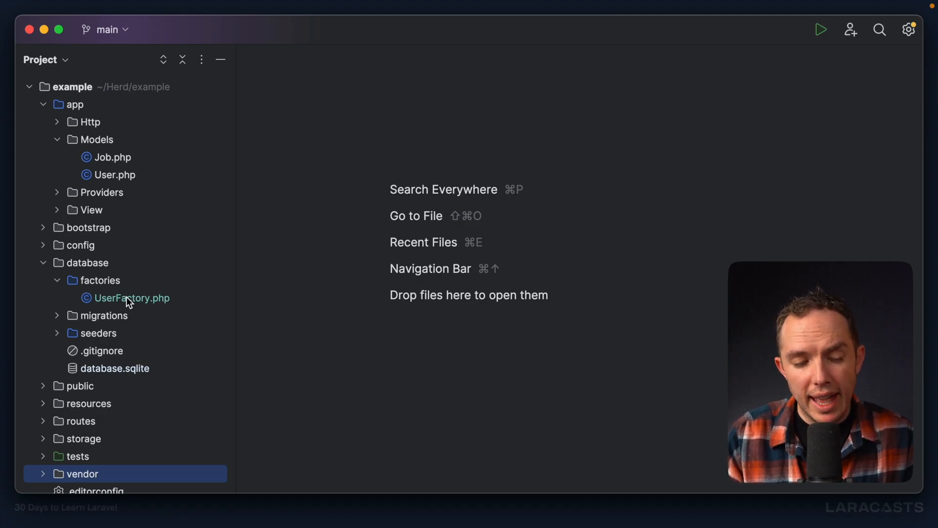
Reopen UserFactory.php and scroll up to its first_name and last_name fakes.
double_click(132, 298)
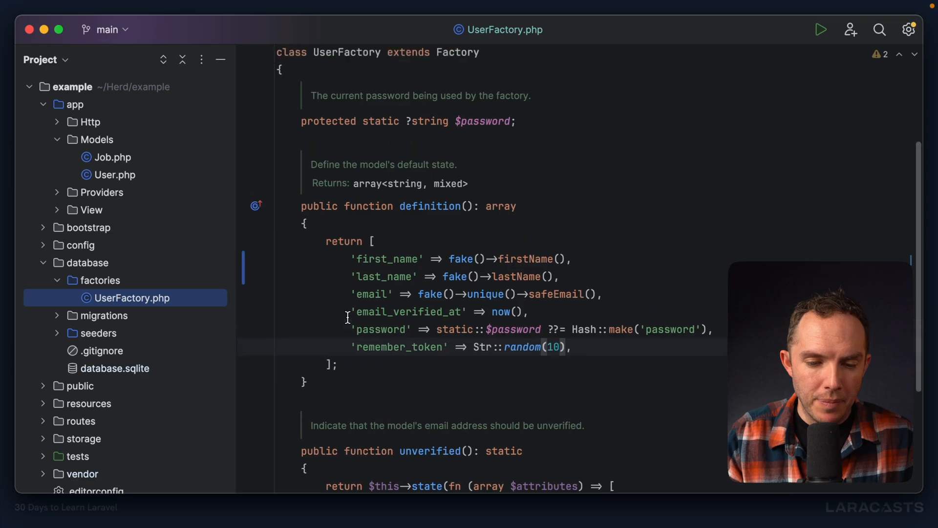
scroll(up, 3)
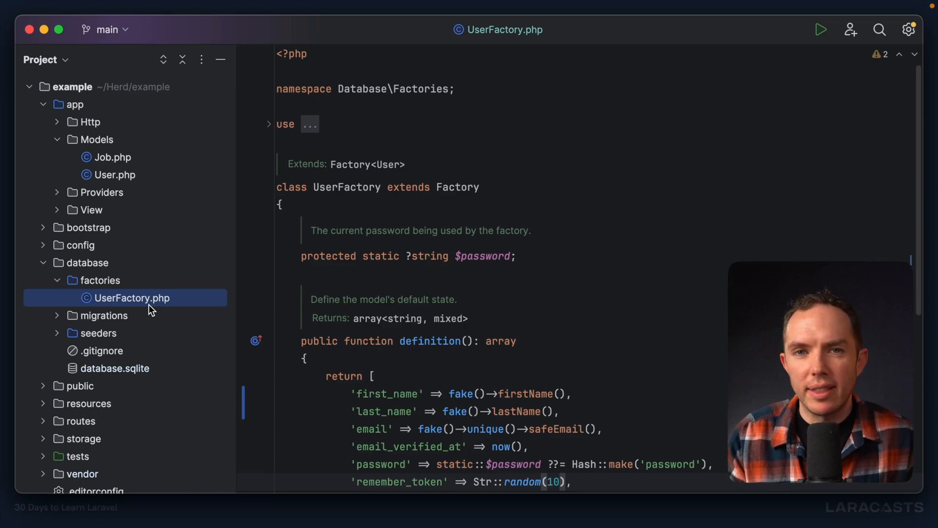
mouse_move(453, 299)
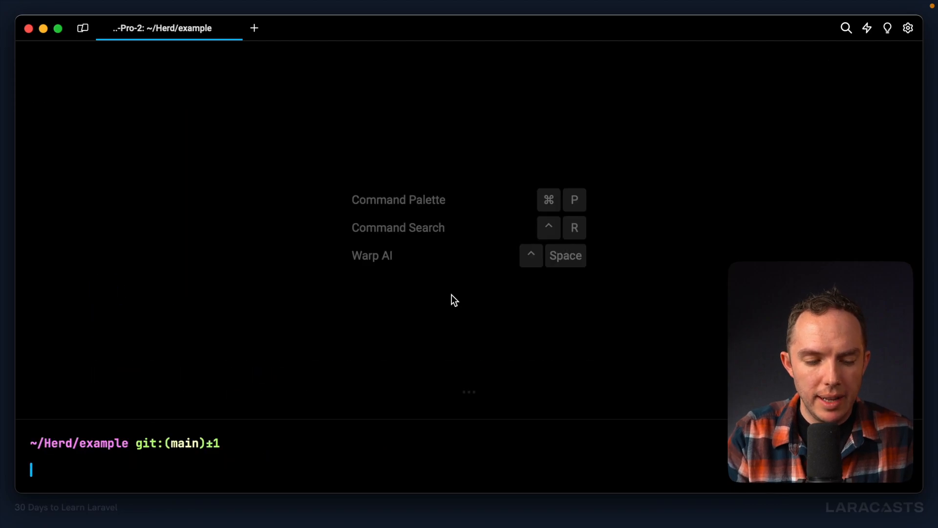
Review php artisan help make:factory and its model option in Warp.
text(php artisan make:fa)
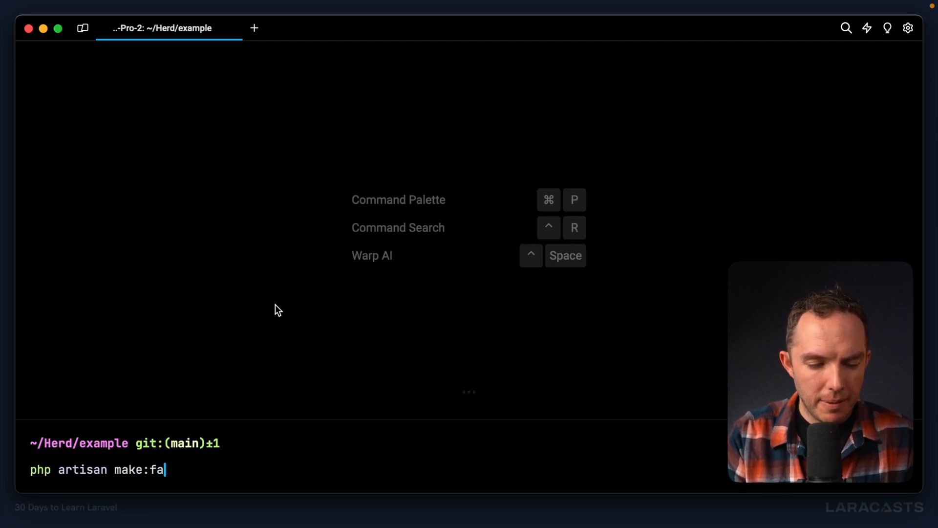
text(ctory)
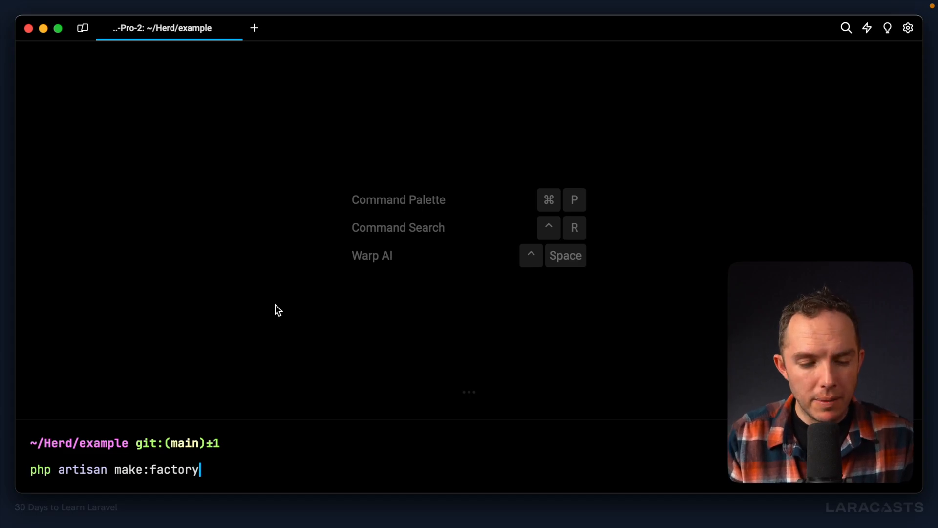
text(hel)
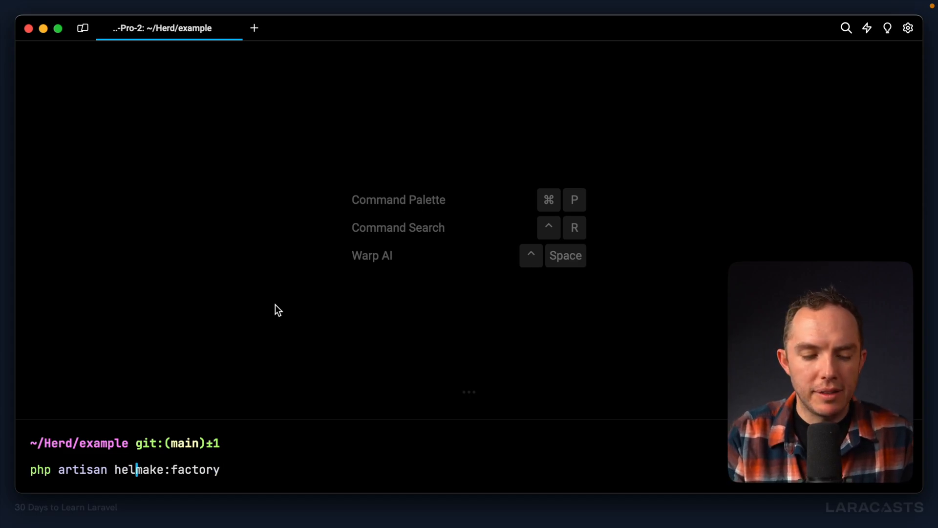
text(p )
key(Return)
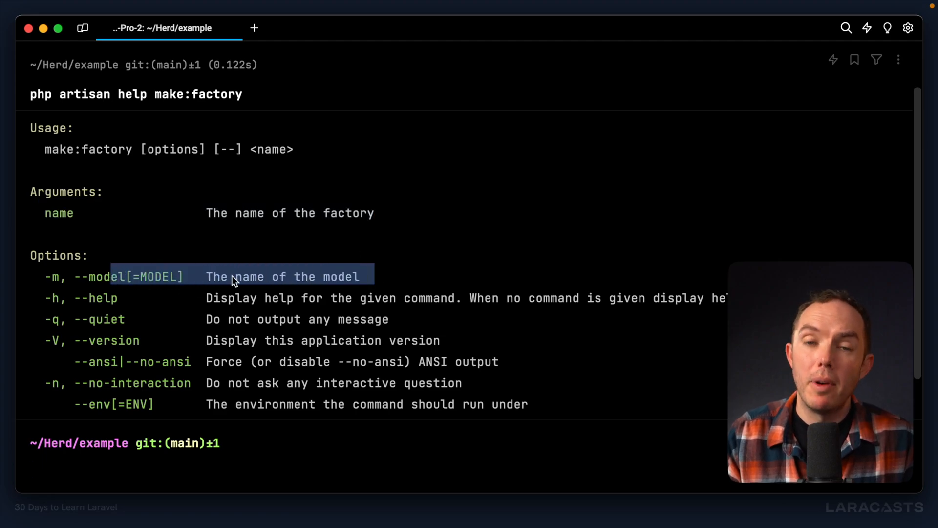
mouse_move(268, 462)
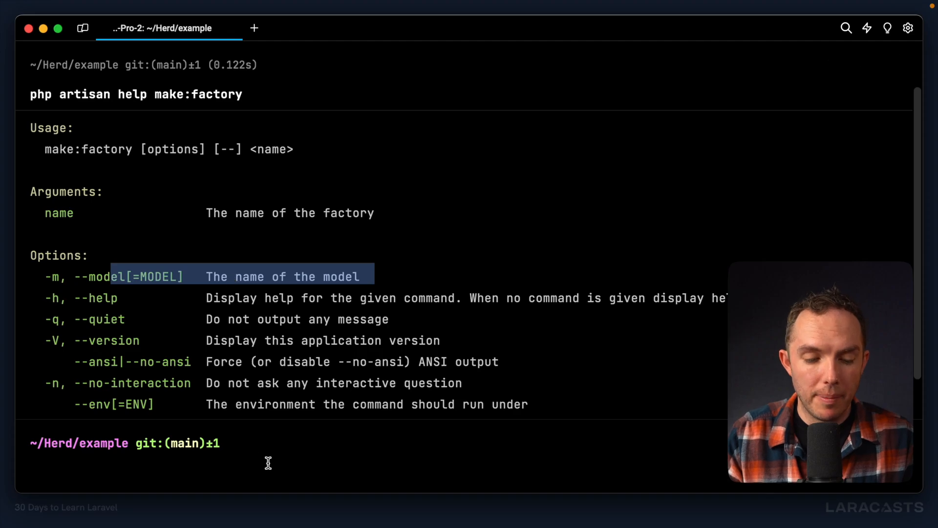
Generate a new JobFactory with php artisan make:factory.
text(php artisan mak)
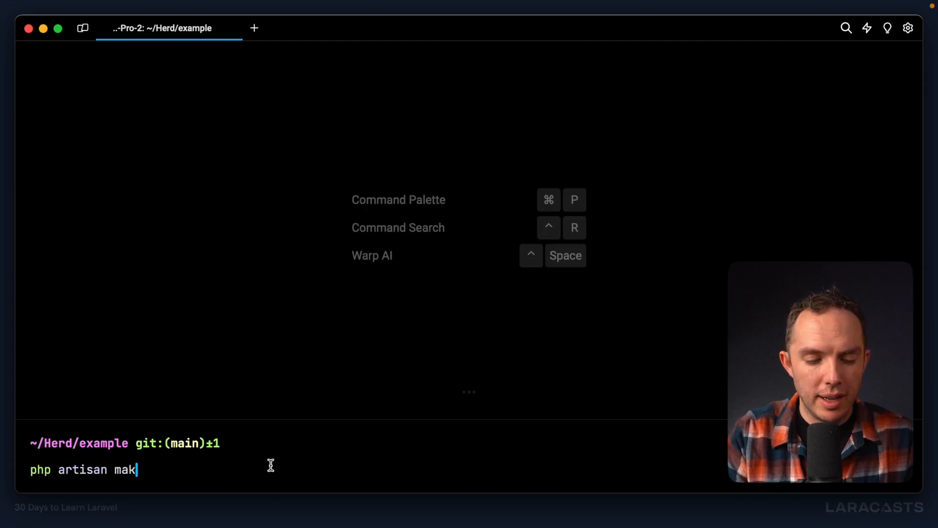
text(e:factory)
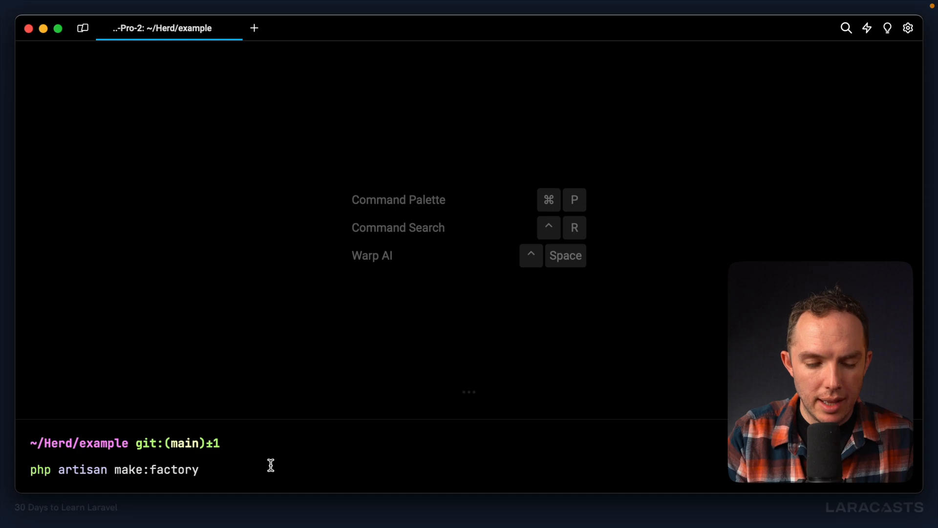
key(Return)
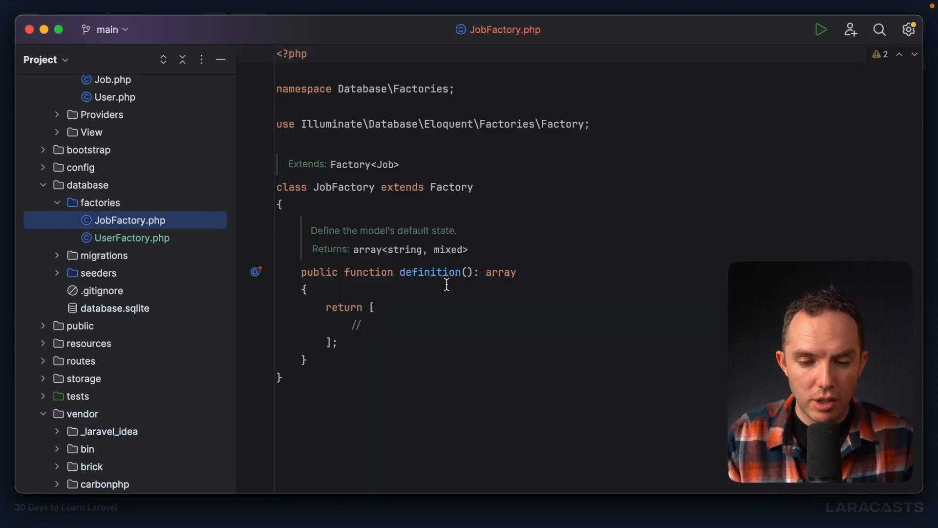
mouse_move(444, 310)
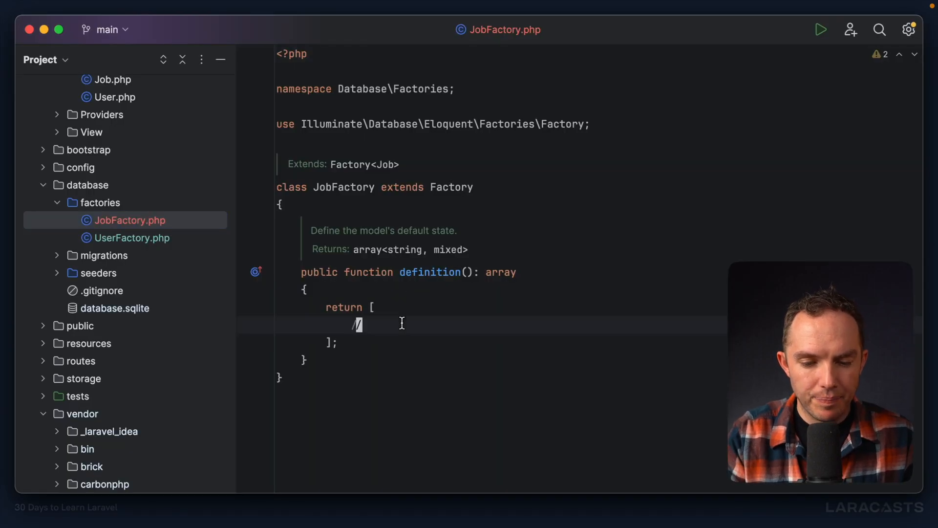
Return 'title' => fake()->jobTitle() and 'salary' => '$50,000 USD' from JobFactory's definition.
text('title' =>)
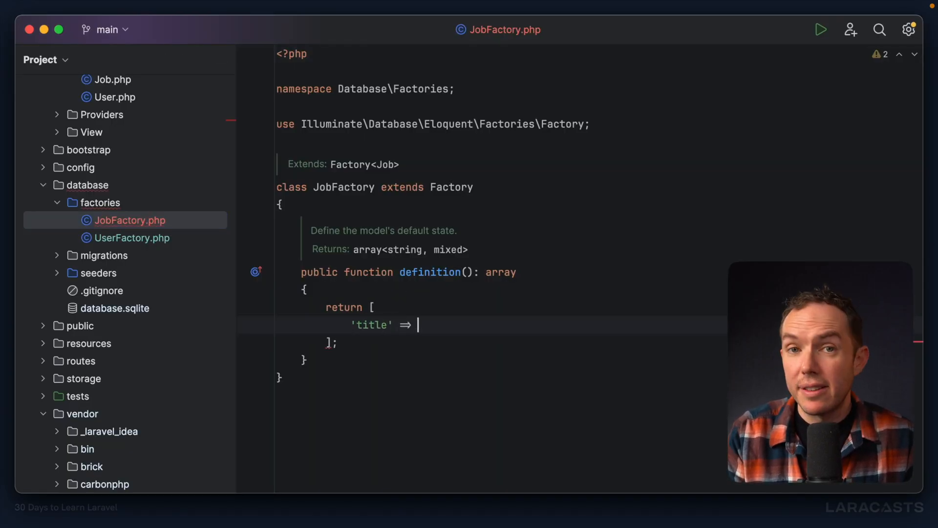
text(fake()->jobTitle(),)
text('salary' => fake()->)
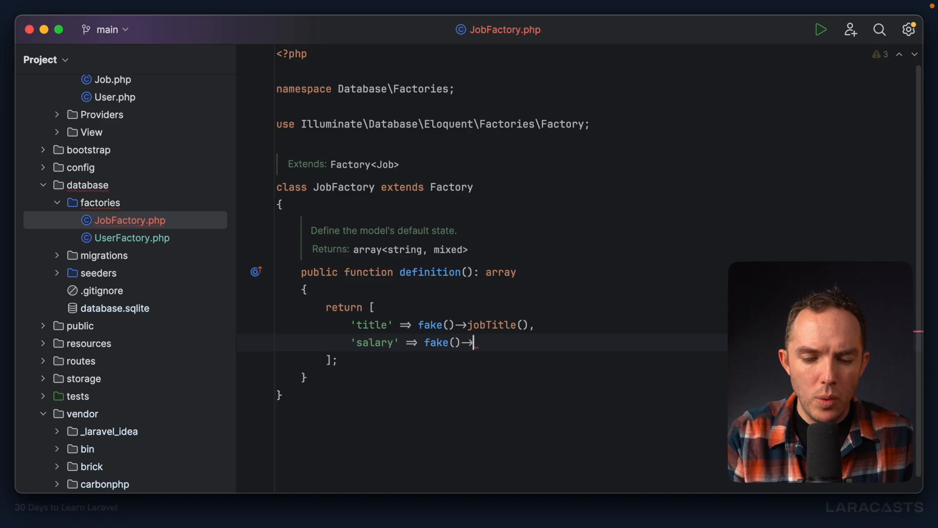
text(nu)
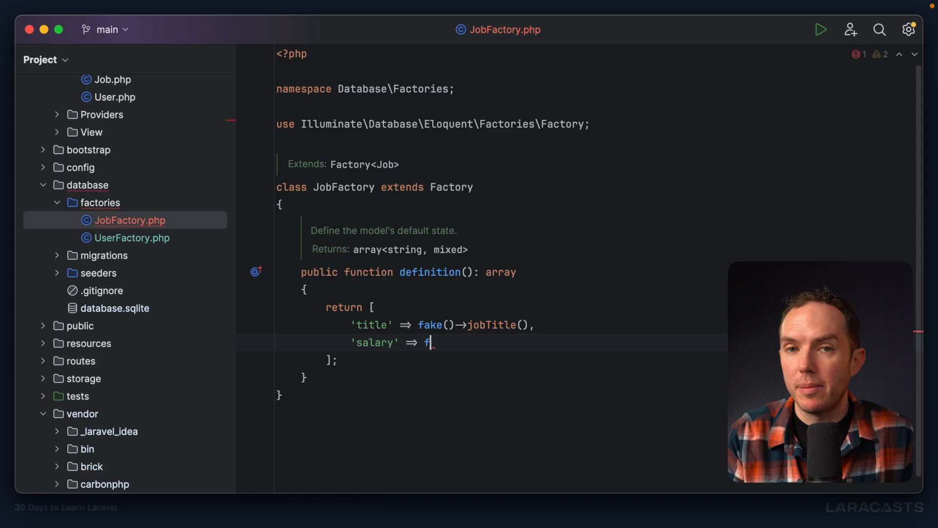
text(')
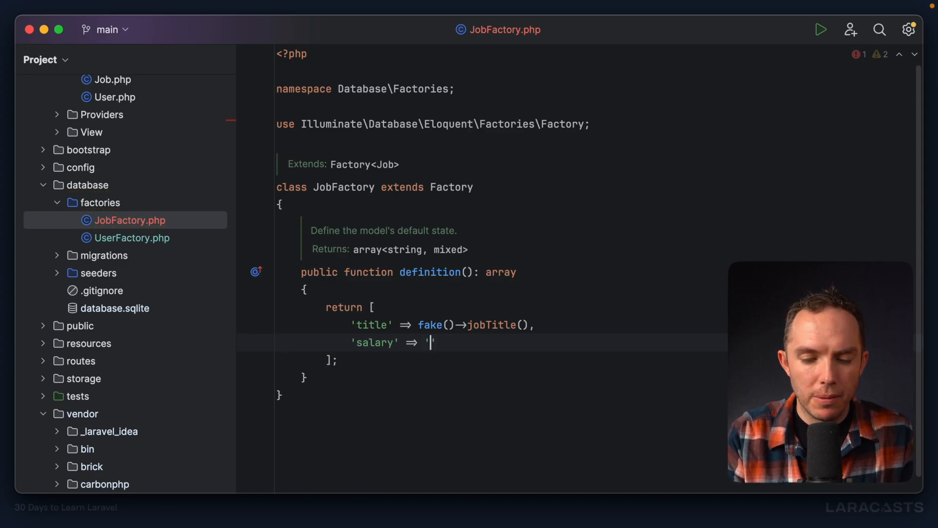
text($50,000 U)
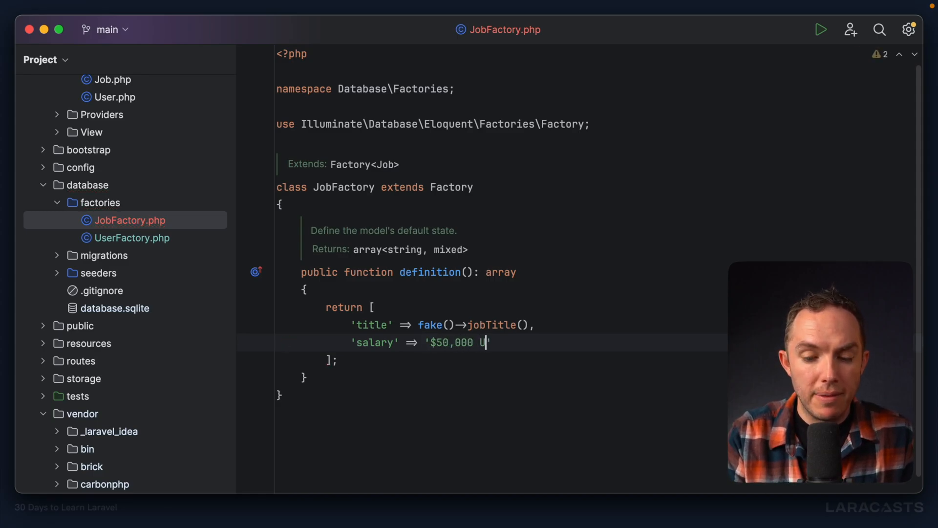
text(SD)
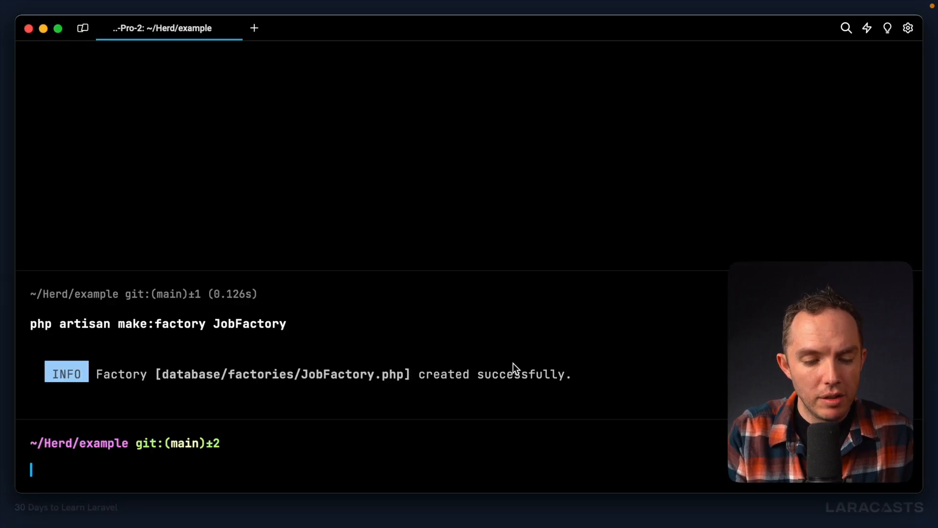
Run App\Models\Job::factory()->create() in tinker, hitting a BadMethodCallException.
text(php artisan t)
text(App\Mode)
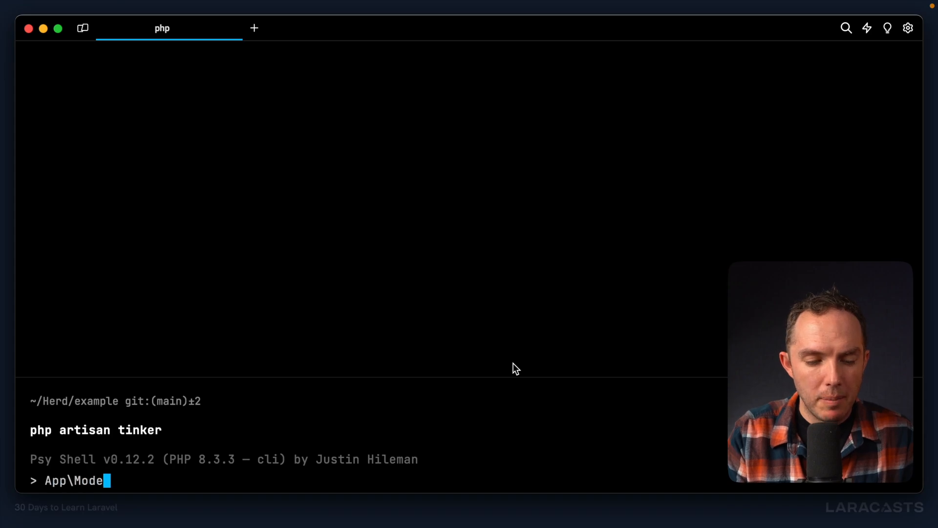
text(ls\Job::factor)
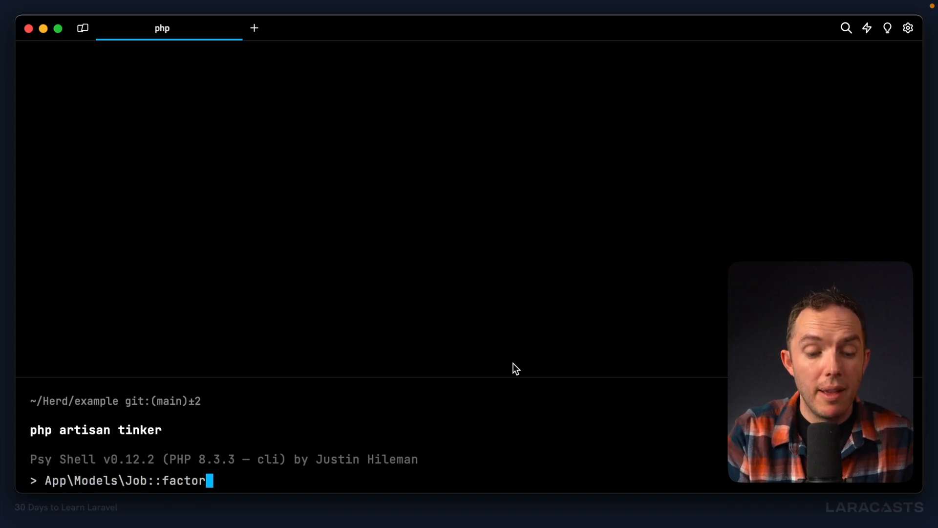
text(y()->create())
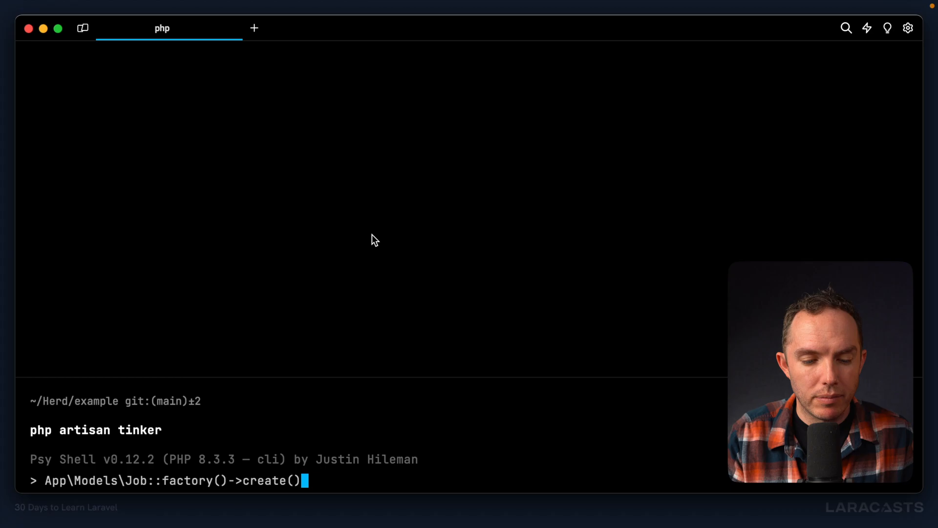
key(Return)
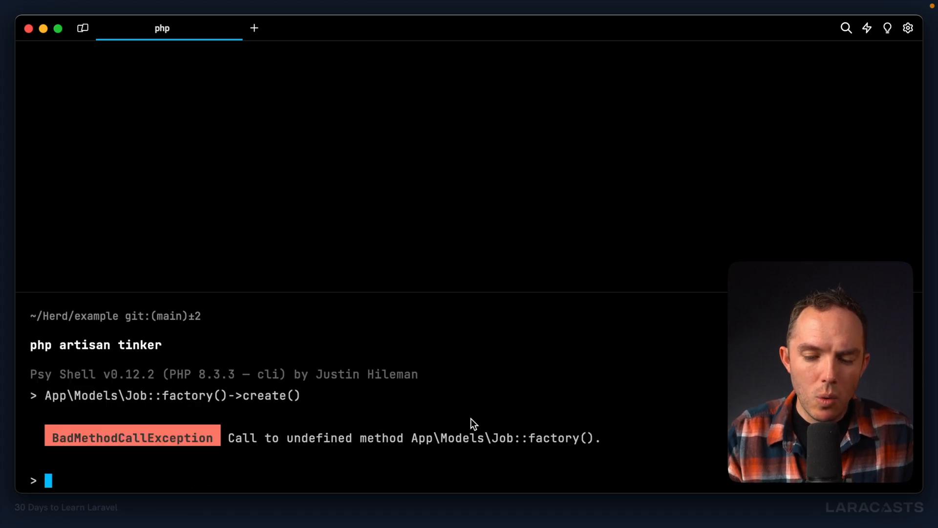
mouse_move(493, 449)
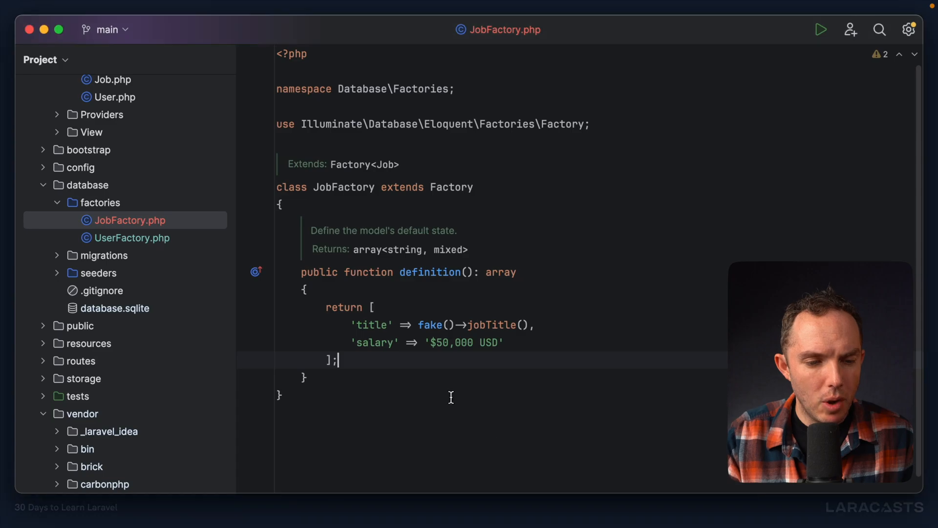
Compare Job.php with User.php and its HasFactory trait in PhpStorm.
scroll(up, 3)
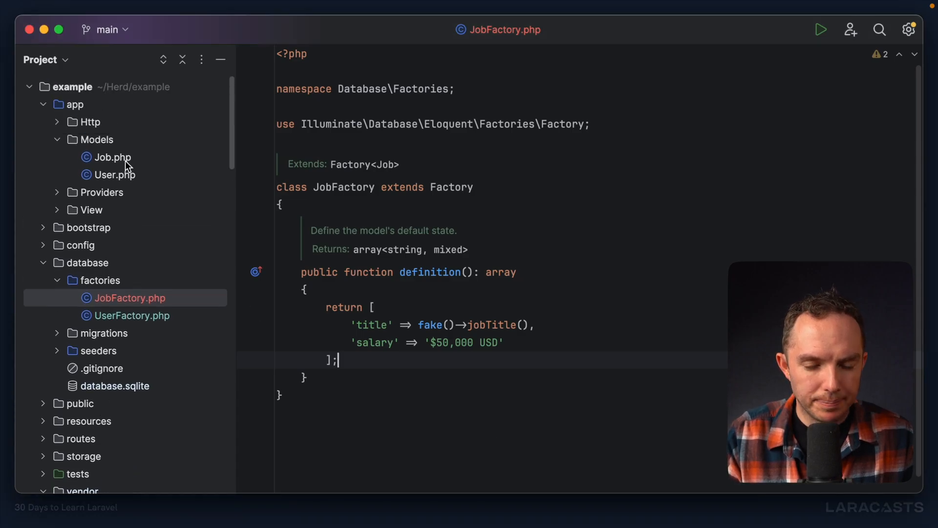
click(113, 157)
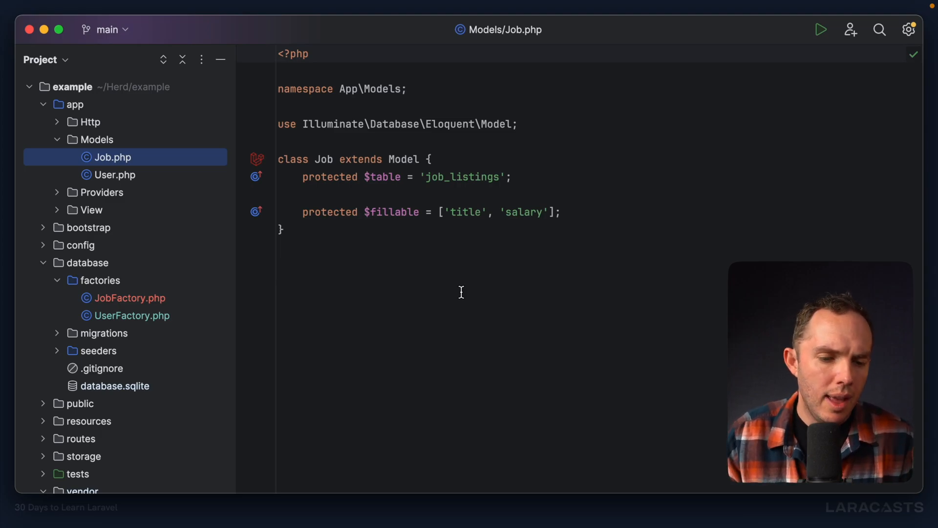
mouse_move(137, 188)
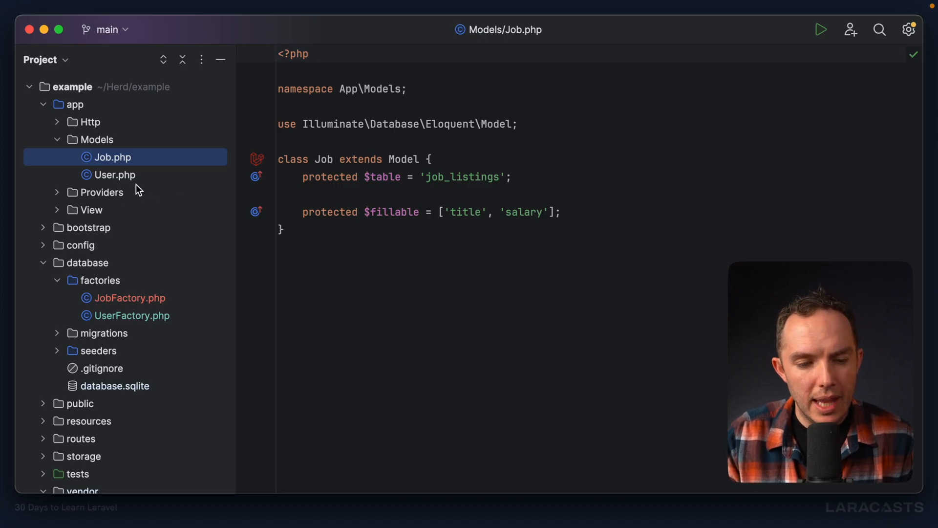
click(113, 174)
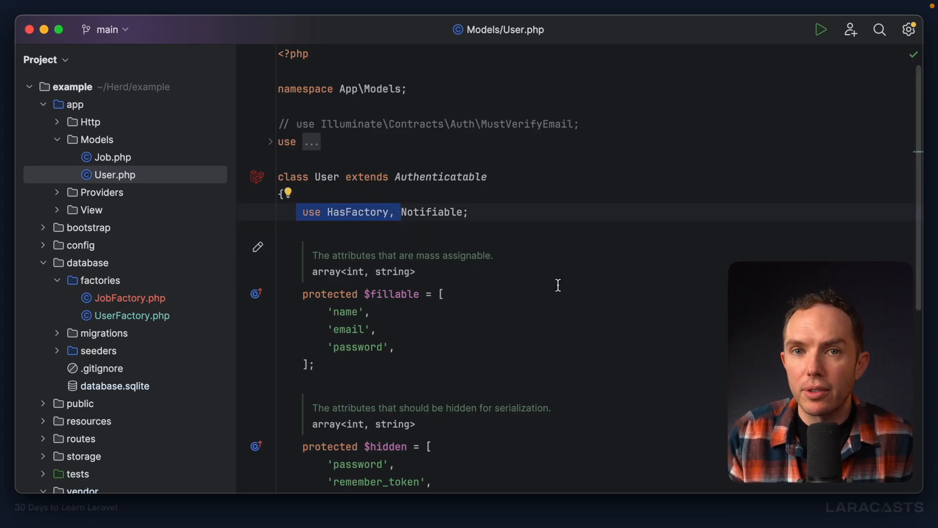
mouse_move(583, 291)
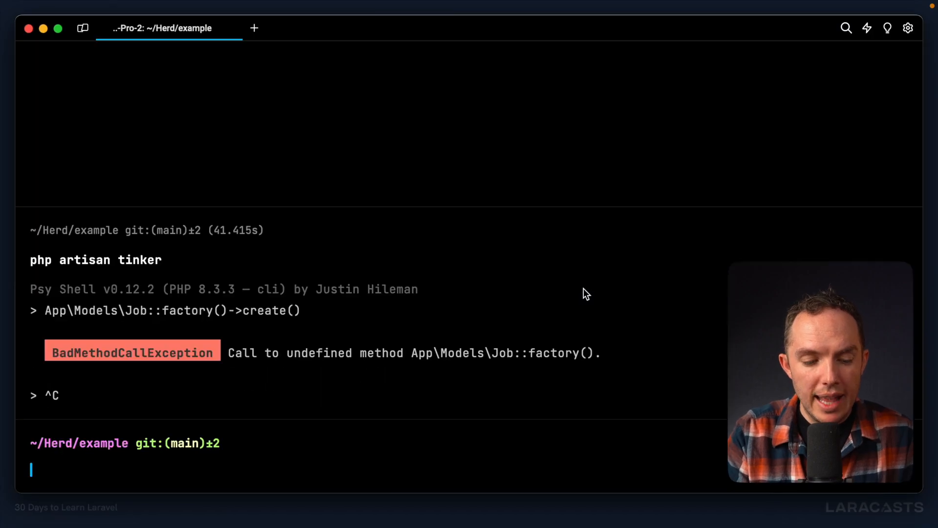
Generate a Post model with php artisan make:model Post.
text(php artisan make:)
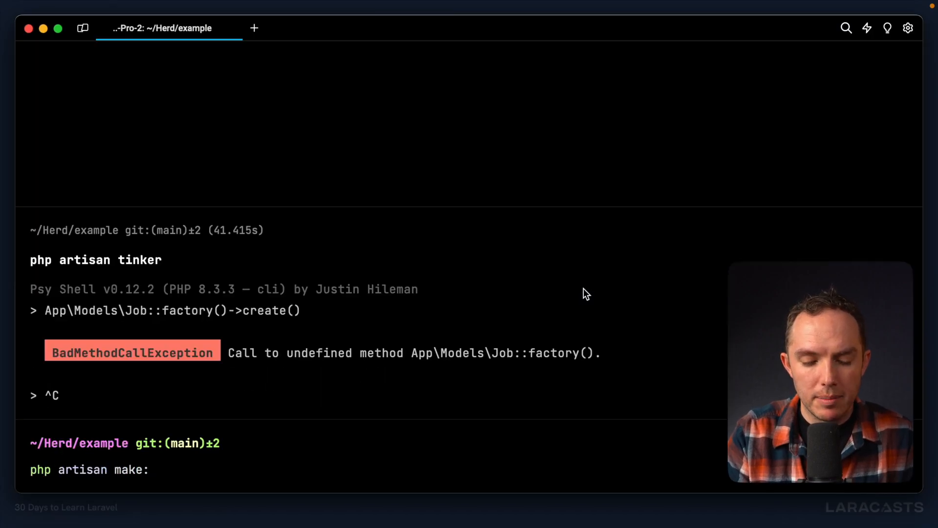
text(model Post)
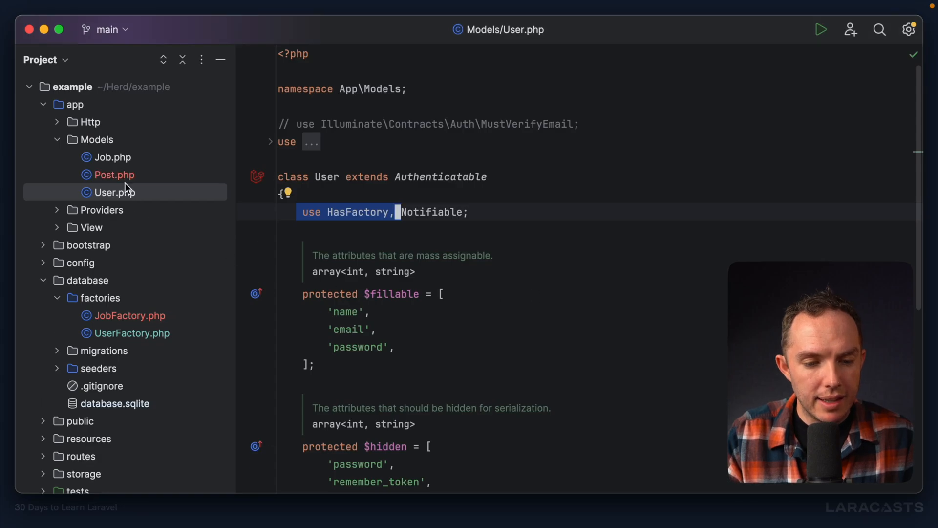
Inspect the generated Post model's imports, then delete Post.php.
click(114, 174)
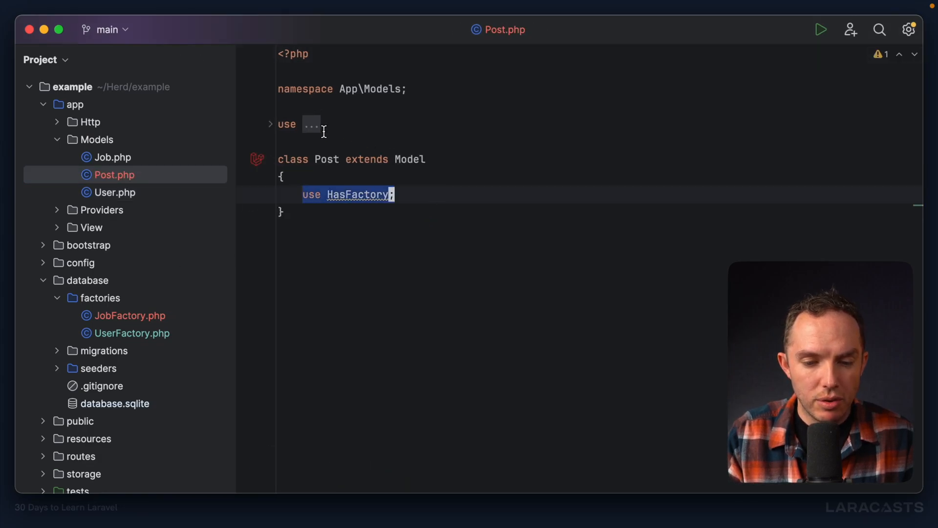
click(270, 124)
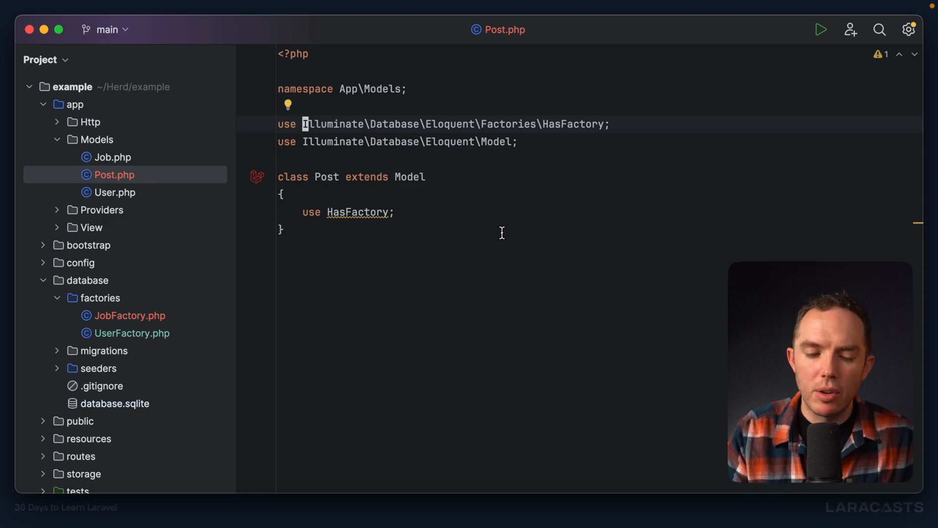
mouse_move(508, 211)
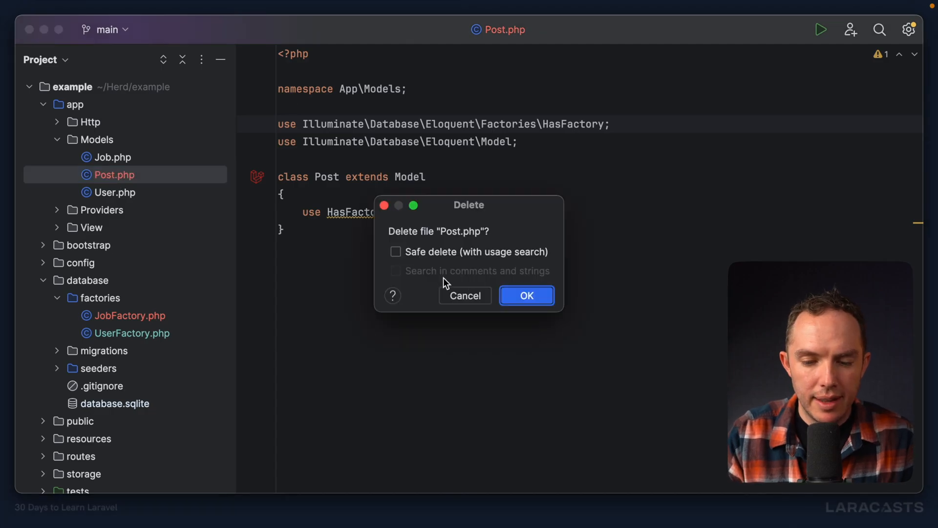
click(526, 295)
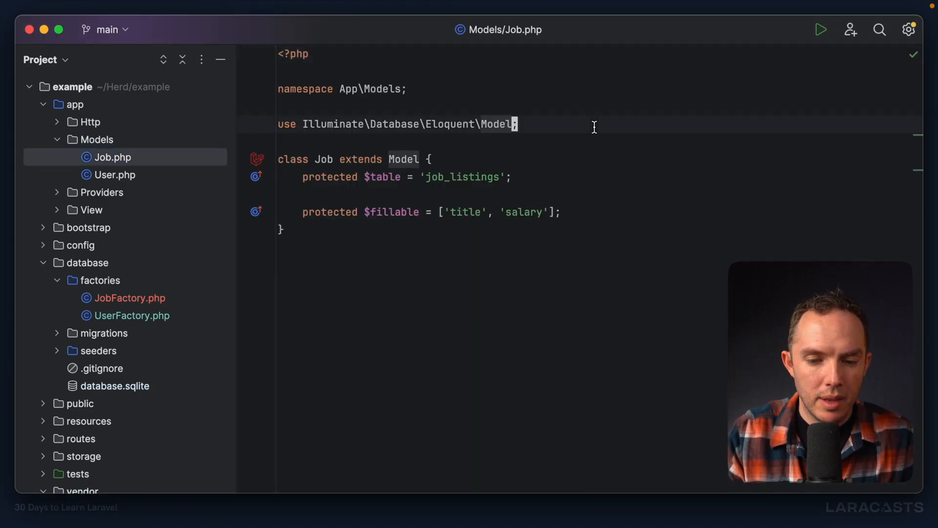
Add use HasFactory to the Job model.
text(use Hasf)
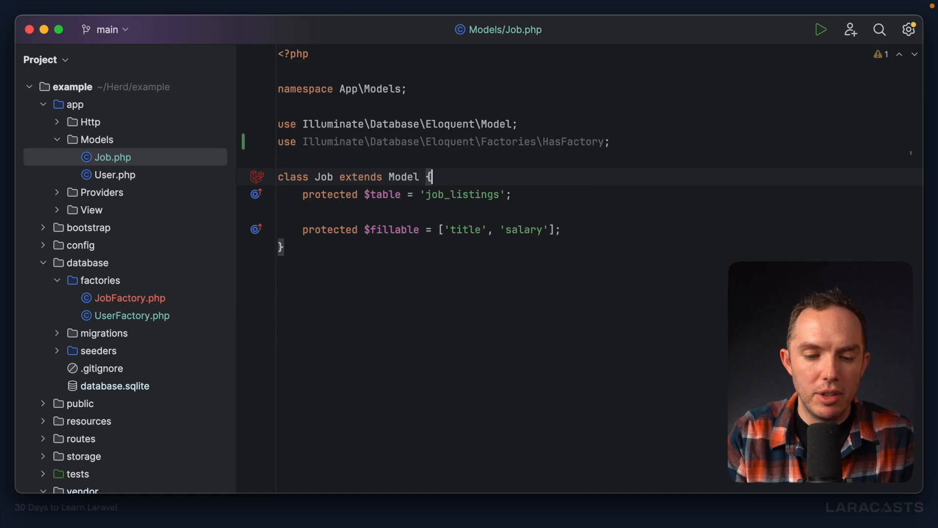
text(use HasFac)
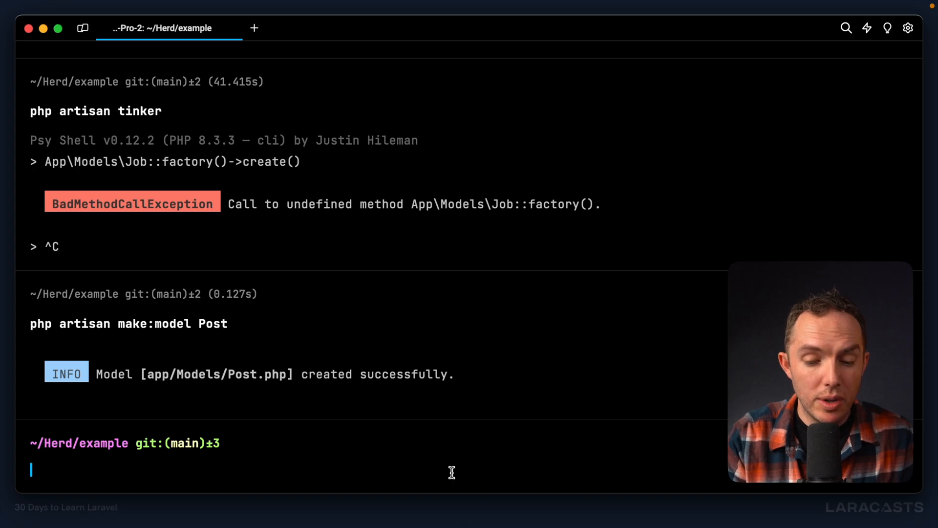
Create one job listing via Job::factory()->create() in tinker, then rerun it as factory(300).
text(php artisan tinker)
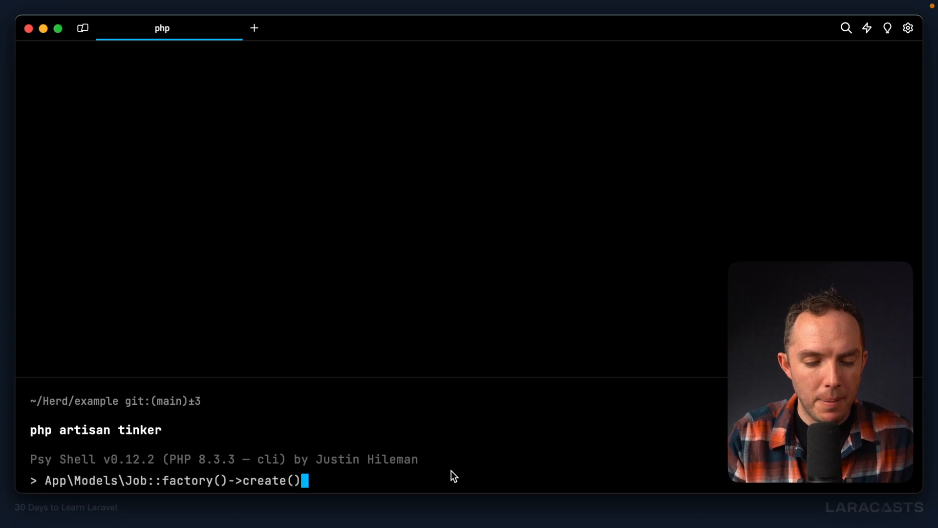
key(Return)
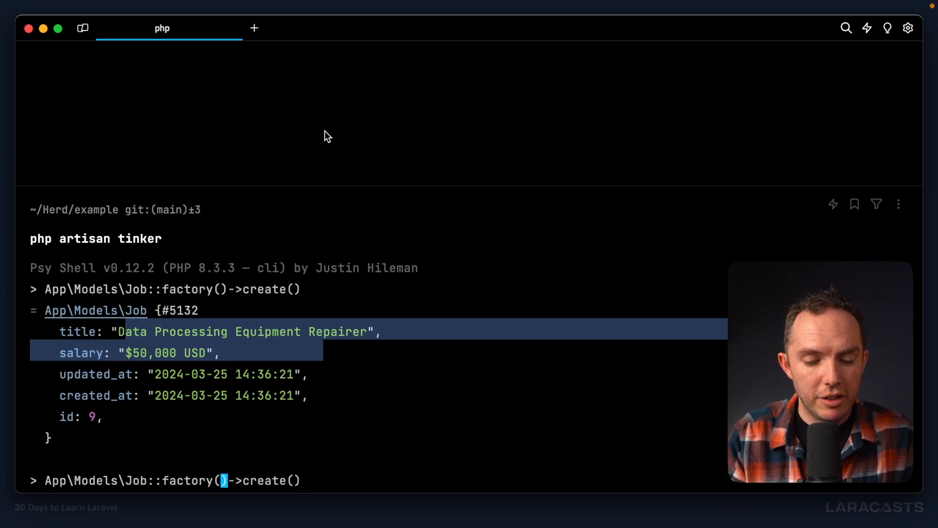
text(300)
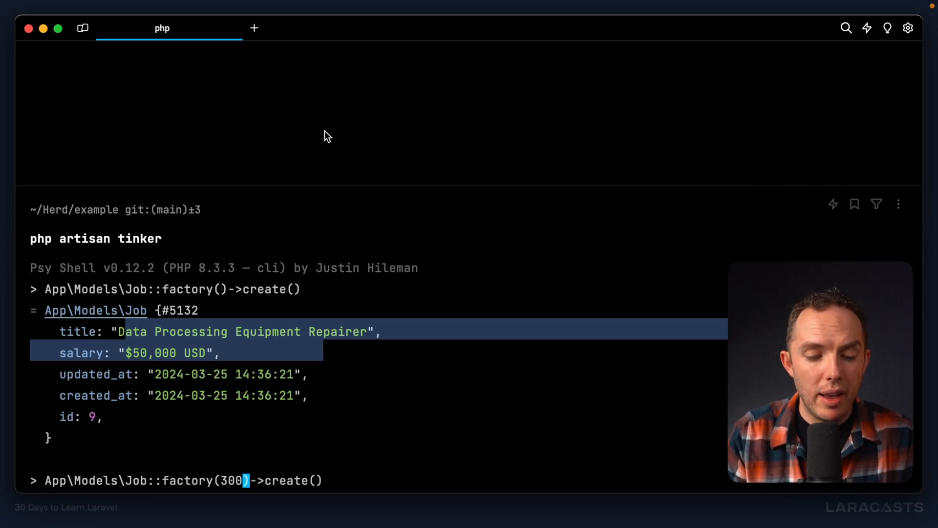
key(Return)
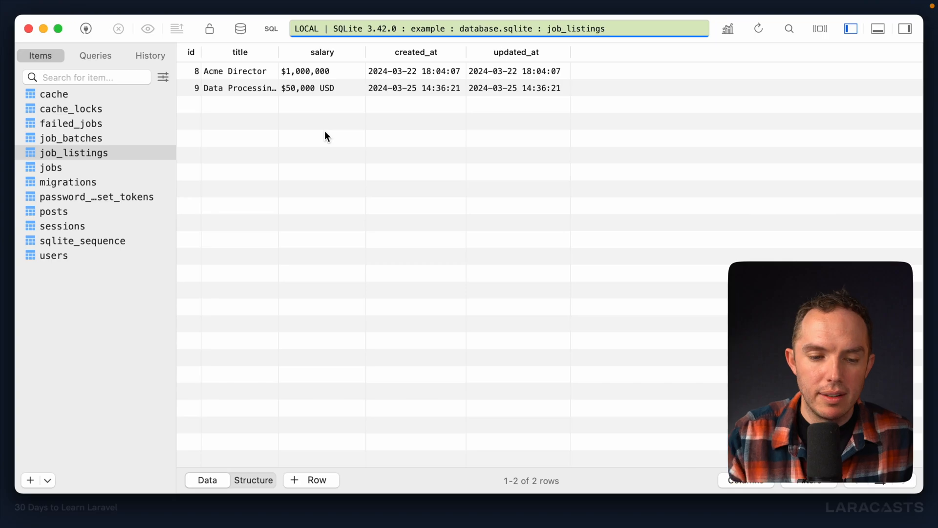
Widen job_listings' title column in TablePlus, then switch to the users table.
click(758, 28)
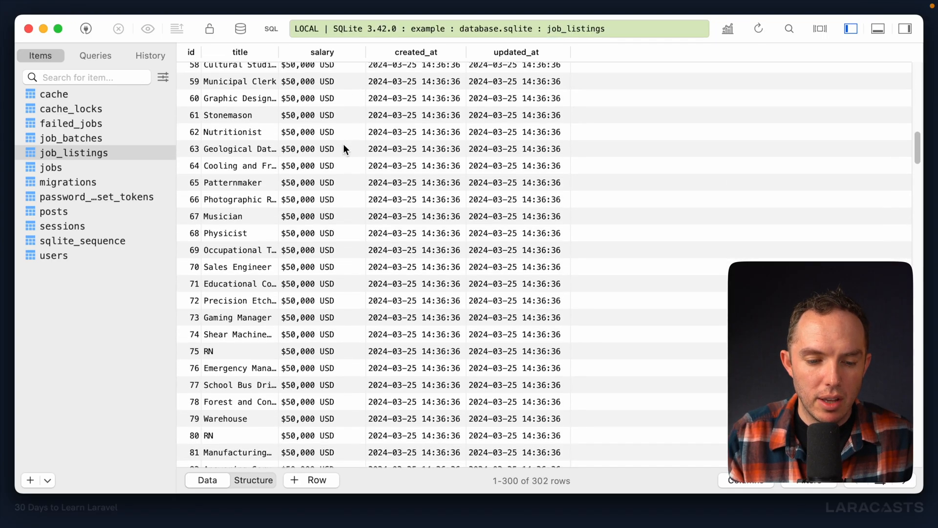
mouse_move(225, 229)
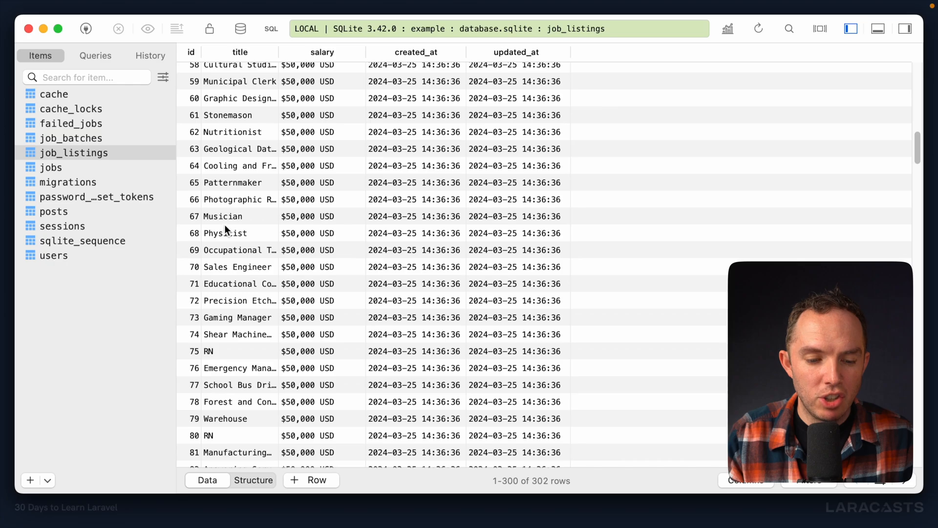
mouse_move(254, 163)
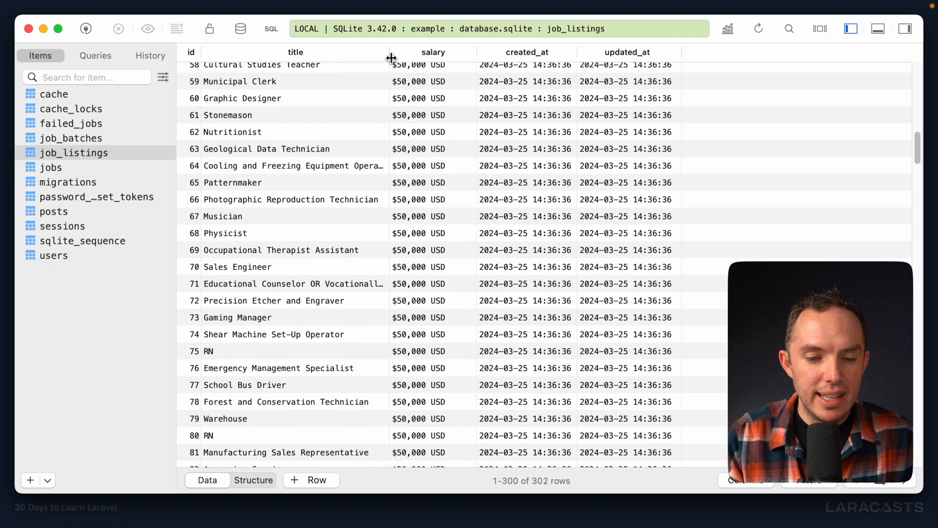
mouse_move(338, 251)
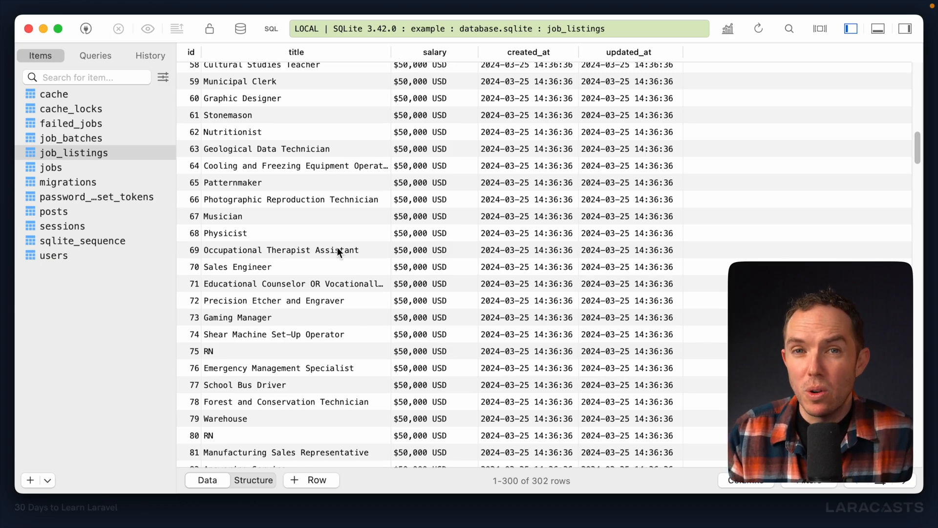
mouse_move(56, 262)
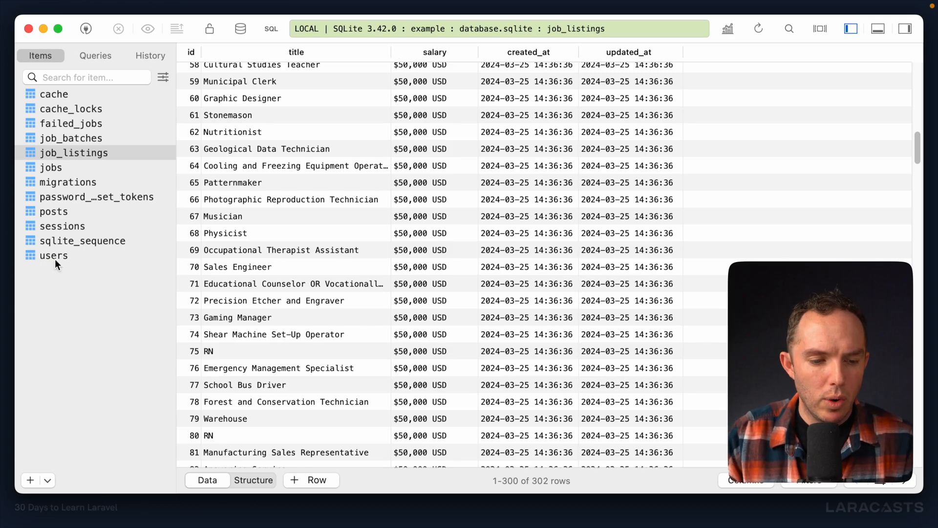
click(53, 255)
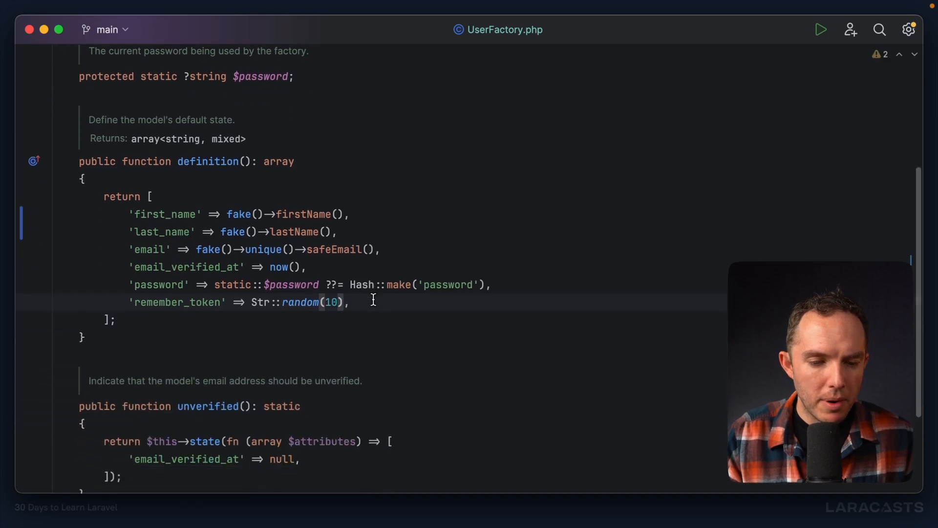
Scroll UserFactory.php to the unverified() method, which nulls email_verified_at, and select its name.
scroll(down, 3)
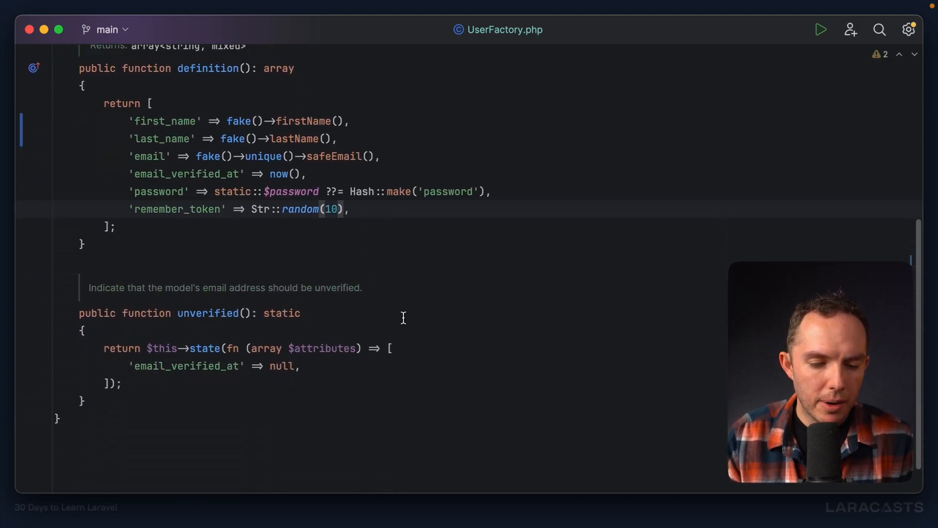
mouse_move(352, 327)
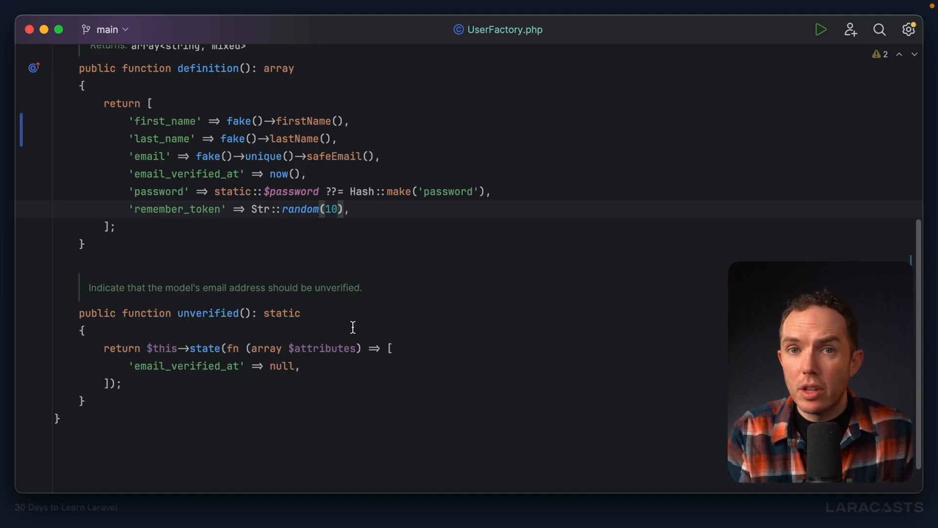
mouse_move(292, 342)
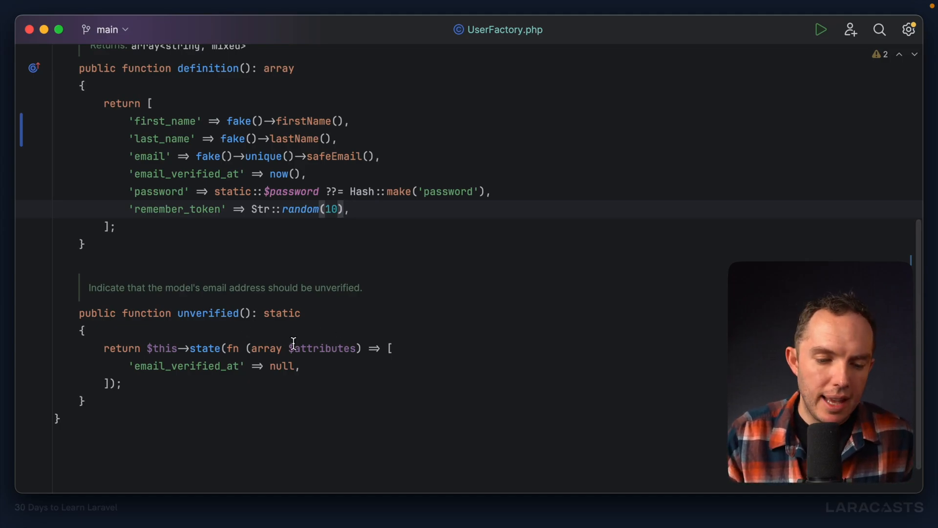
double_click(186, 365)
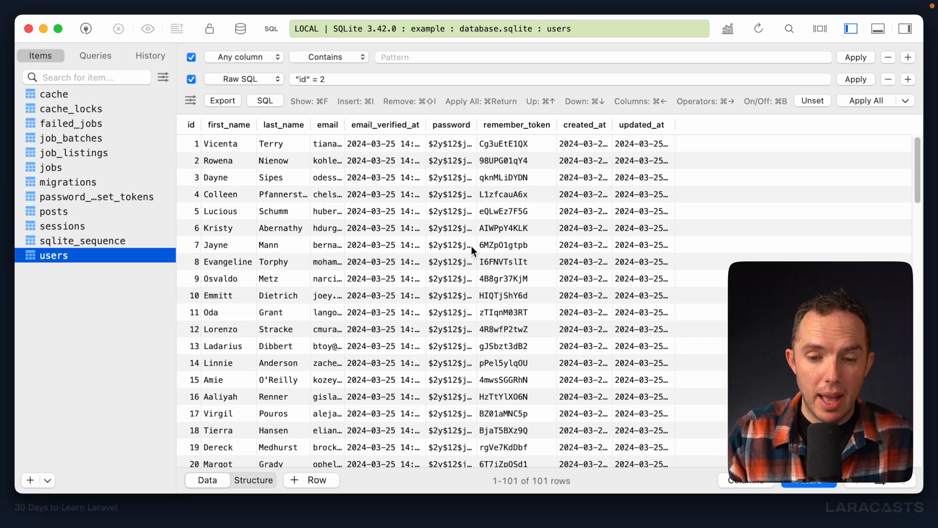
mouse_move(434, 178)
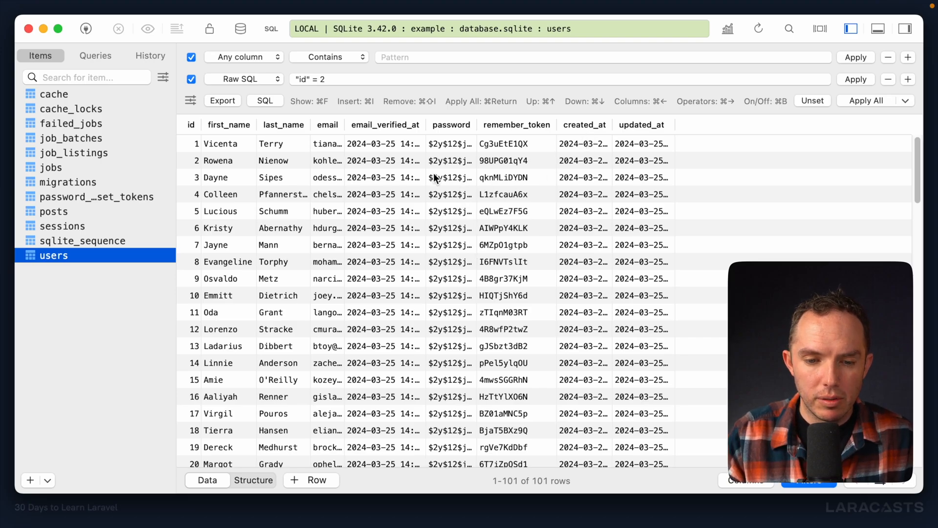
Look over the users table's 101 rows of names and emails in TablePlus.
click(385, 161)
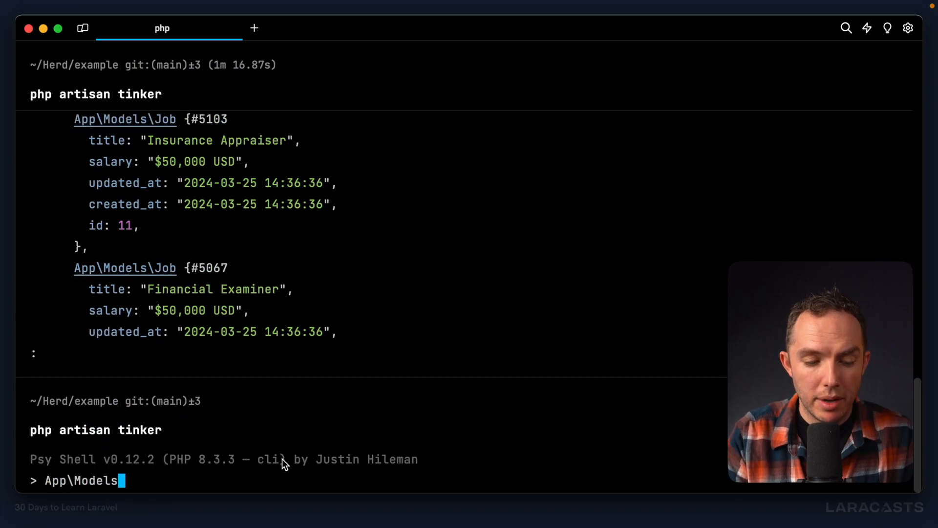
Run App\Models\User::factory()->unverified()->create() in tinker, creating user 102 with null email_verified_at.
text(\User::factory()->unverified()->creat)
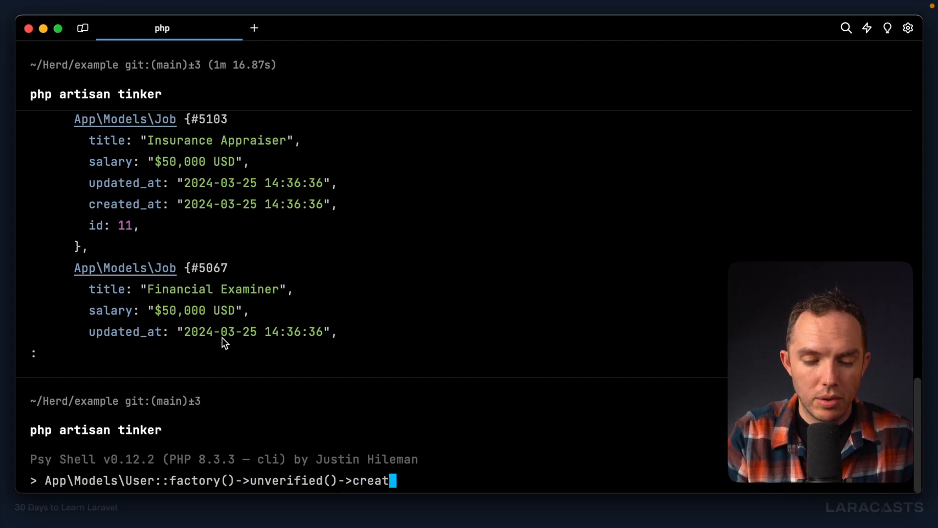
key(Return)
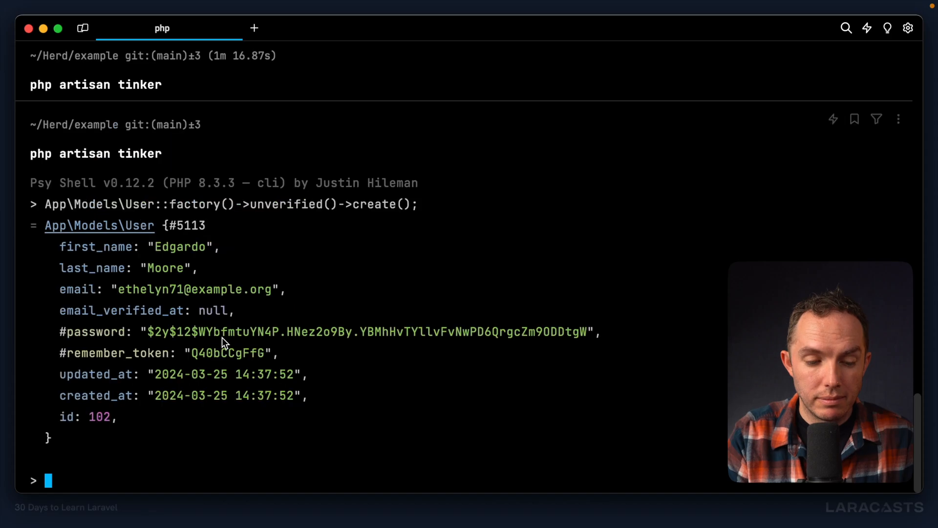
mouse_move(65, 308)
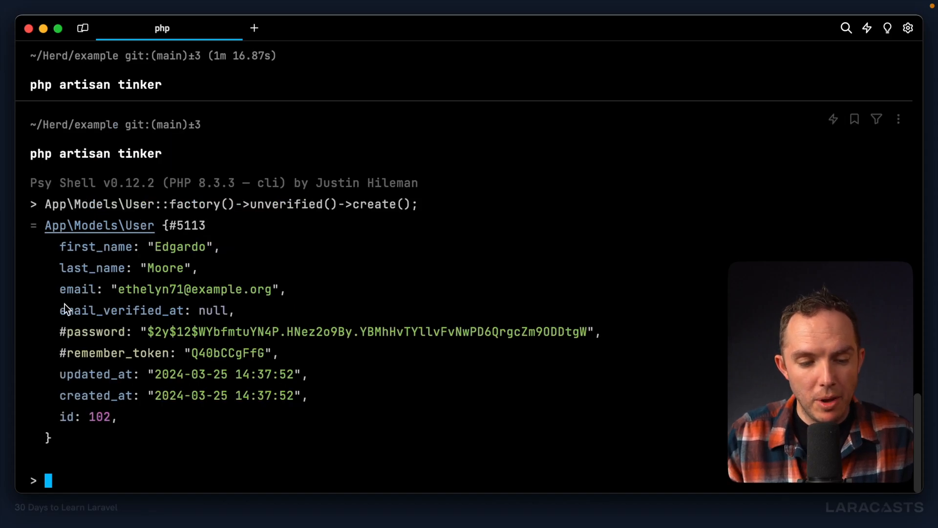
double_click(124, 310)
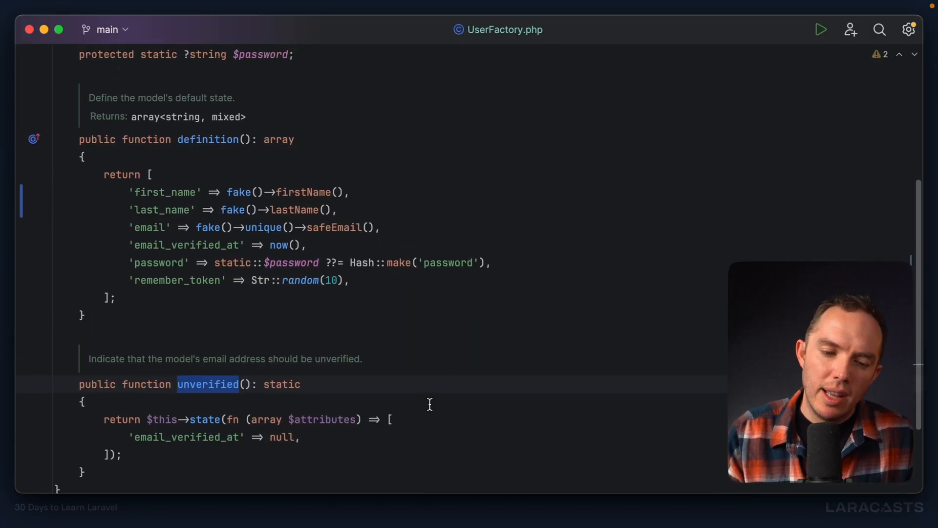
mouse_move(417, 350)
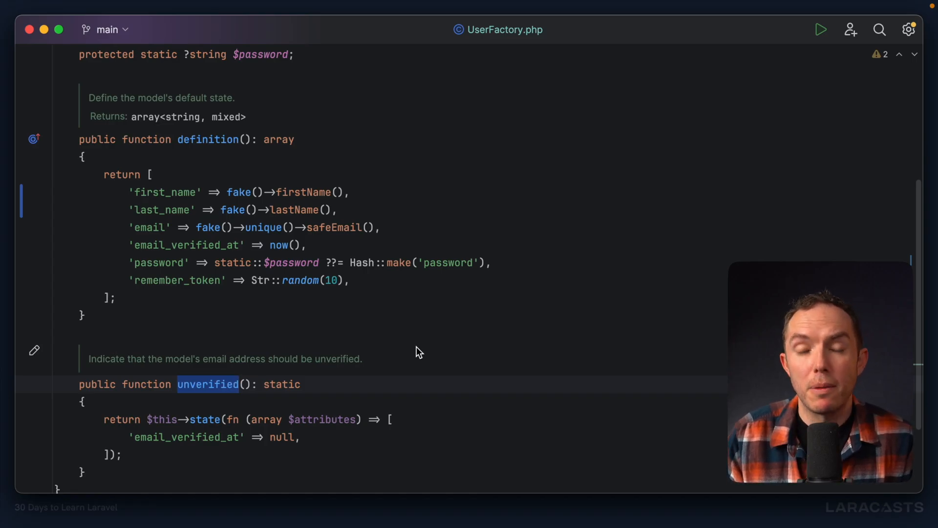
Review the unverified() state in UserFactory and default the 'admin' attribute to false.
scroll(up, 3)
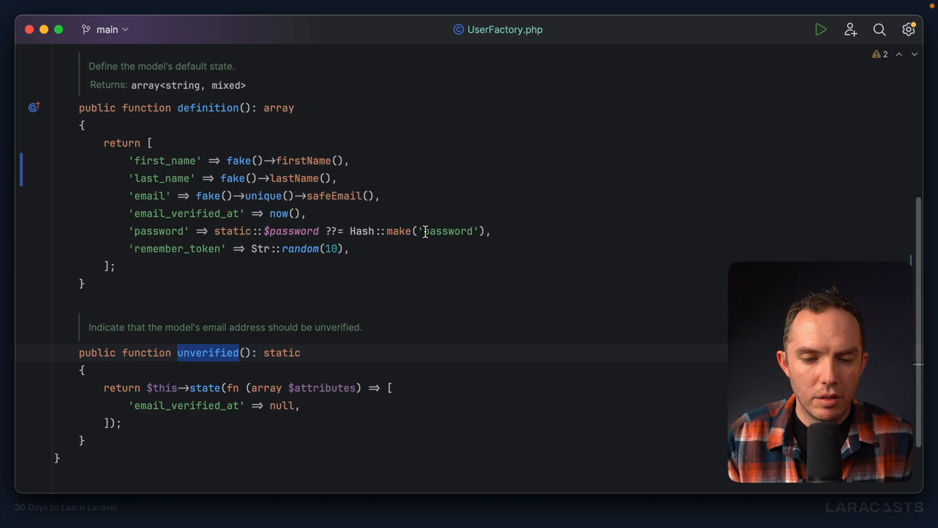
scroll(down, 3)
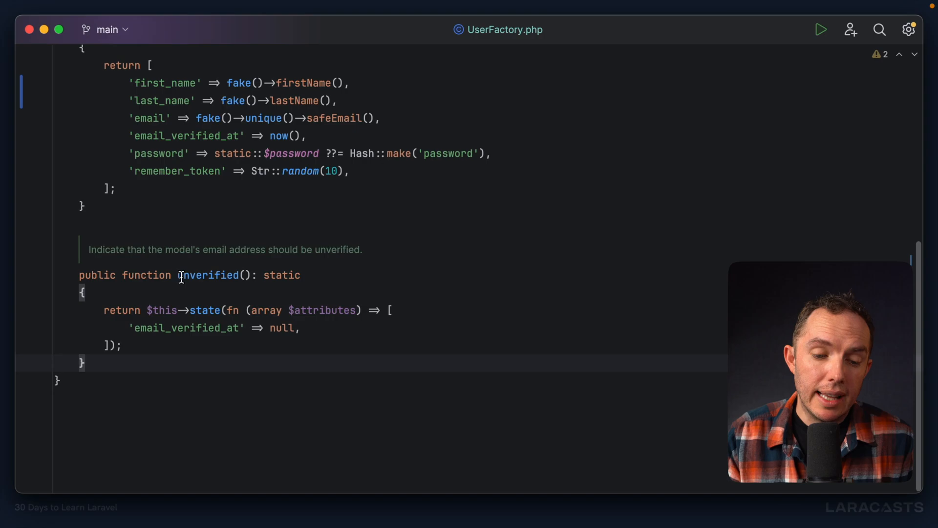
double_click(208, 275)
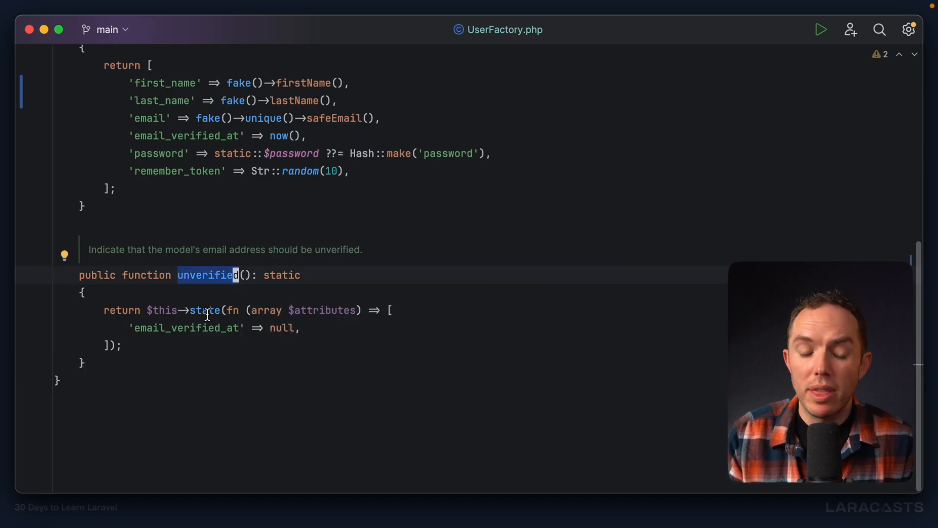
double_click(206, 310)
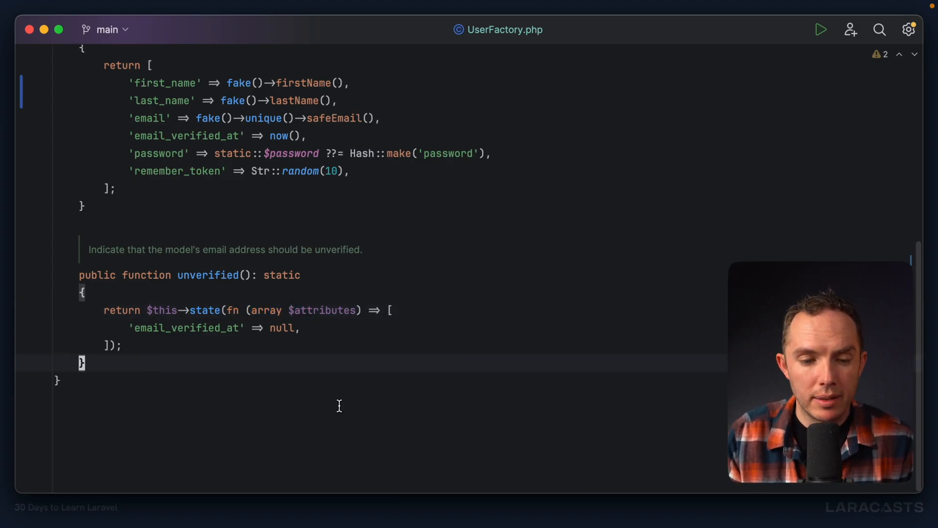
scroll(up, 3)
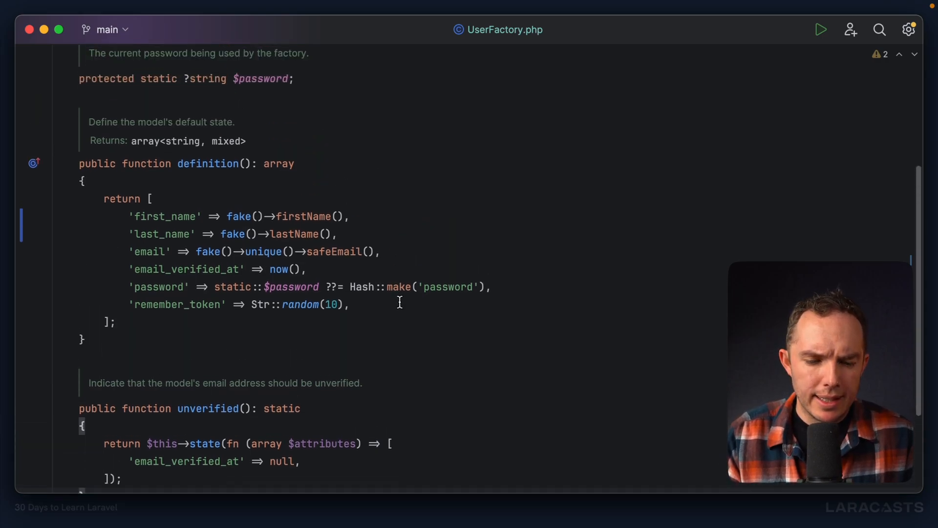
text('admin' =>)
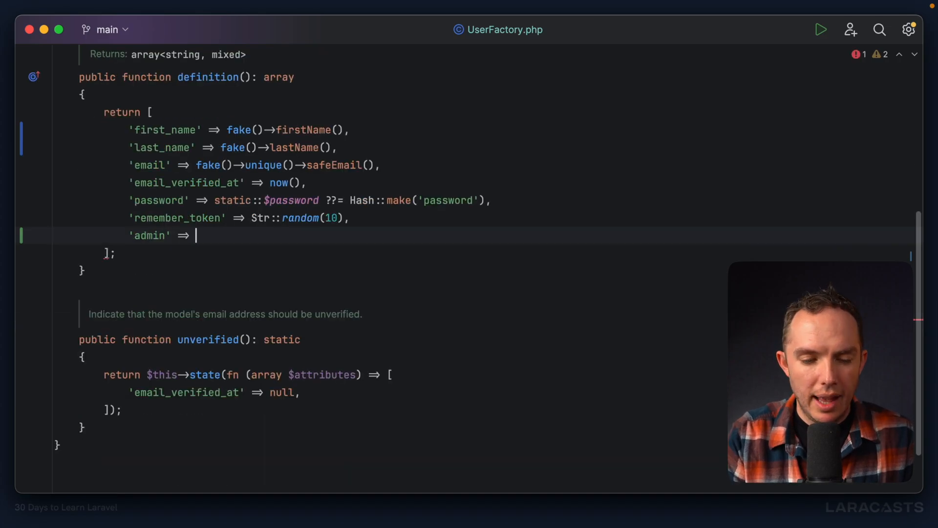
text(false)
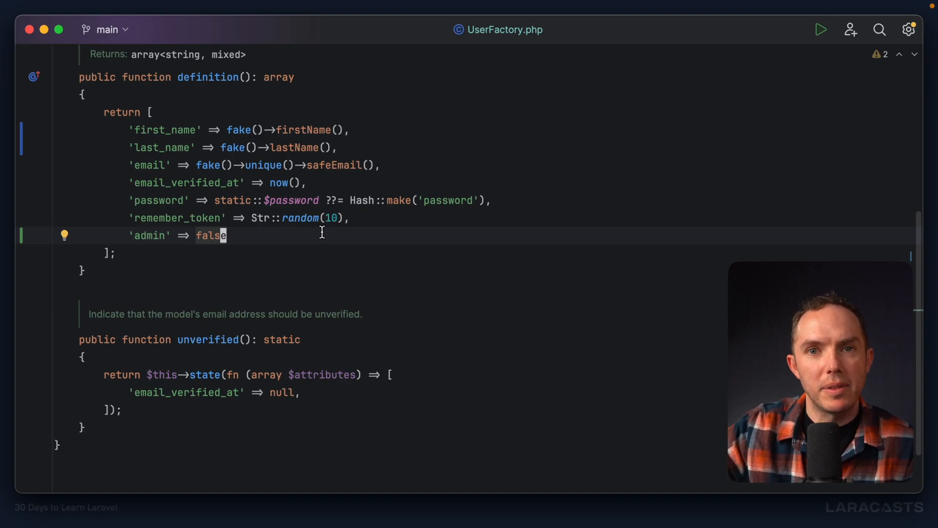
mouse_move(550, 324)
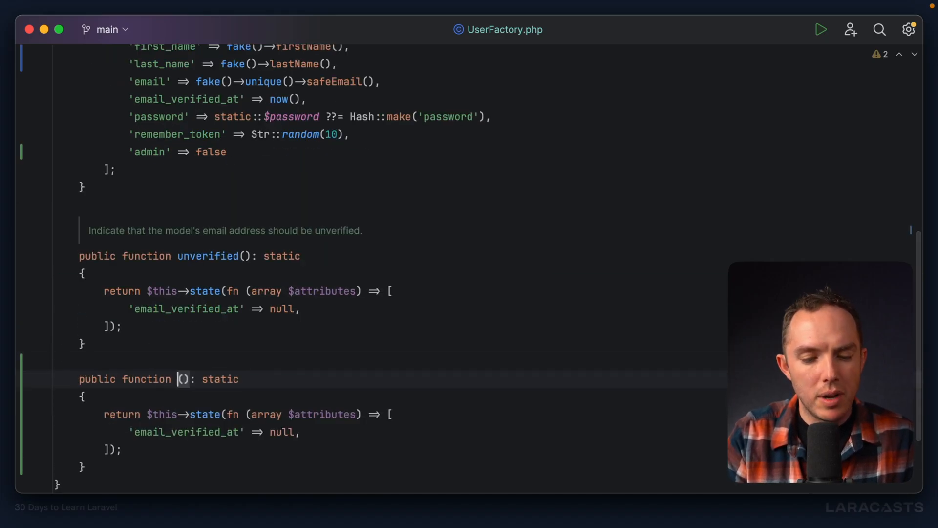
Add an admin() state setting 'admin' to true with a // User::factory()->admin usage comment, then return to JobFactory.php.
text(admin' => null,)
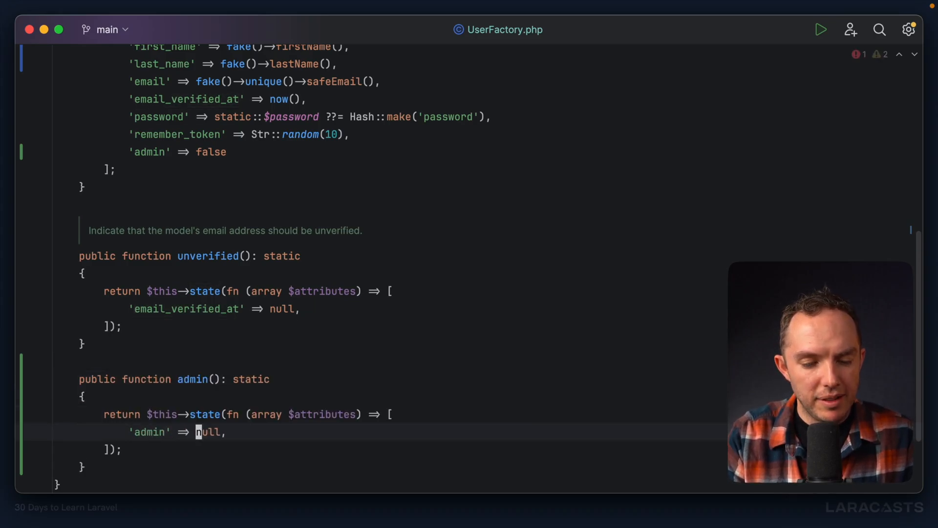
text(true)
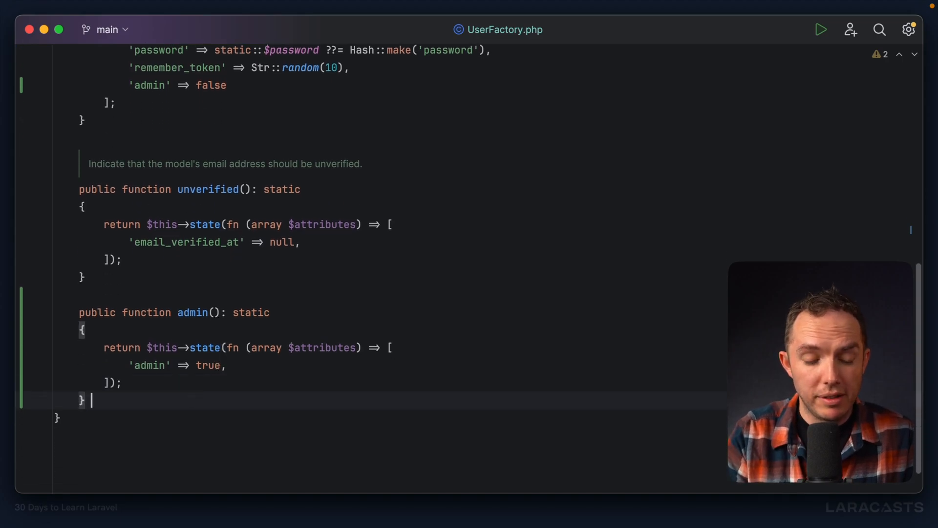
text(// User::)
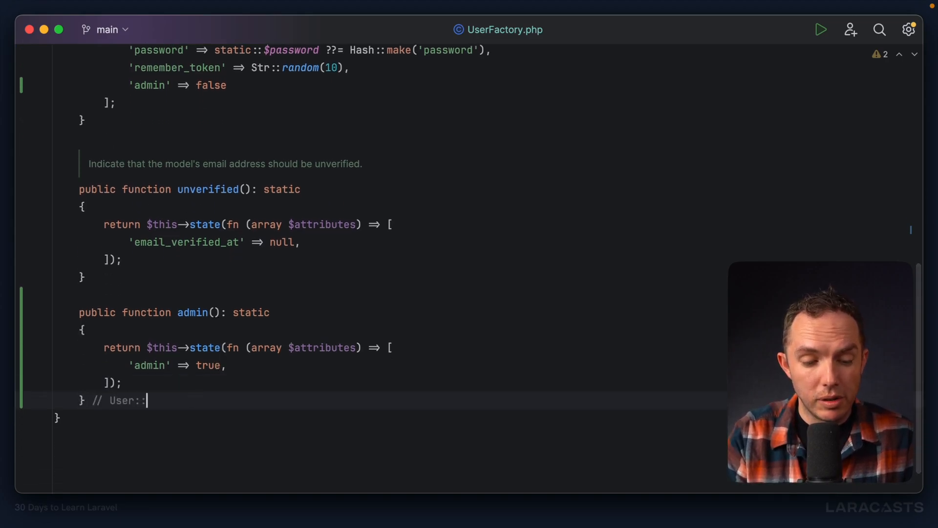
text(factory()->admin()->create()
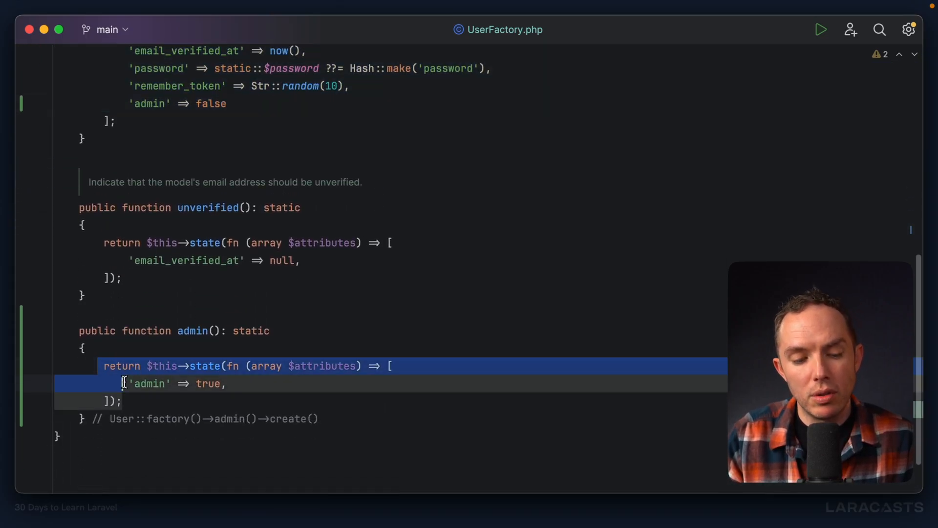
click(119, 400)
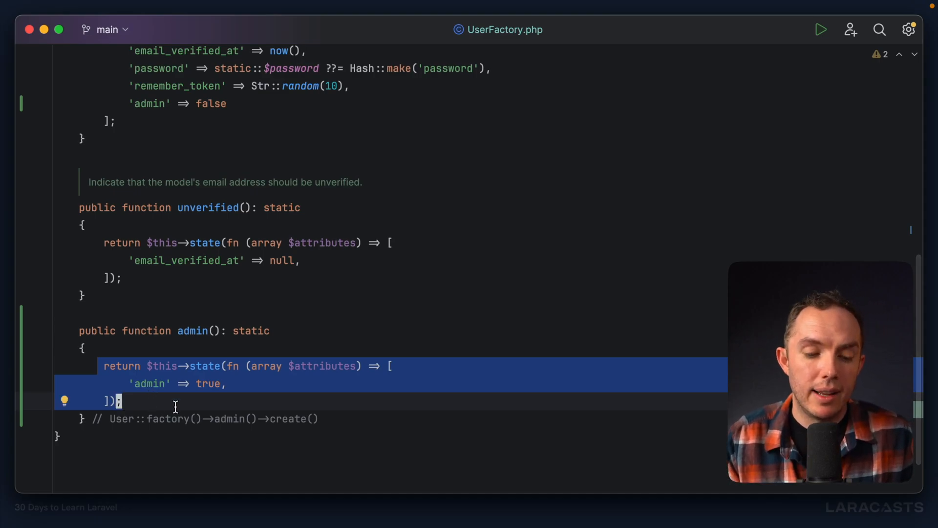
click(154, 418)
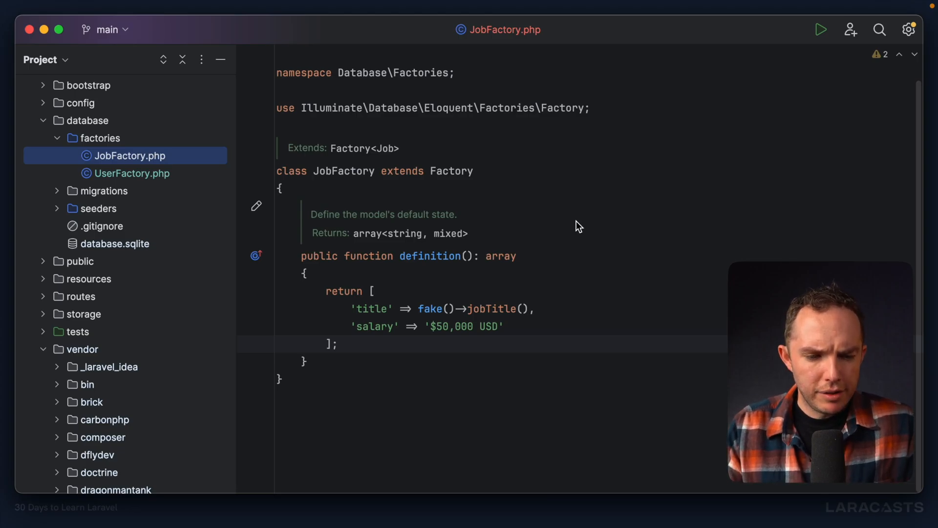
mouse_move(162, 273)
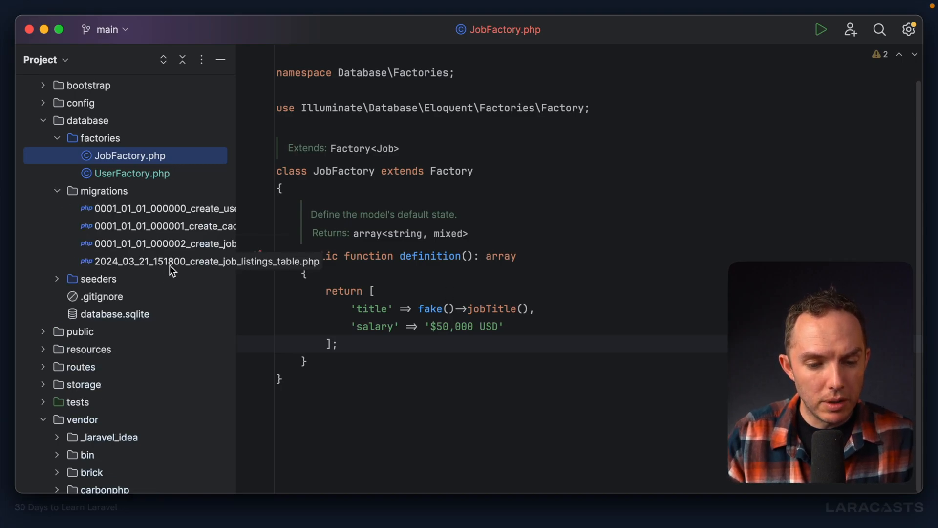
Add the comment // foreign id called employer_id under $table->id() in the job_listings migration.
click(164, 261)
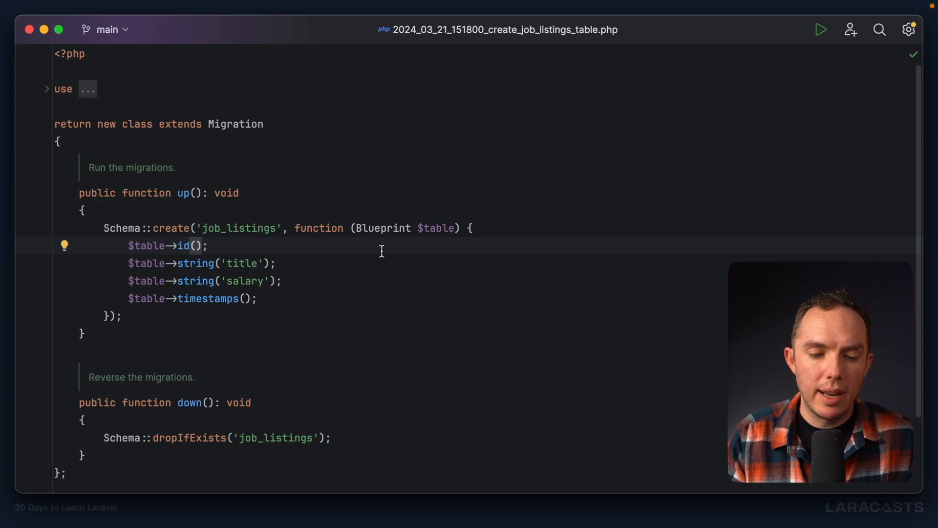
text(//)
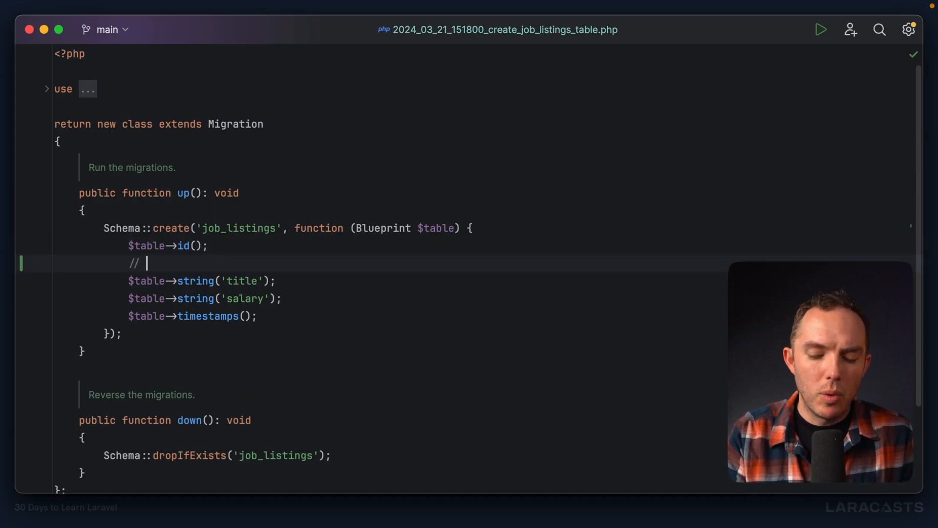
text(foreign id)
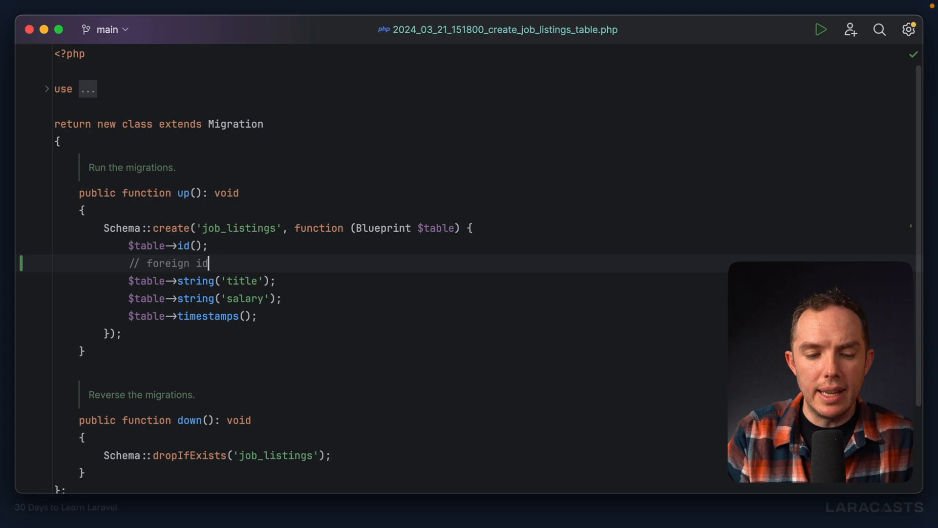
text(called)
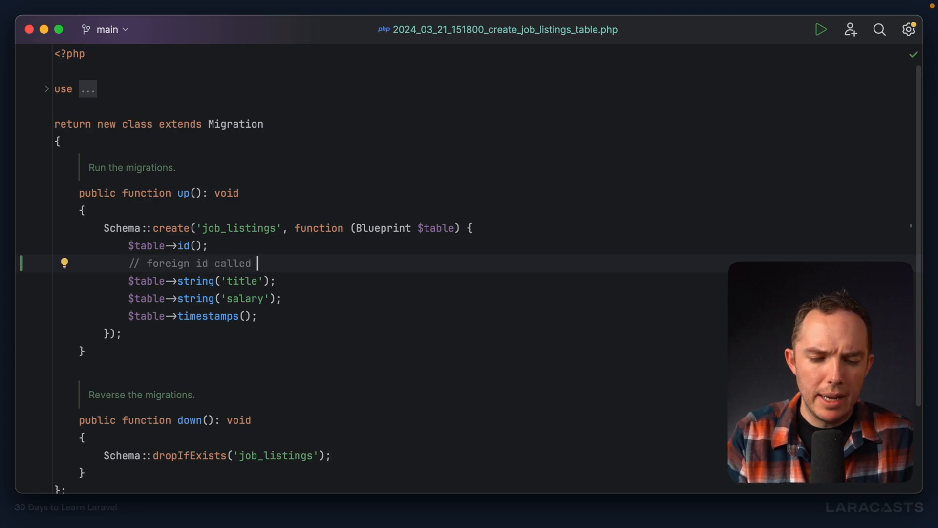
text(employer_id)
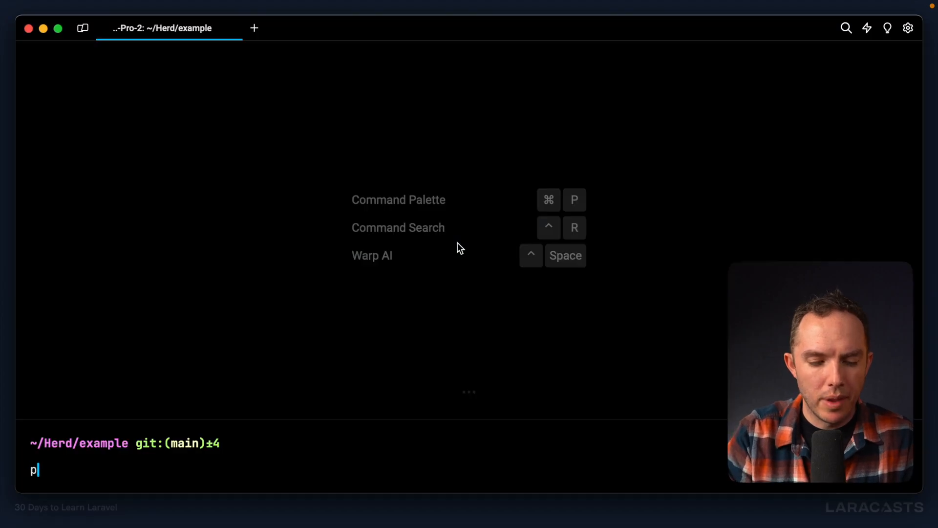
Run php artisan make:model Employer -m to create the Employer model and its migration.
text(hp artisan make:)
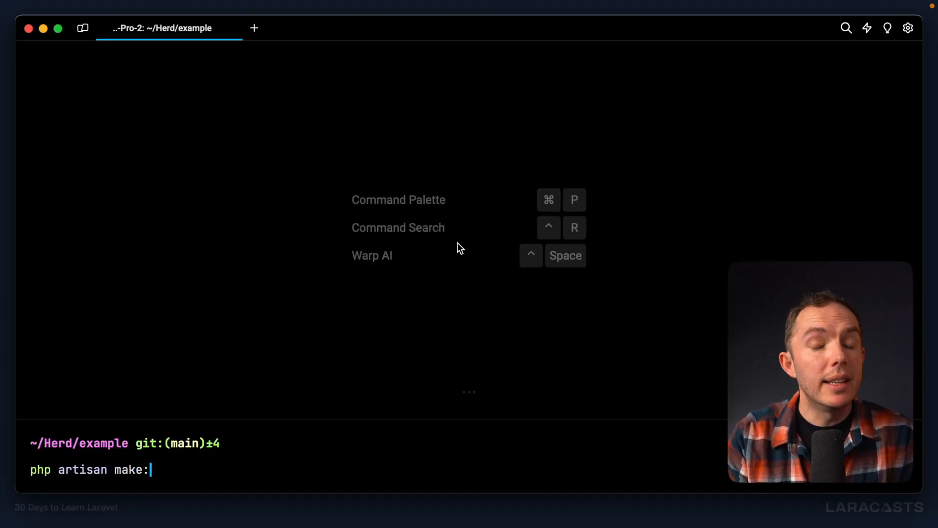
text(migrat)
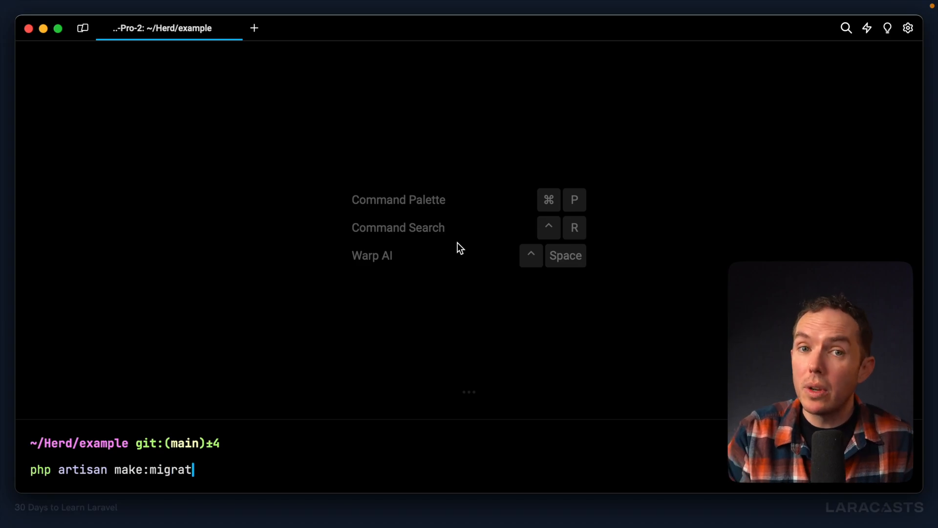
key(Backspace)
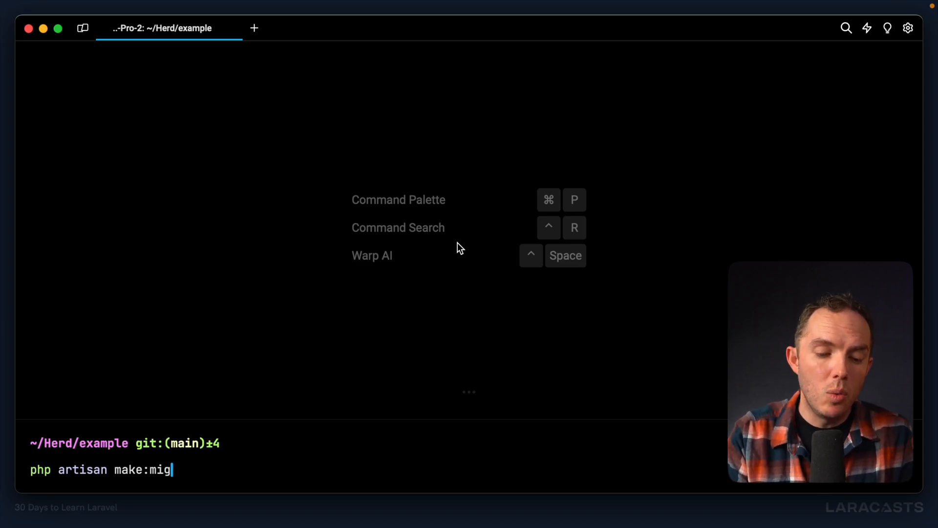
text(model)
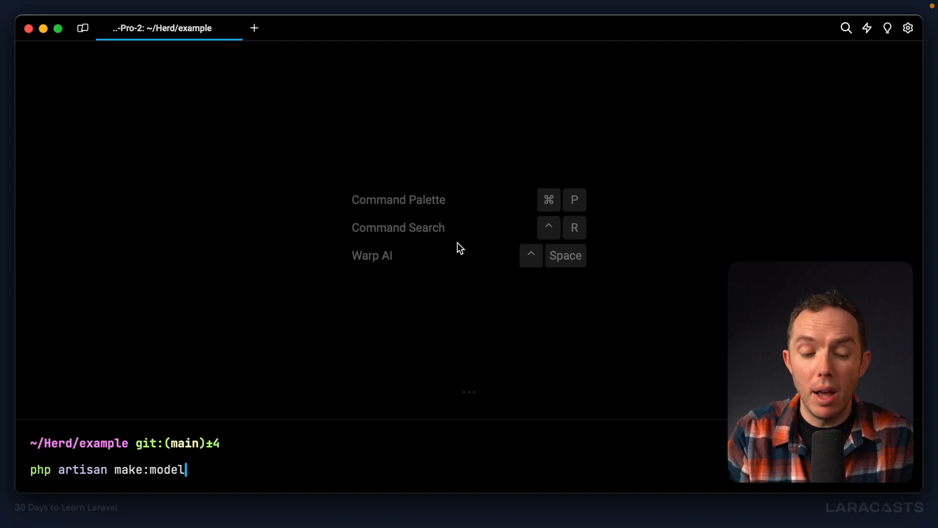
text(Employer -)
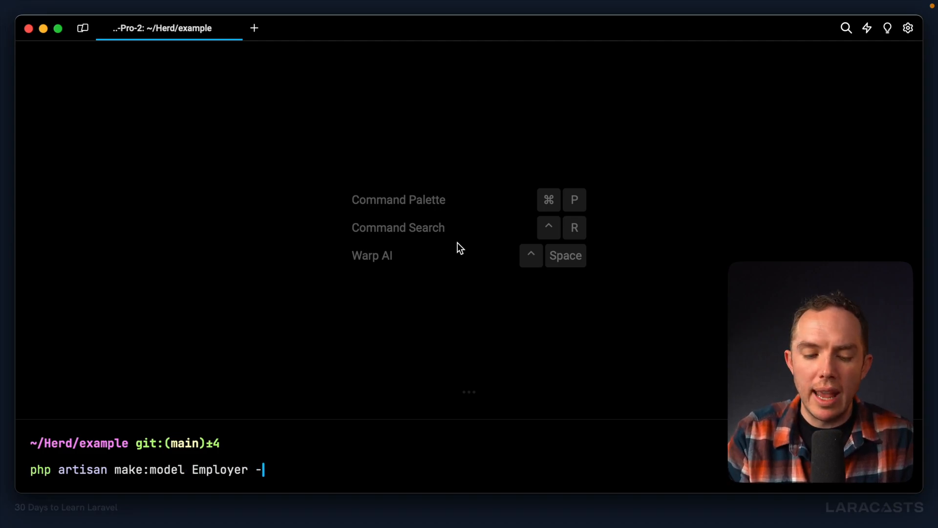
key(Return)
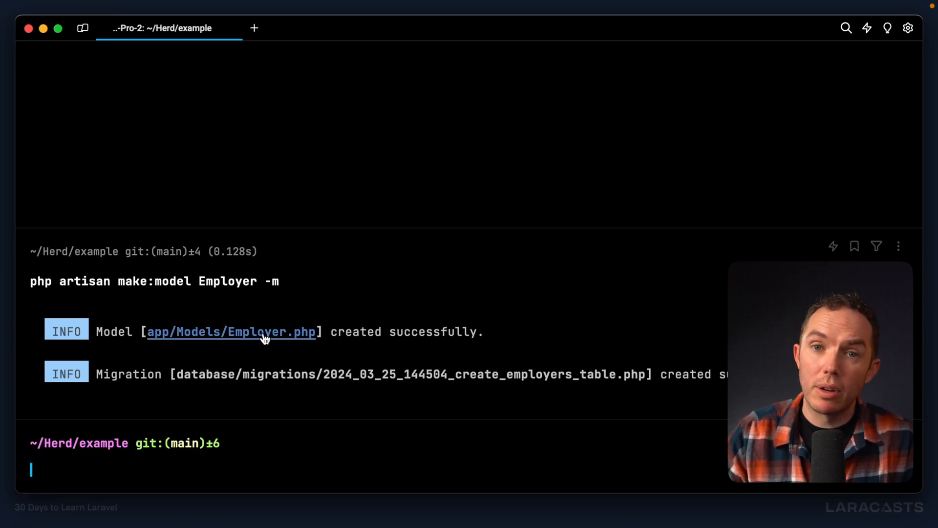
mouse_move(515, 388)
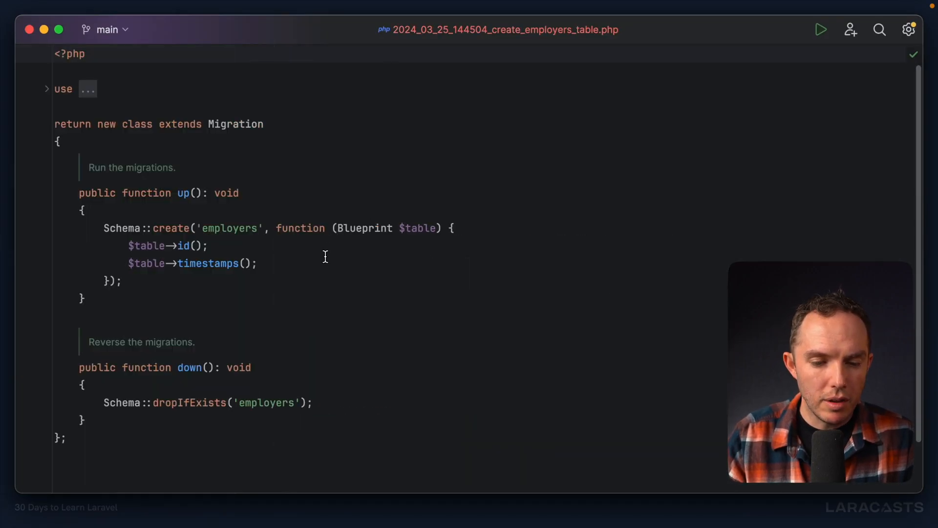
Add $table->string('name') to employers and $table->unsignedBigInteger('employer_id') to job_listings.
text($table-)
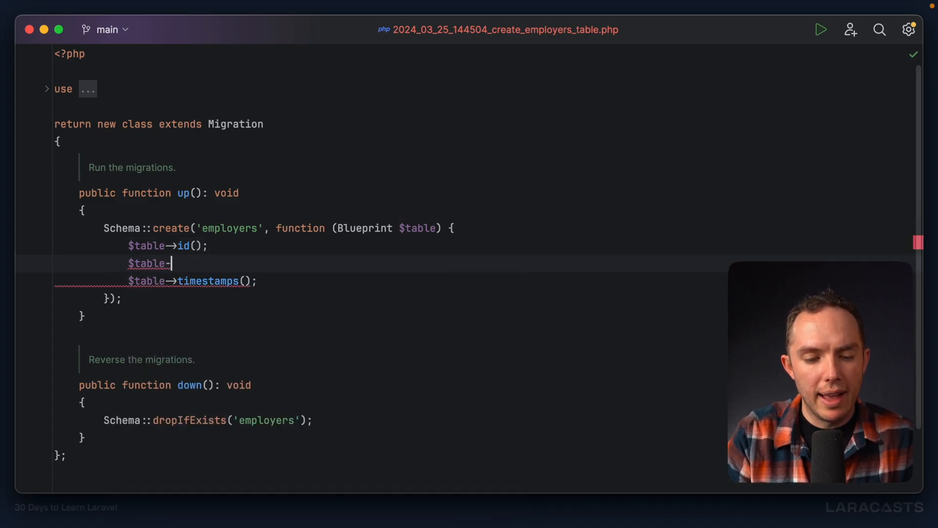
text(string('name');)
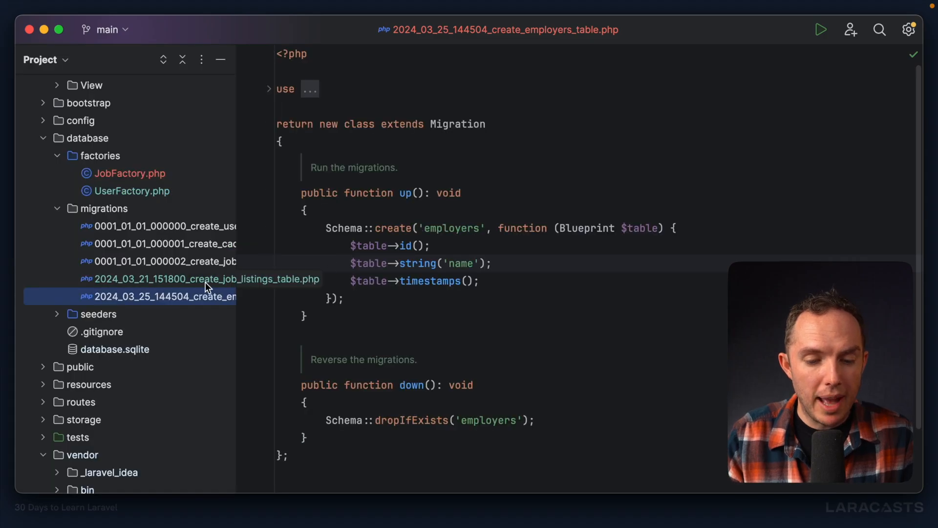
click(203, 279)
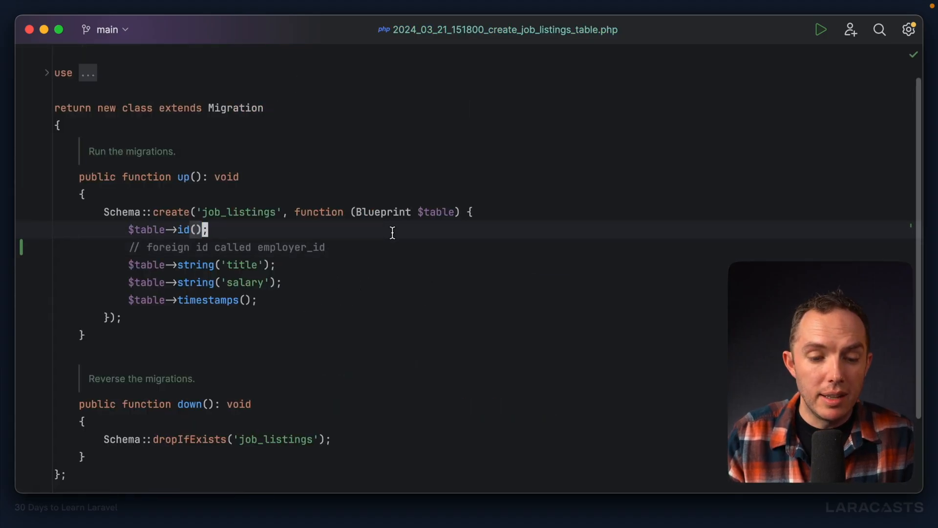
text($tabl)
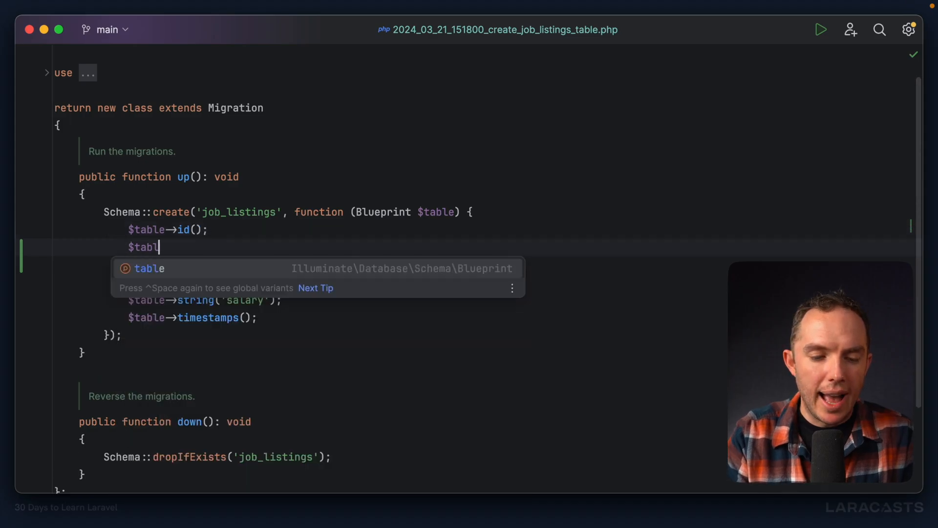
text(unsignedBigInteger(')
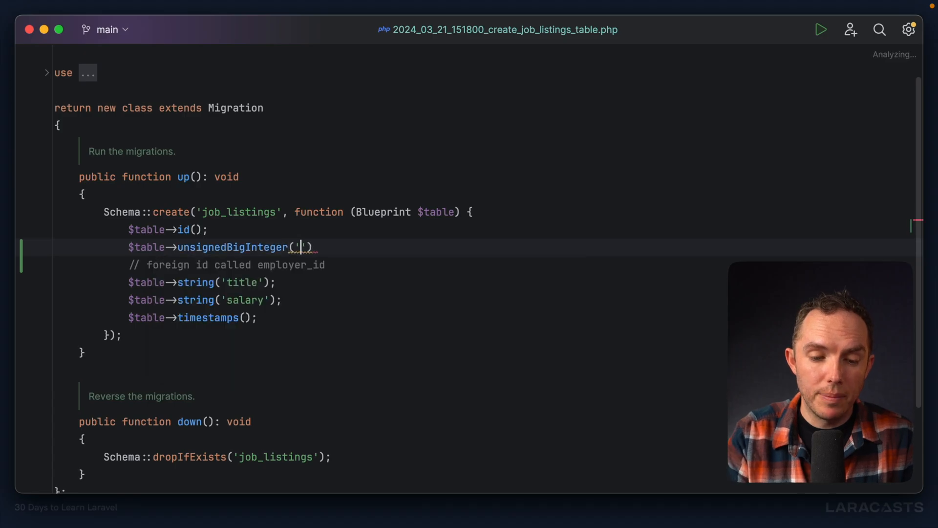
text('employer_id');)
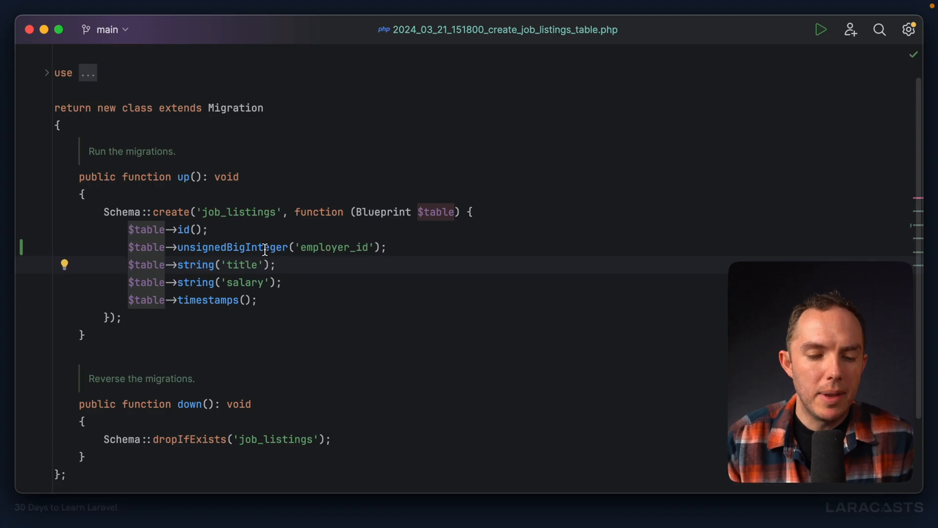
mouse_move(452, 252)
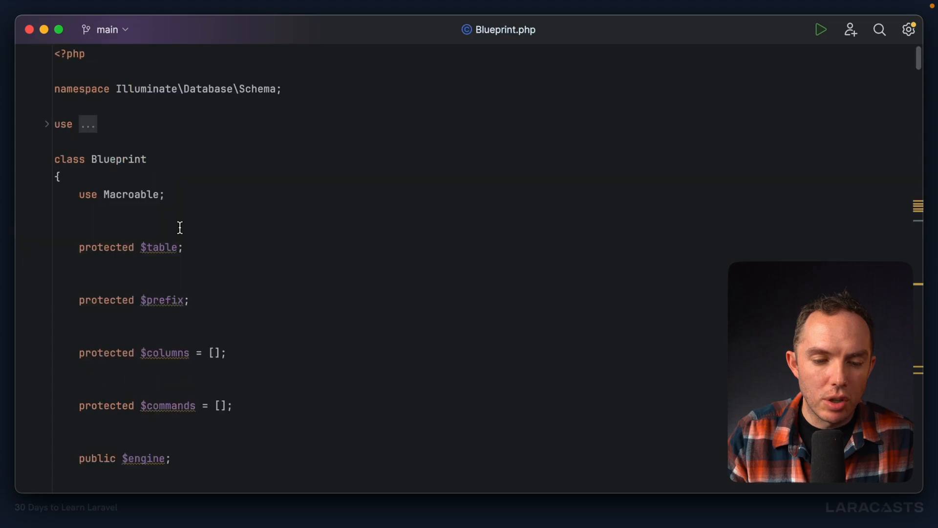
Comment out the unsignedBigInteger line and start a $table->foreignIdFor(Employer...) call in job_listings.
scroll(down, 3)
text($table->fore)
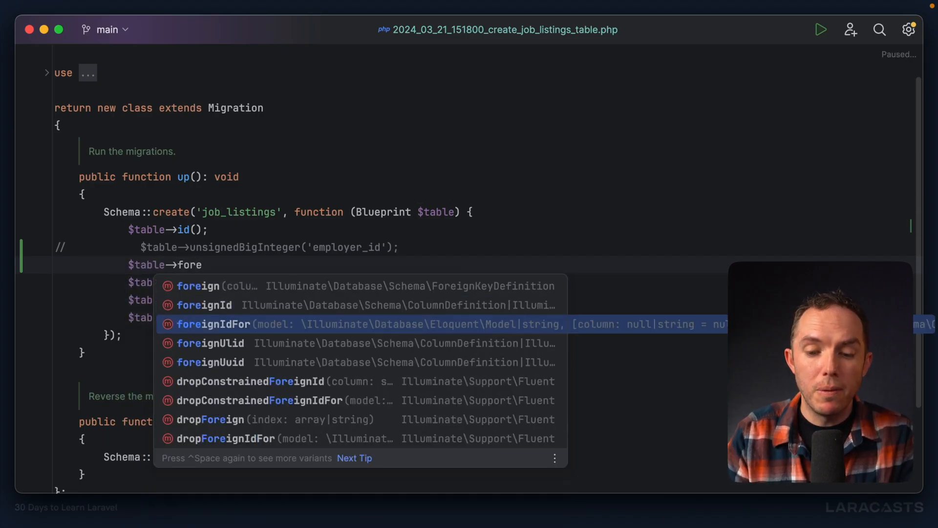
mouse_move(500, 332)
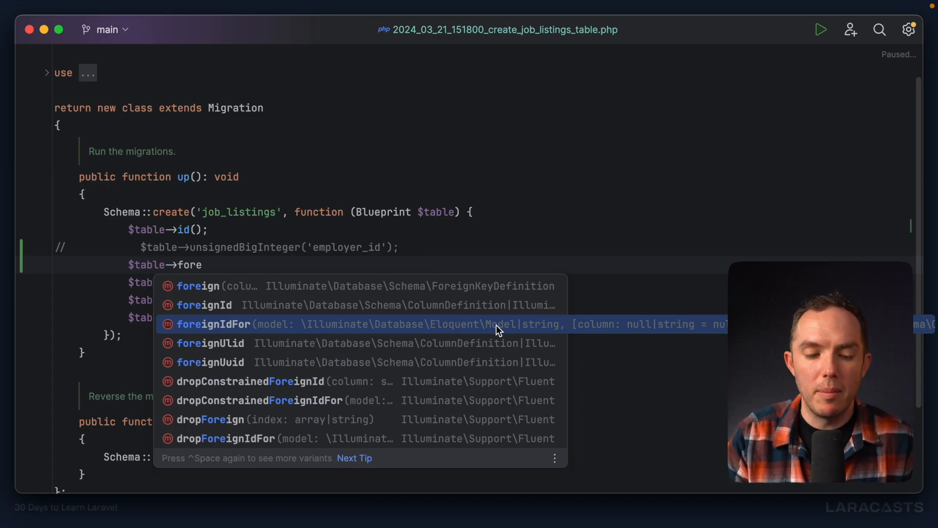
click(212, 324)
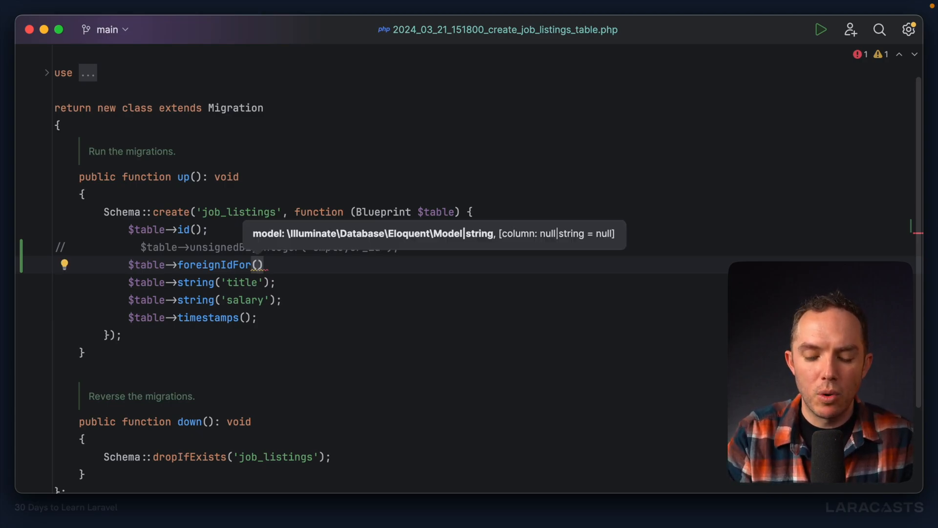
text(Emplo)
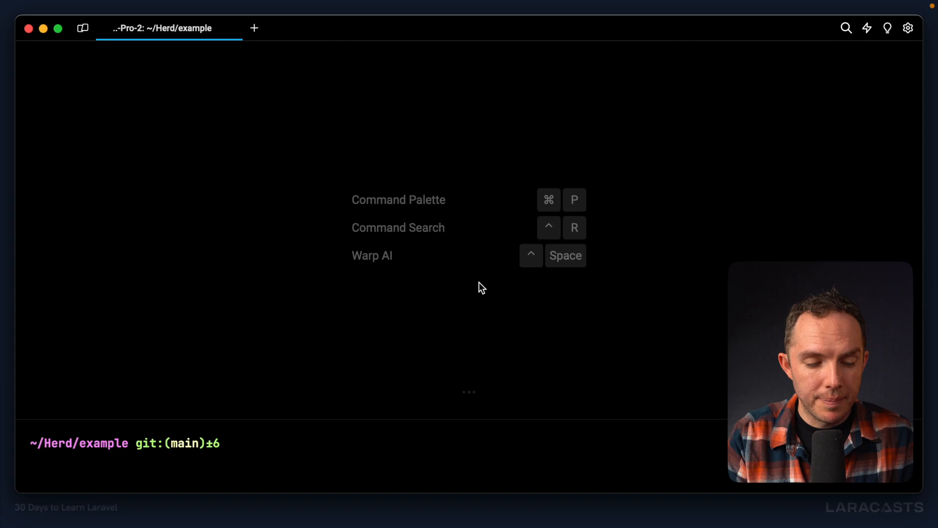
Rebuild the database with php artisan migrate:fresh, rerunning all migrations.
text(php artisan)
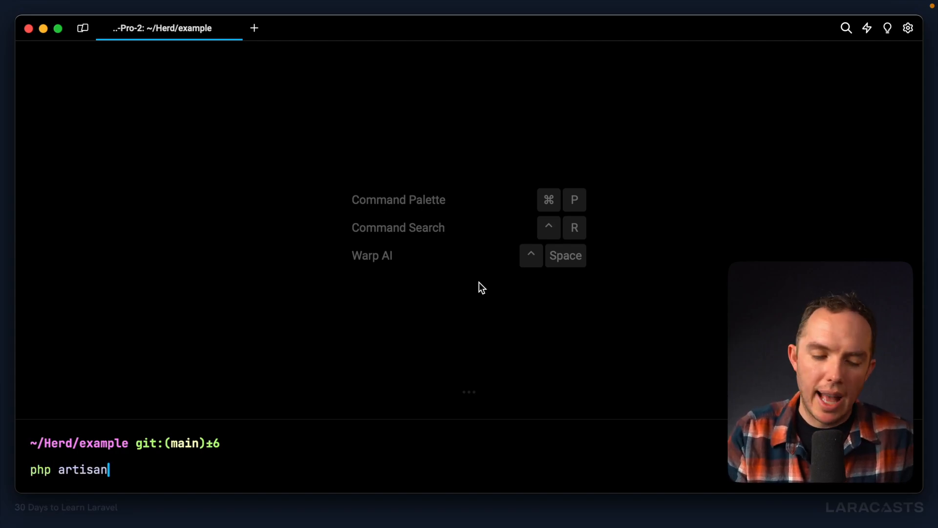
text(migrate:fres)
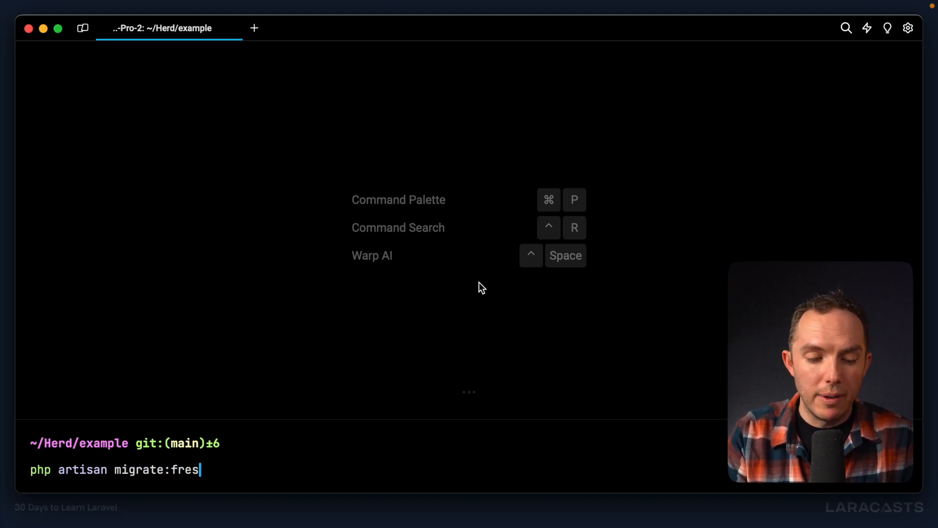
text(h)
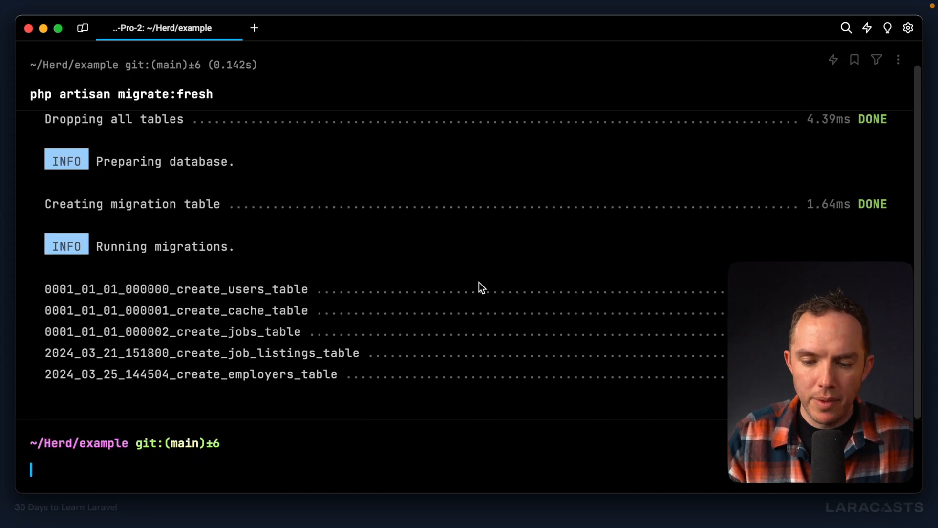
mouse_move(441, 392)
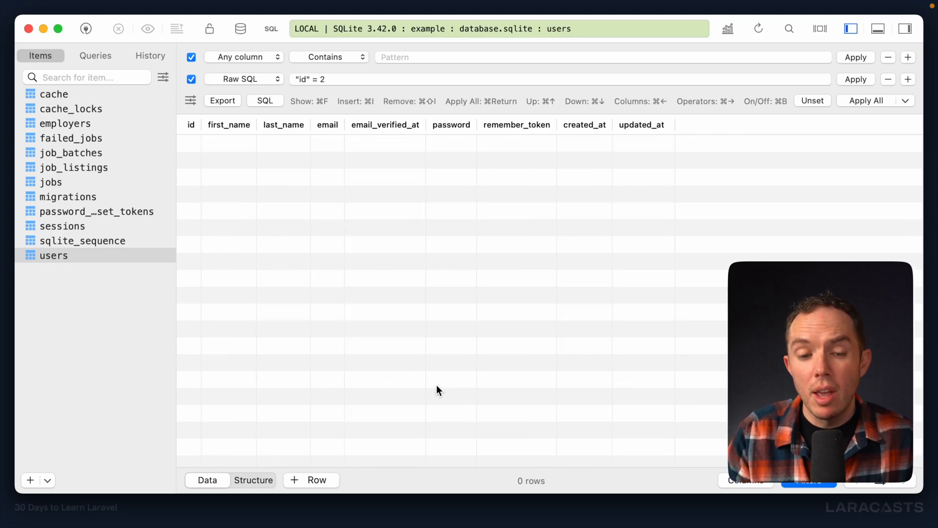
mouse_move(922, 110)
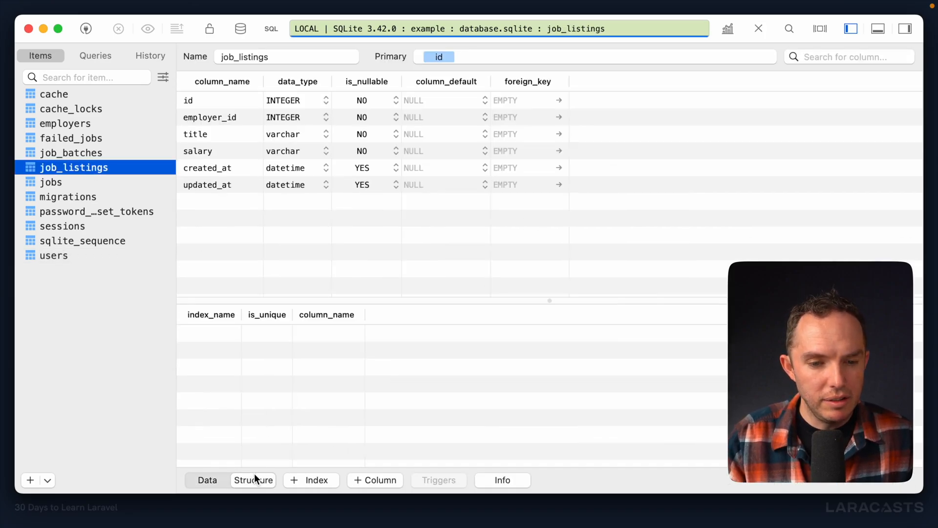
Inspect the job_listings structure in TablePlus, pointing out the employer_id and salary columns.
click(209, 117)
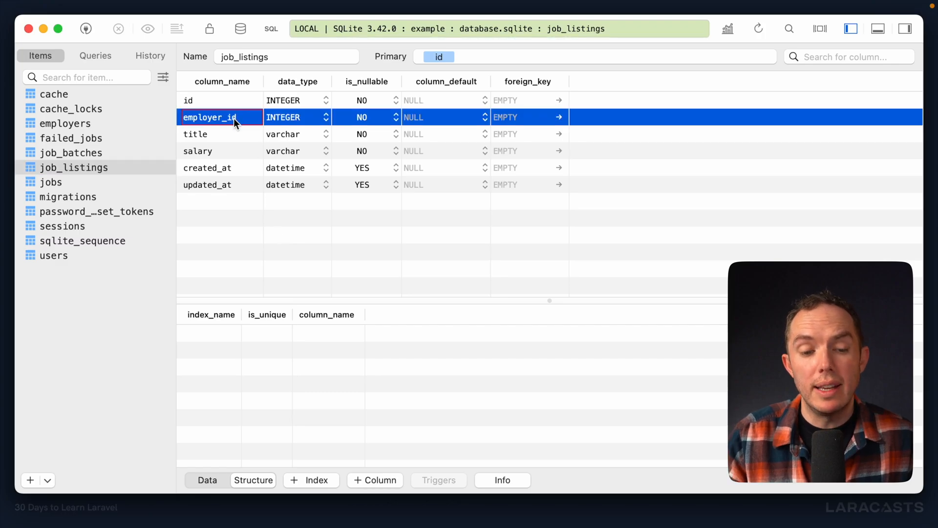
click(198, 150)
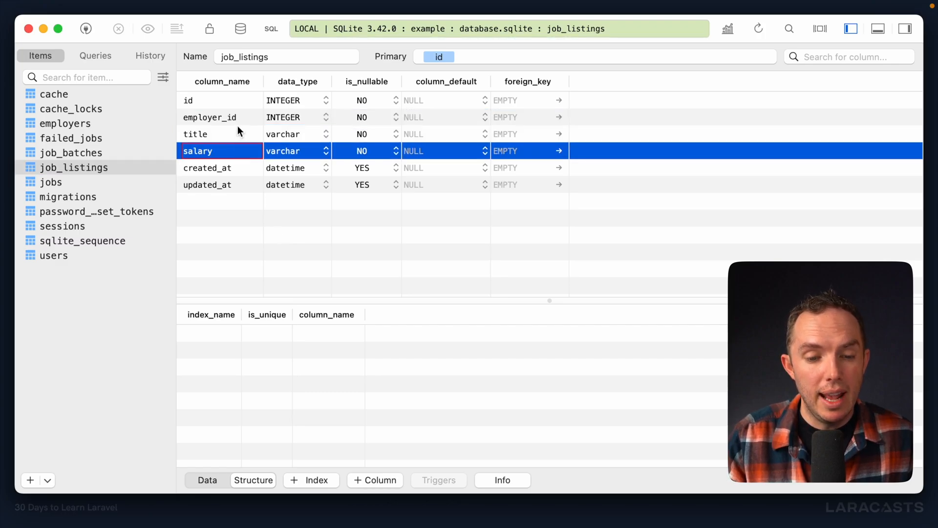
click(209, 116)
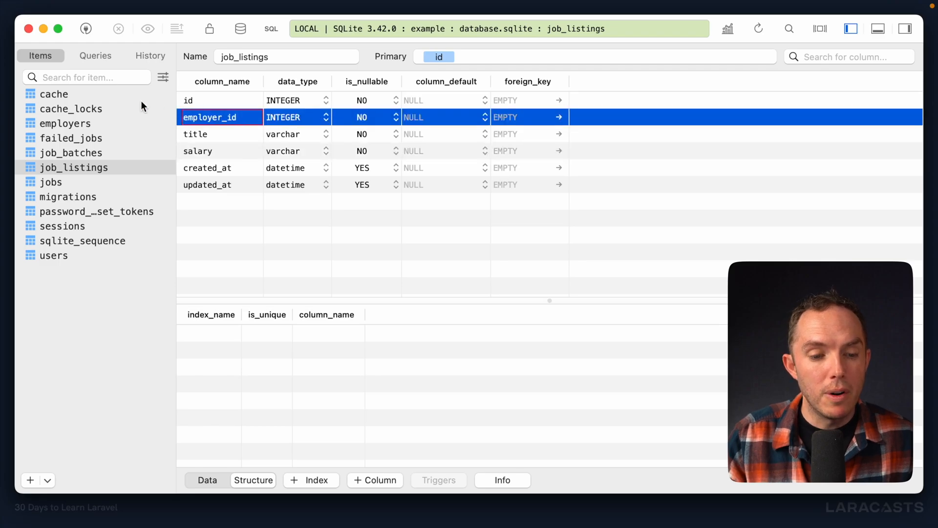
click(65, 123)
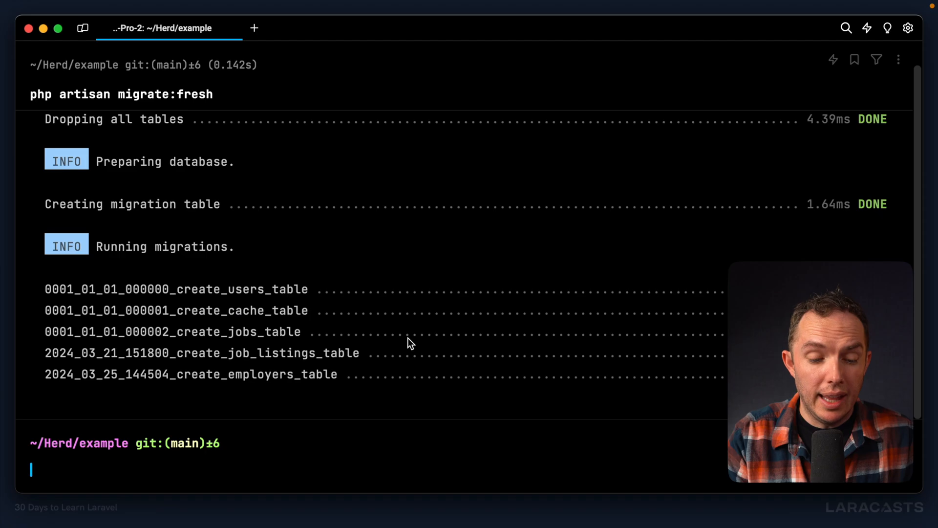
Start php artisan tinker with the App\Models\Job::factory(300)->create() call entered.
text(php artisan tinker)
text(App\Models\Job::factory(300)->create())
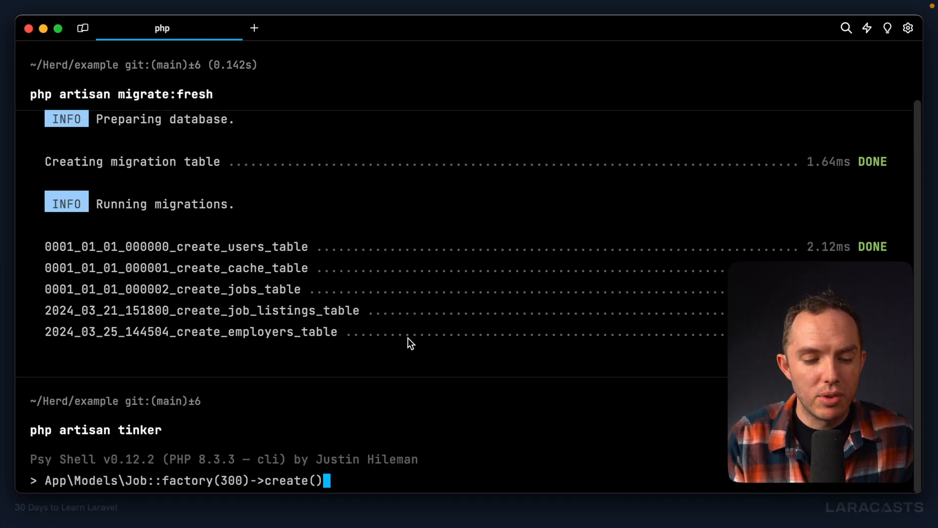
key(Return)
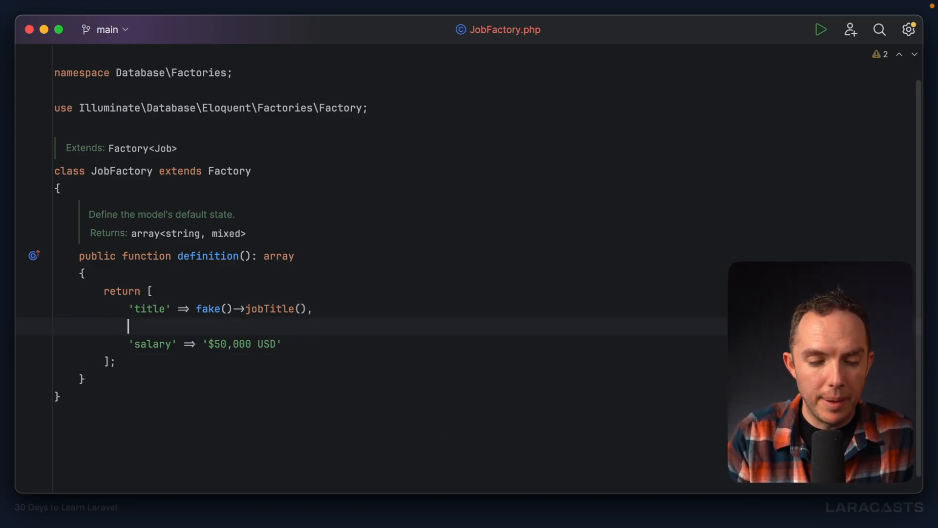
Set 'employer_id' => Employer::factory() in JobFactory, importing App\Models\Employer.
text('empl')
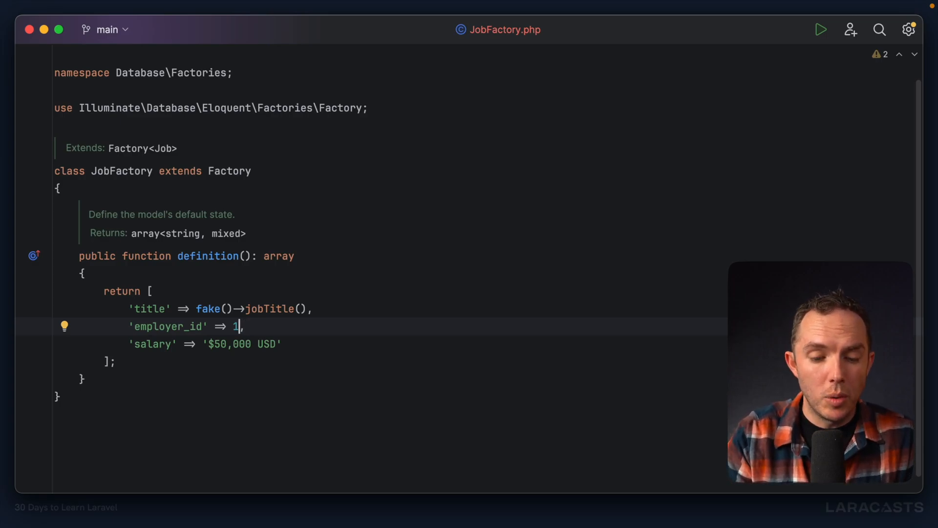
text(Employer::factory()
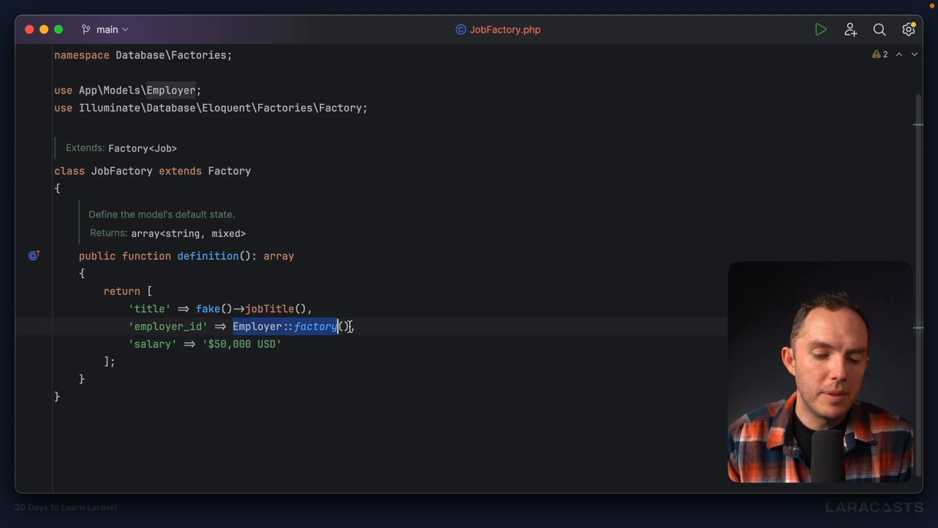
mouse_move(379, 361)
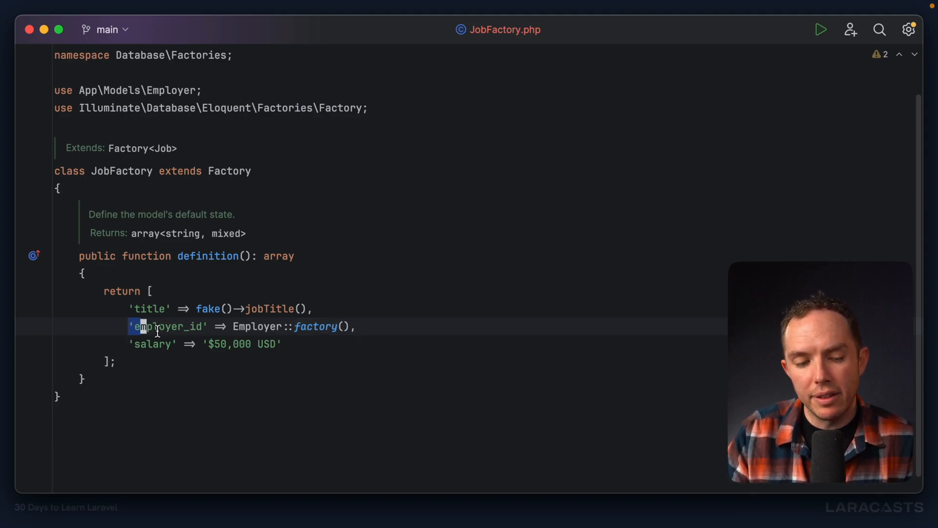
double_click(169, 327)
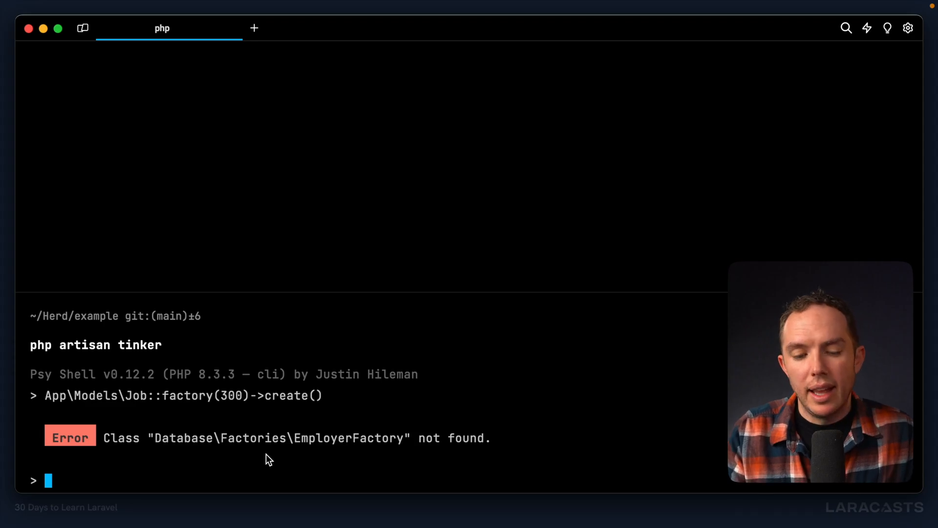
mouse_move(407, 448)
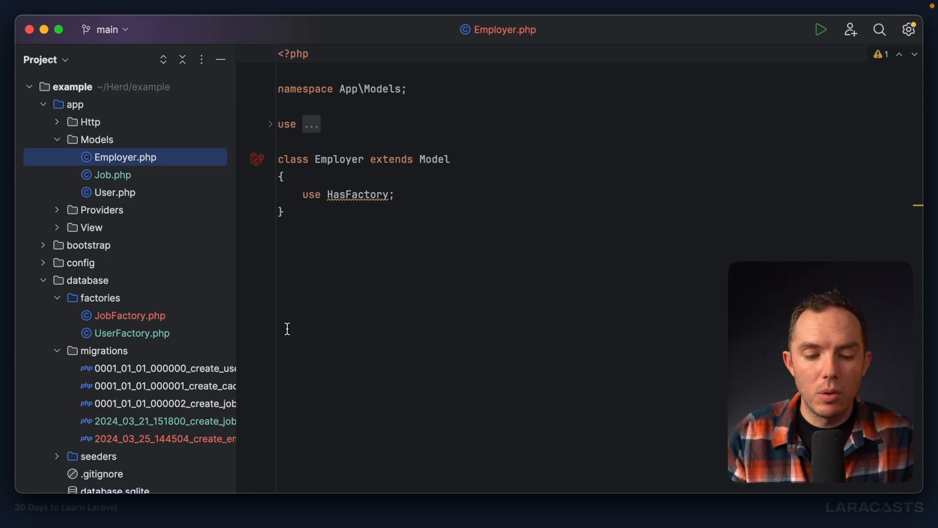
mouse_move(132, 322)
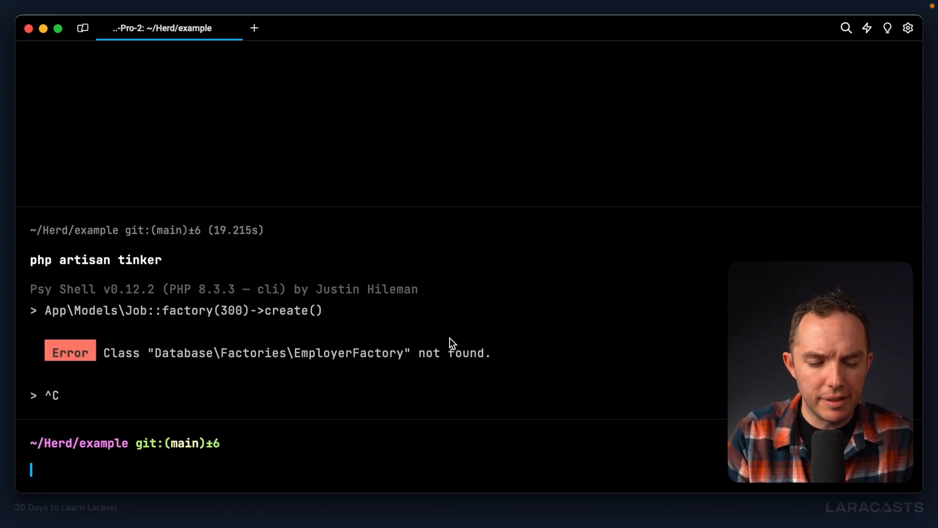
Show artisan help for make:model and highlight its -f factory option.
text(php artisan help)
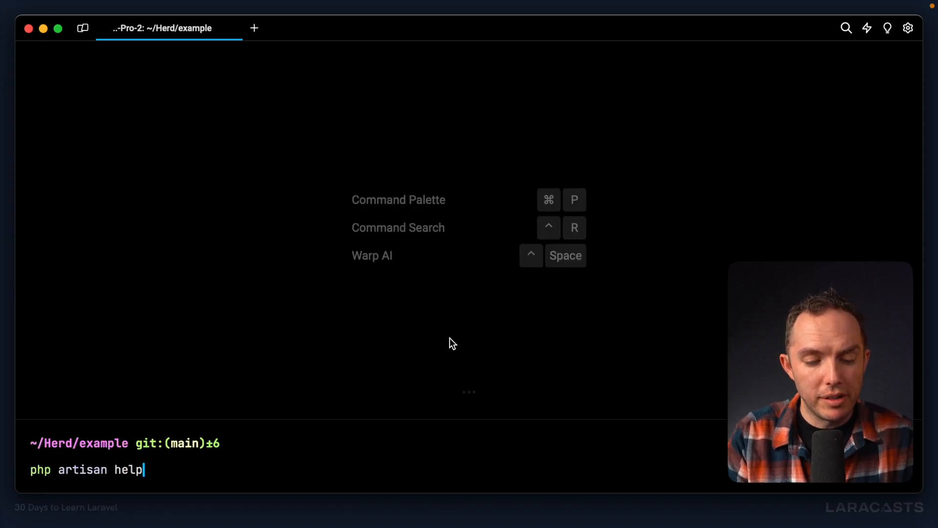
text(make:model)
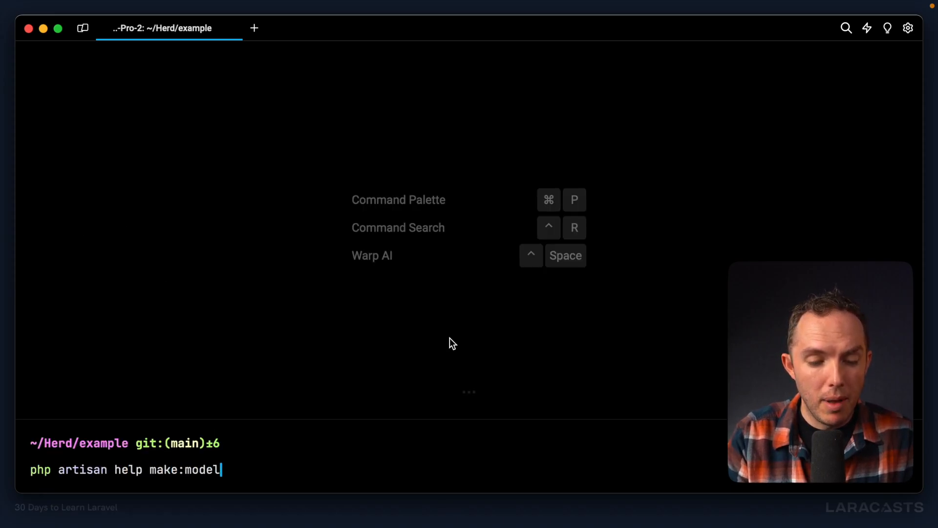
key(Return)
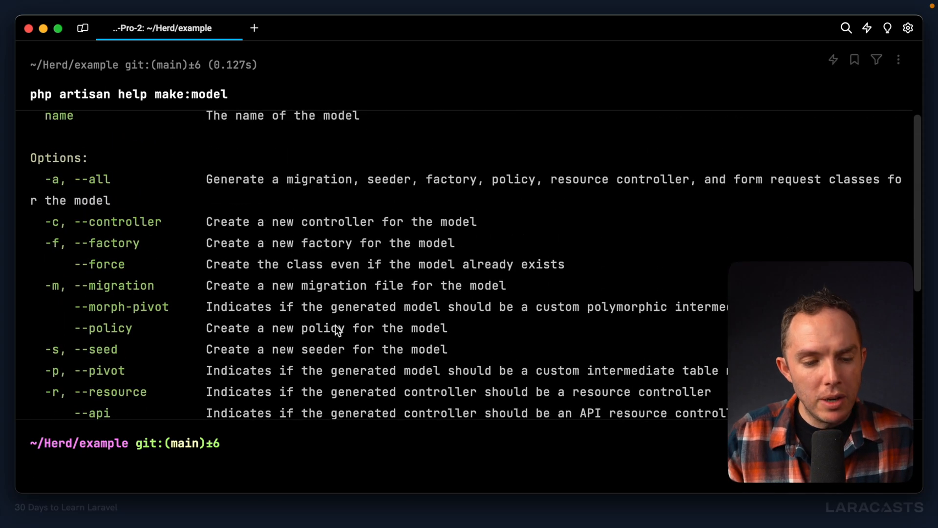
double_click(100, 286)
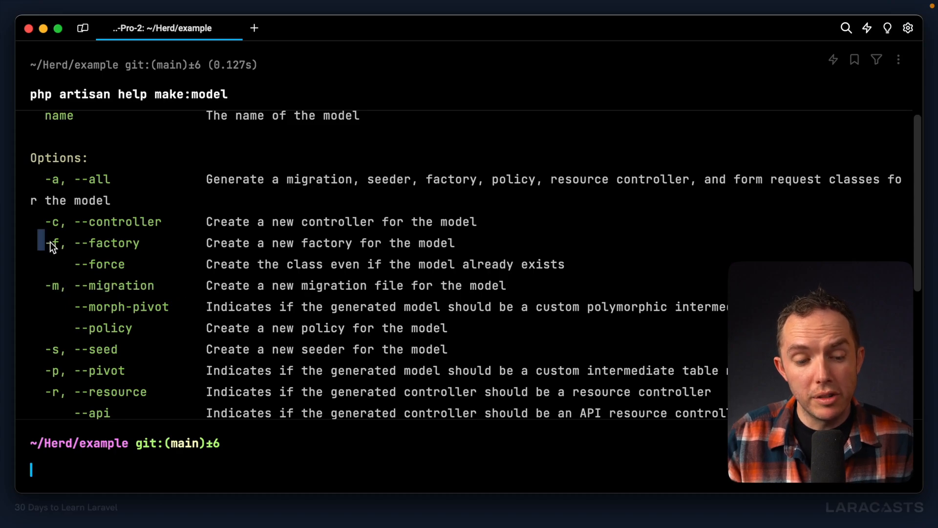
double_click(93, 242)
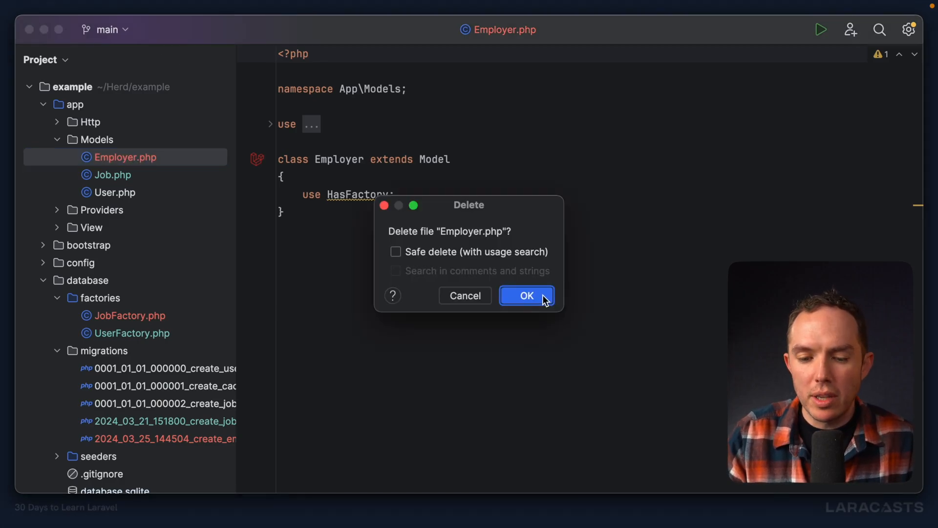
Confirm deleting Employer.php, then run php artisan make:model Employer -f to regenerate model and factory.
click(526, 295)
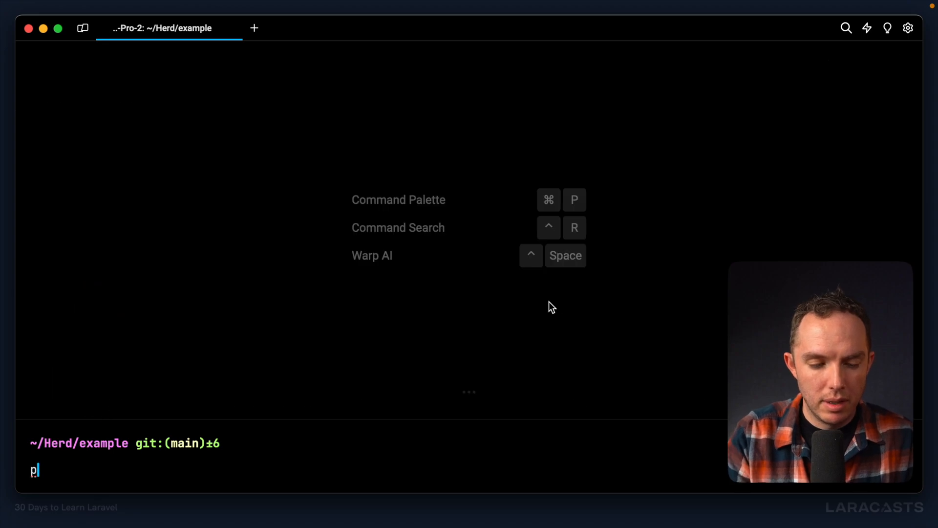
text(hp artisan make:mod)
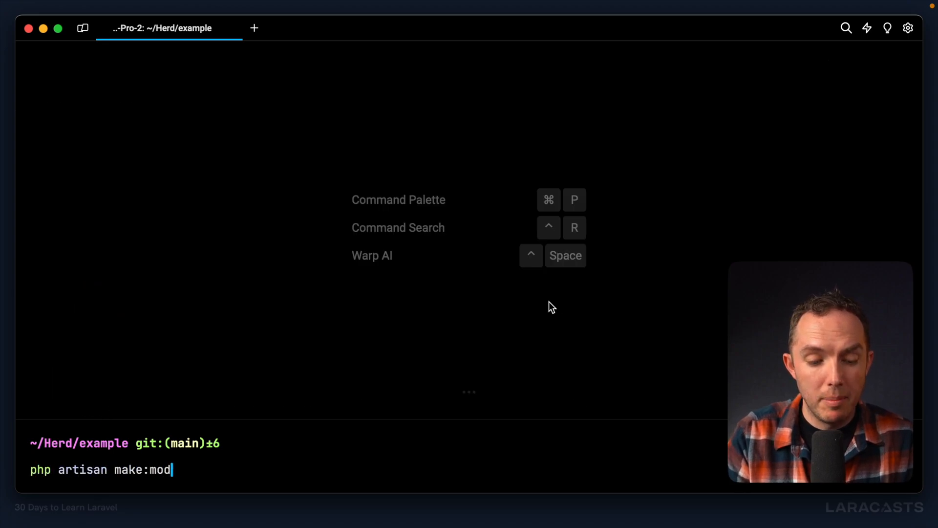
text(el -m)
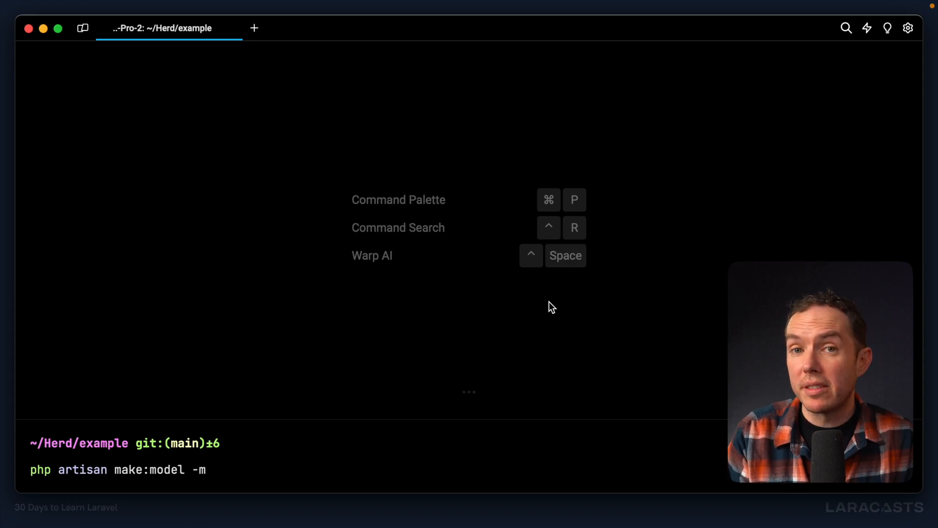
key(Backspace)
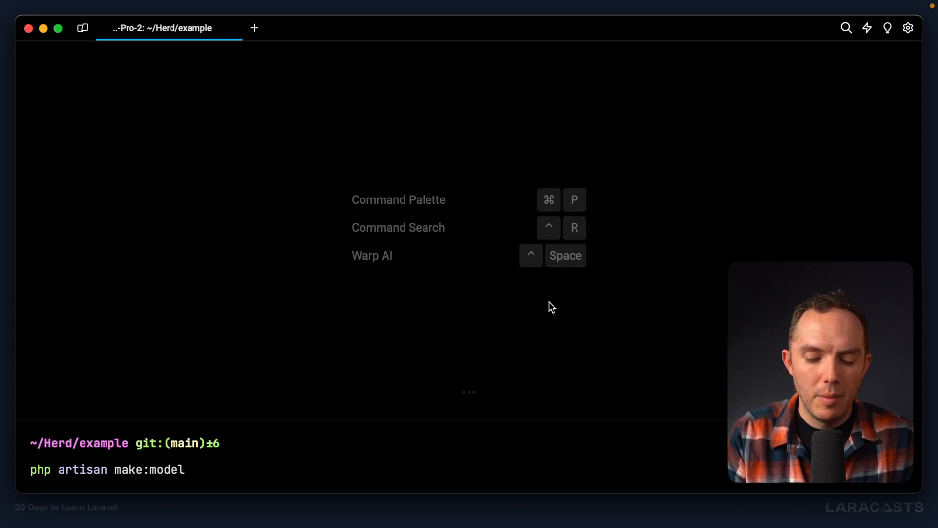
text(Employer -f)
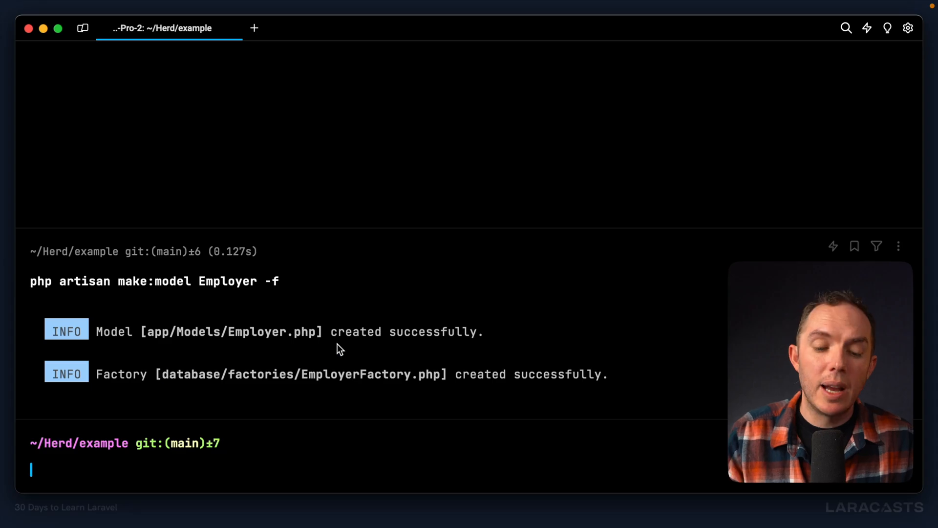
mouse_move(425, 409)
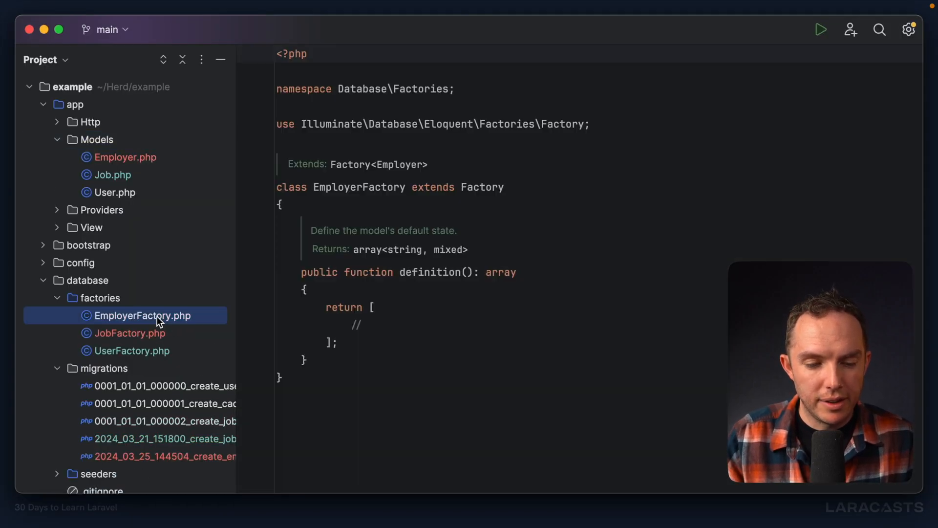
Set EmployerFactory's definition to 'name' => fake()->company().
click(407, 329)
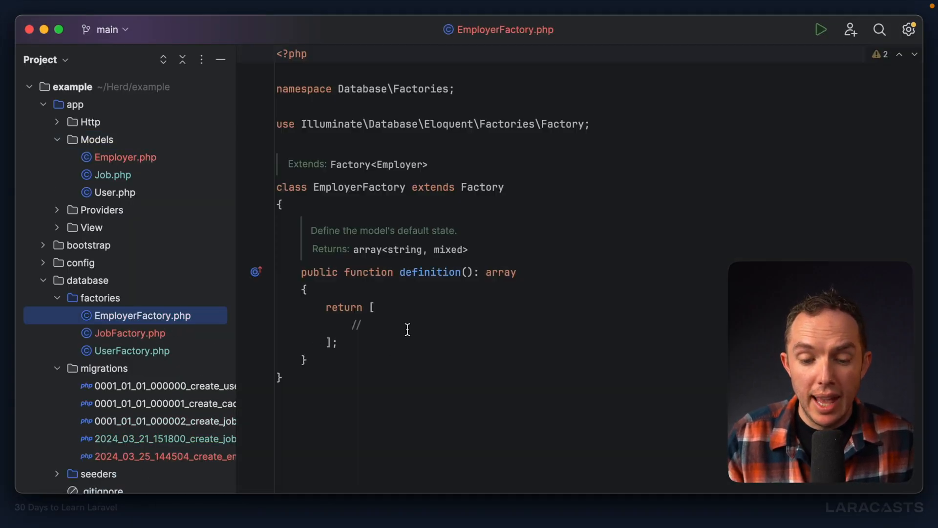
text('name' =>)
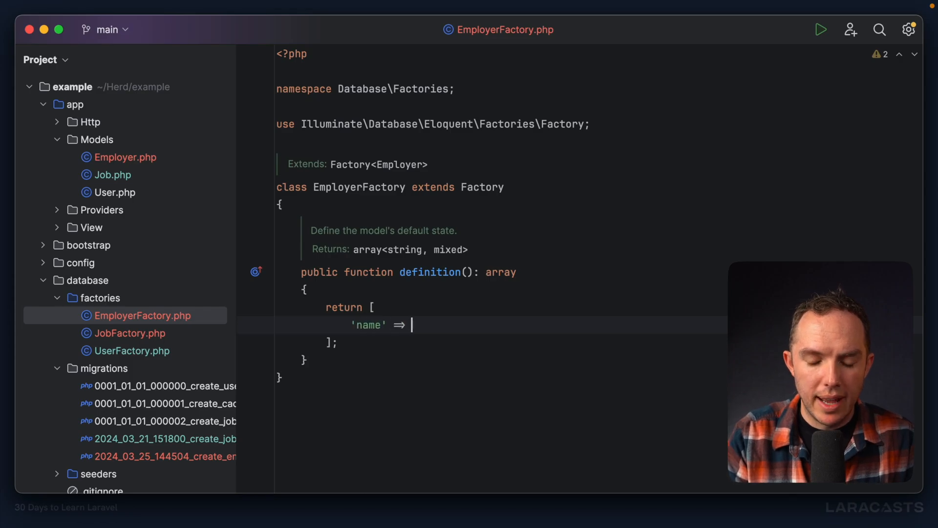
text(fake()->)
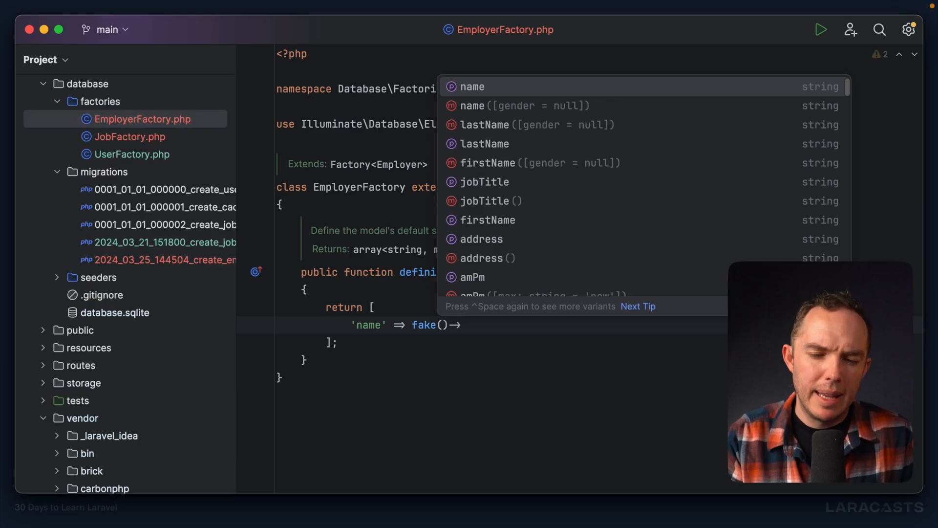
text(busin)
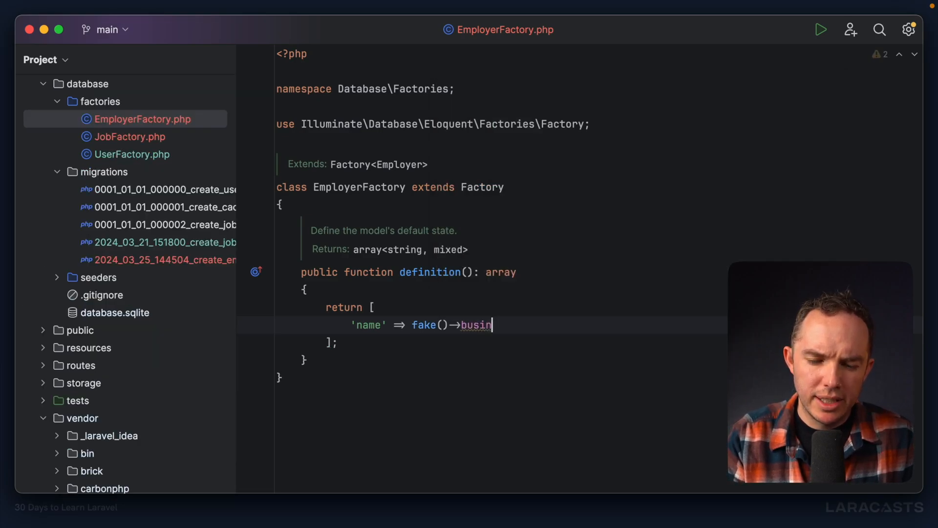
text(company()
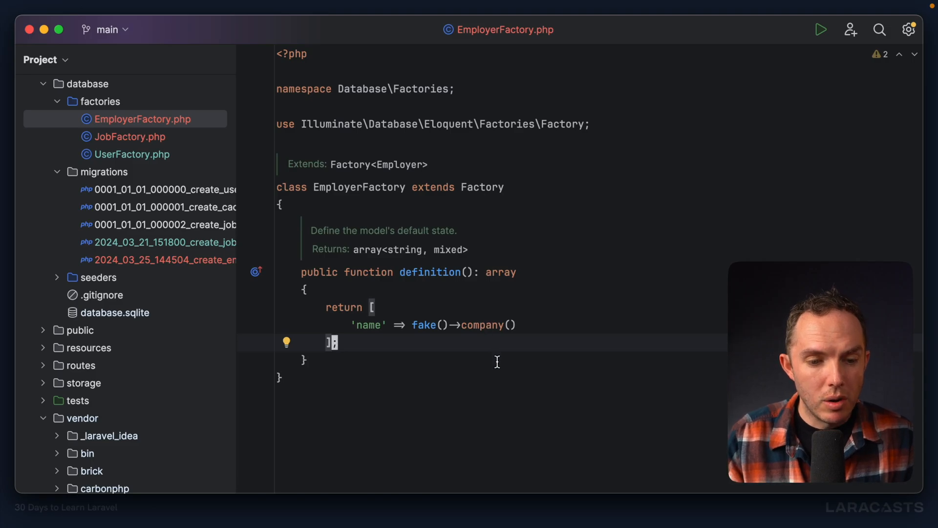
mouse_move(237, 145)
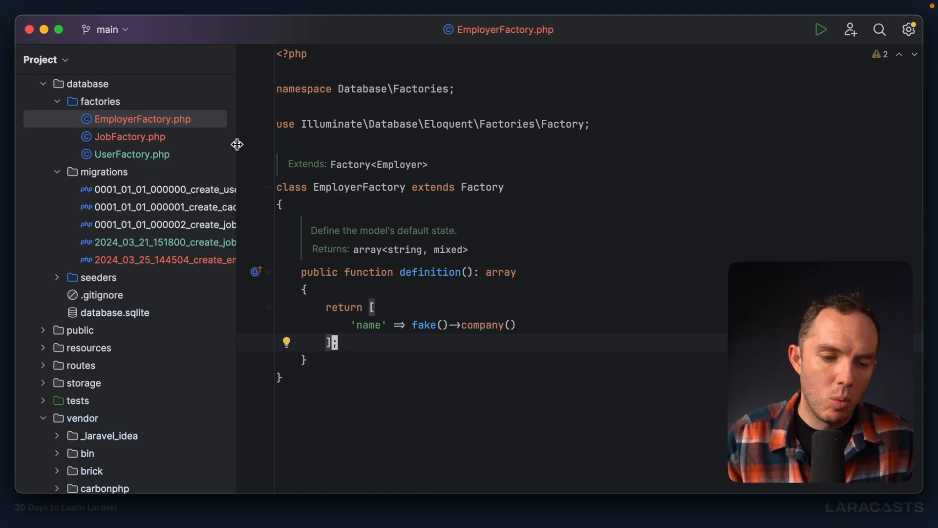
Make JobFactory's salary '$50,000 USD' and verify its Employer::factory() employer_id line.
click(129, 136)
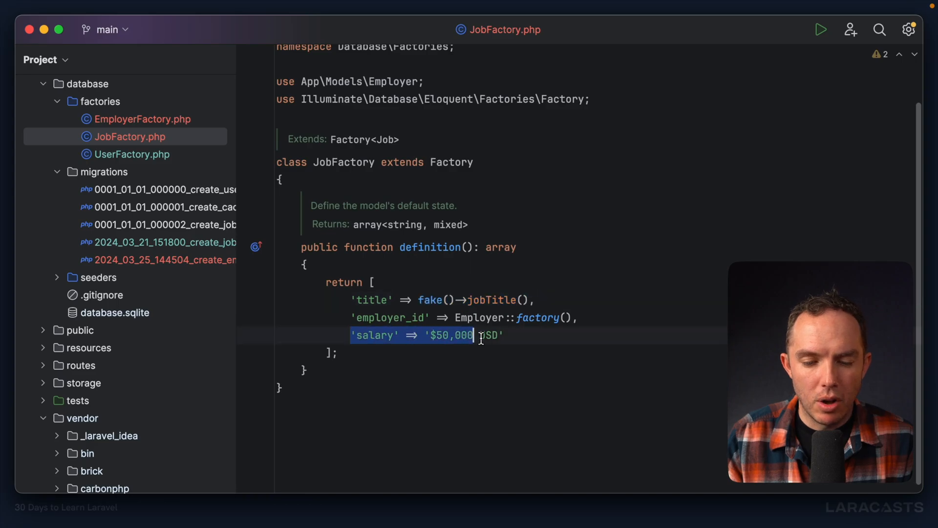
text(USD)
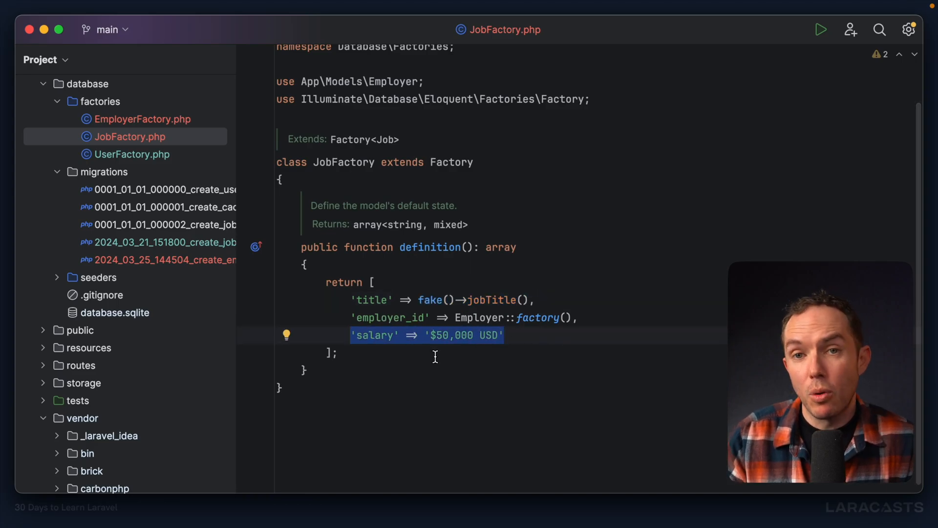
click(578, 317)
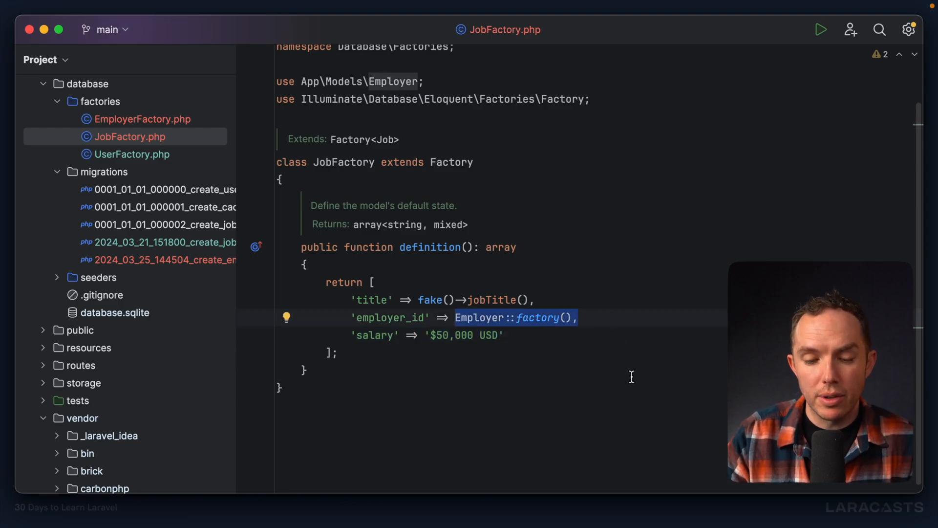
mouse_move(301, 146)
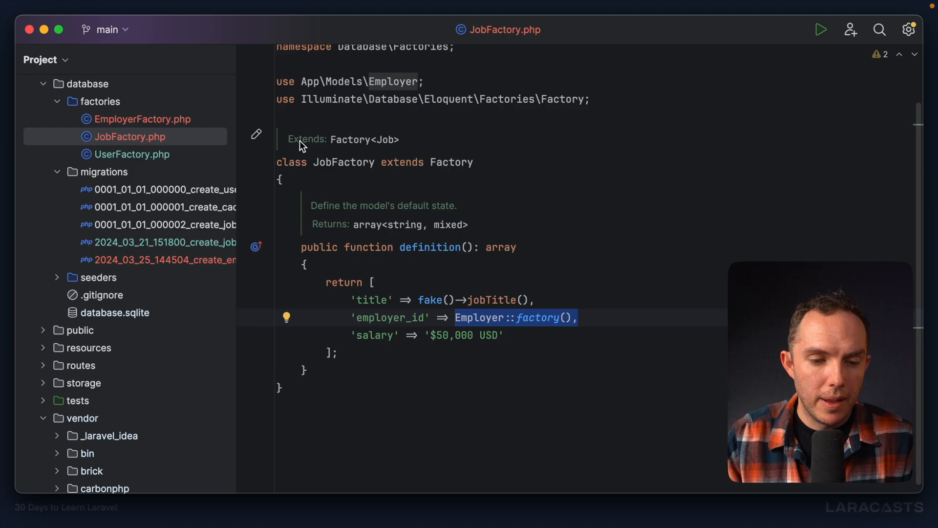
click(142, 118)
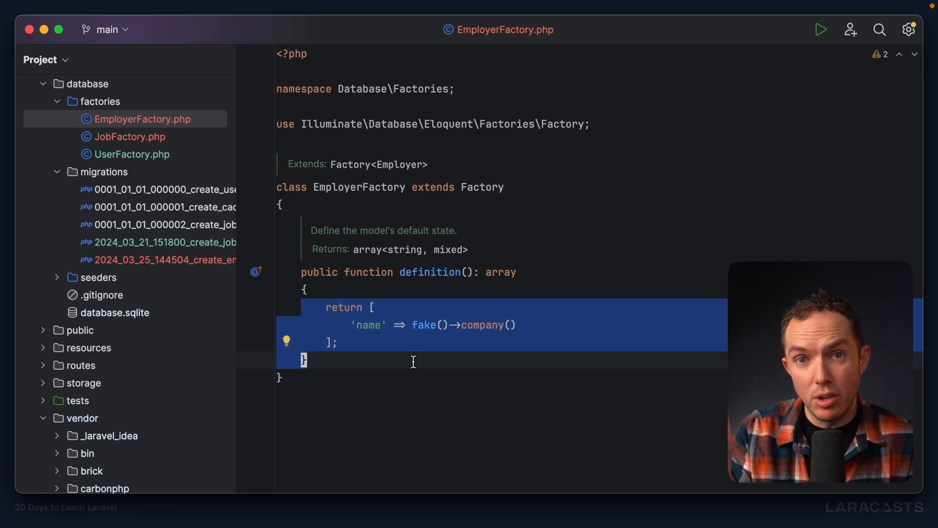
mouse_move(152, 148)
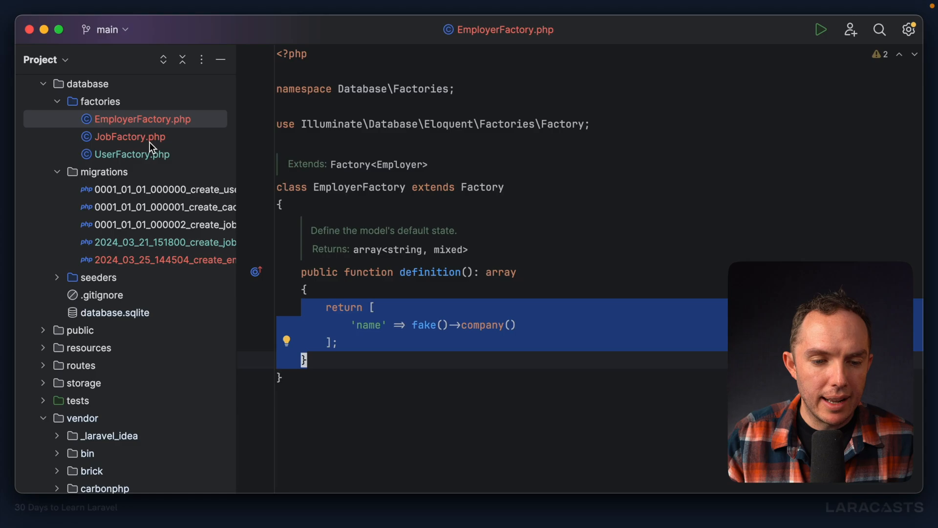
click(129, 137)
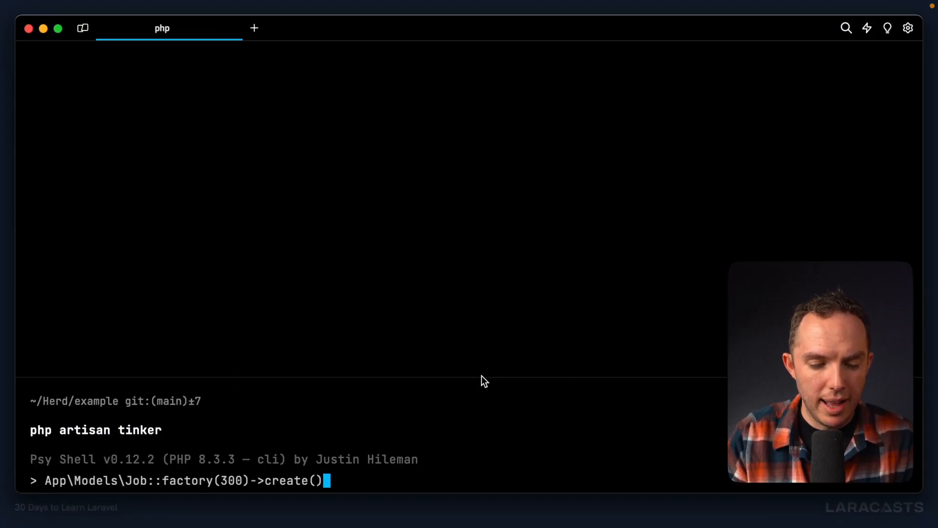
Run App\Models\Job::factory()->create() in tinker without the 300 count.
key(Backspace)
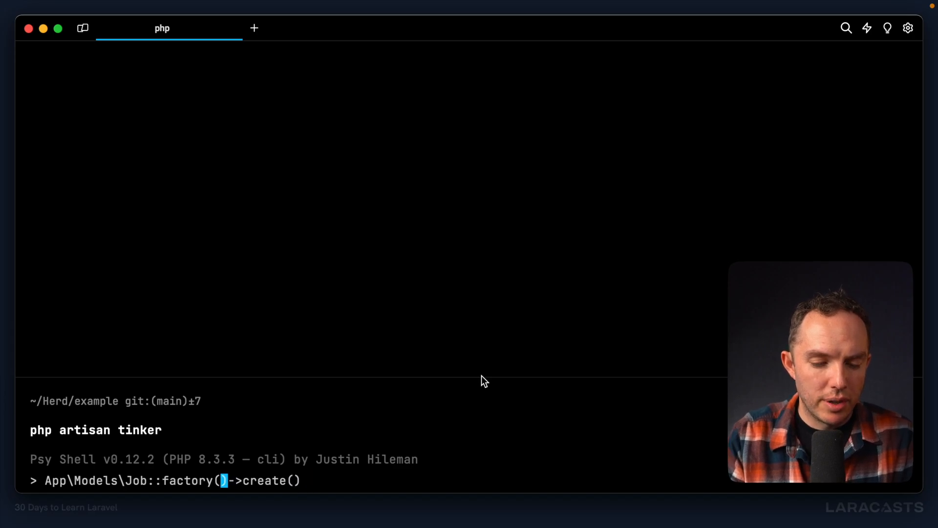
key(Return)
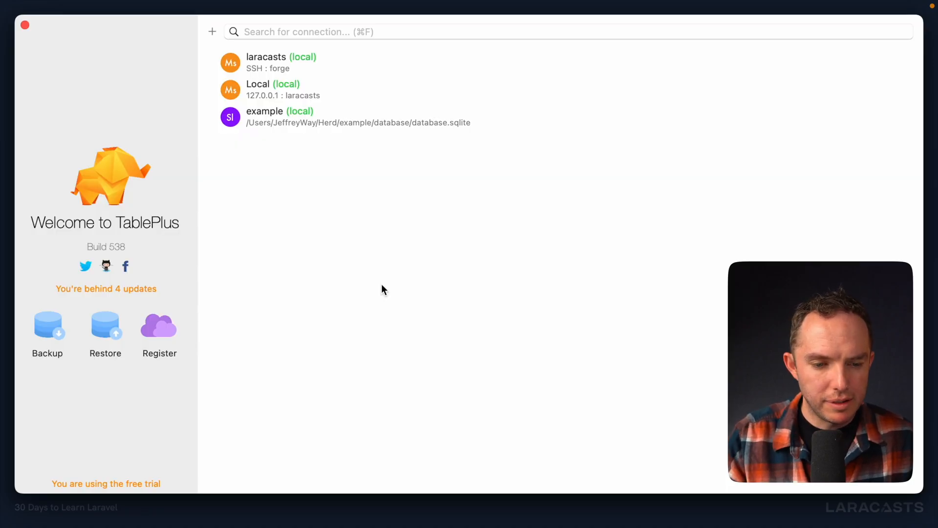
mouse_move(379, 126)
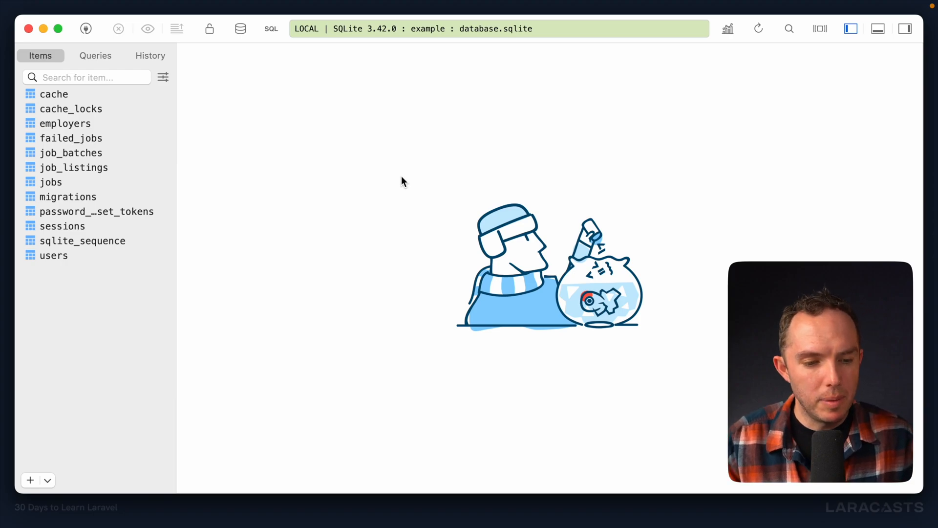
mouse_move(215, 225)
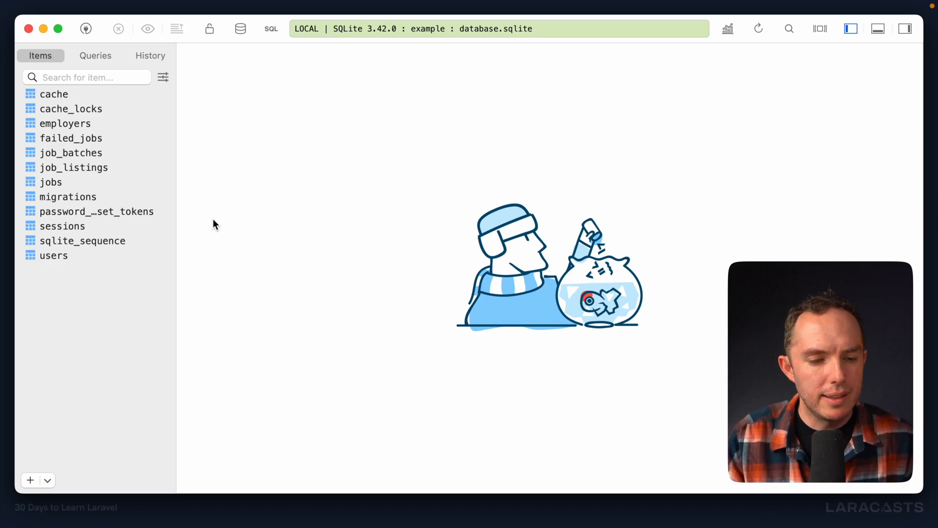
Show the job_listings table's ten factory-made jobs in the example database.
click(75, 167)
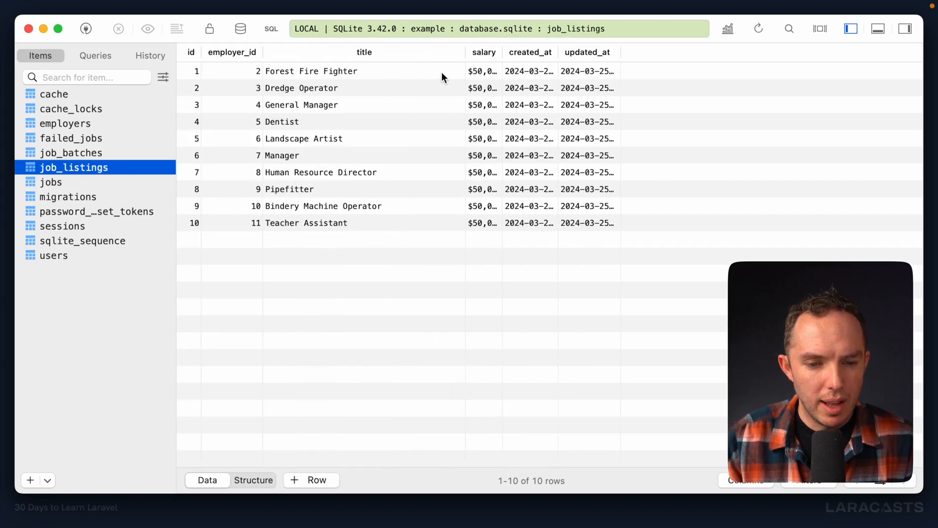
mouse_move(406, 154)
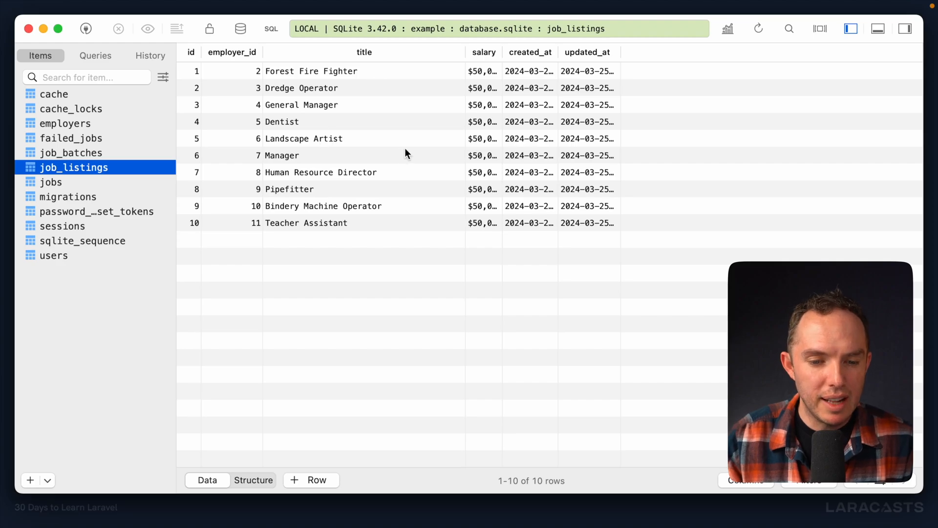
mouse_move(394, 202)
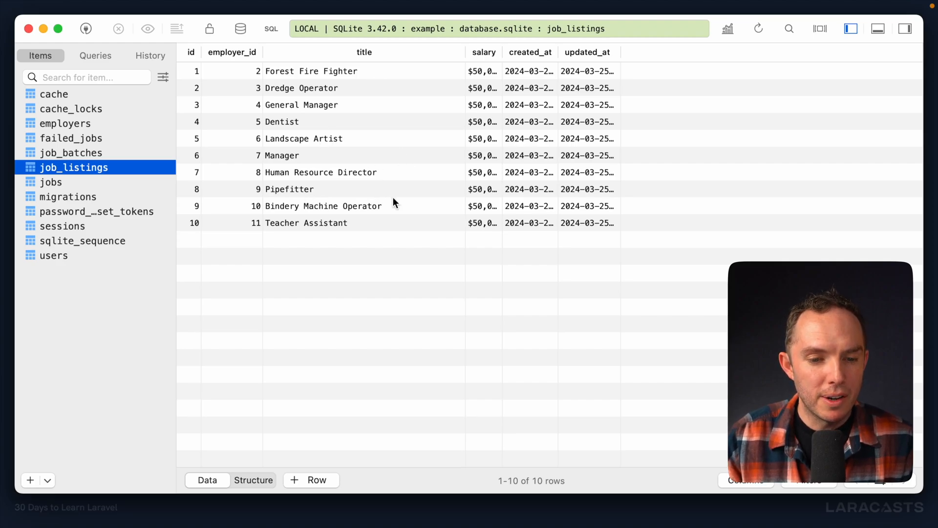
mouse_move(246, 76)
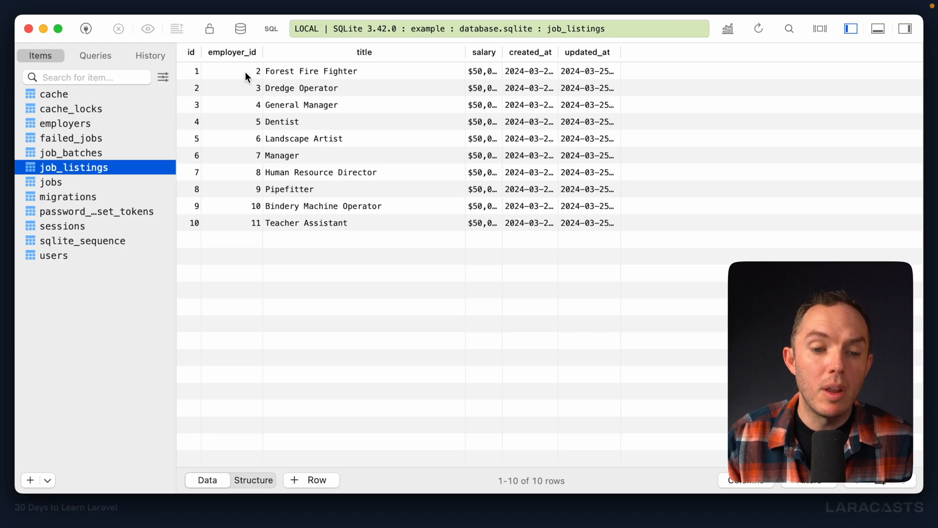
mouse_move(236, 94)
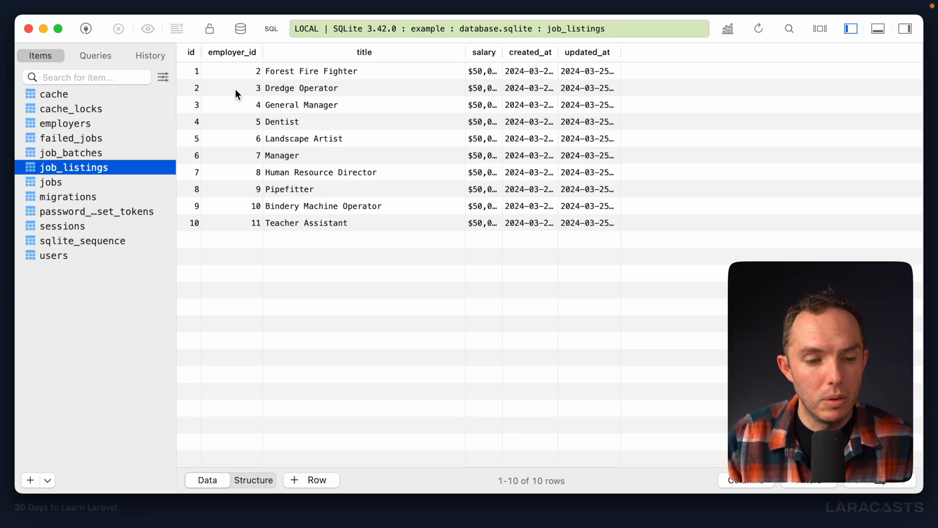
Select the Forest Fire Fighter listing, then switch to the employers table.
click(339, 70)
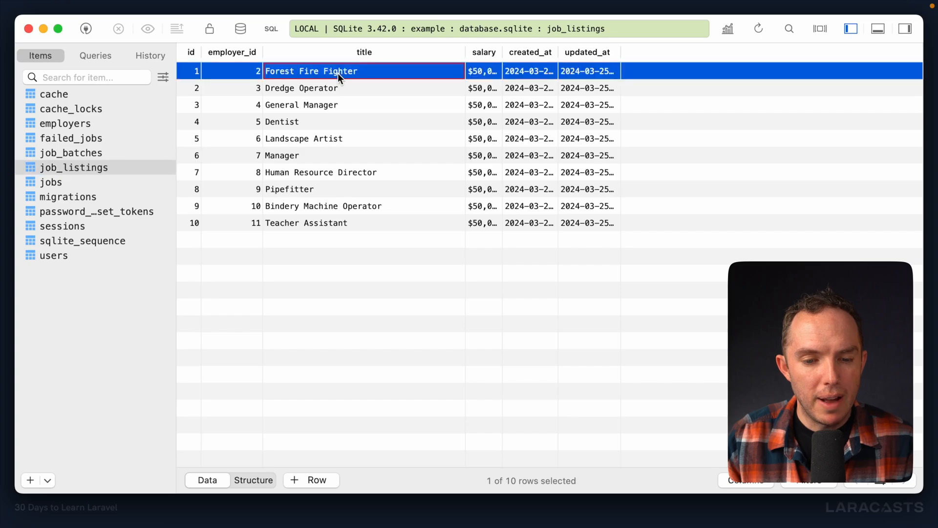
click(65, 124)
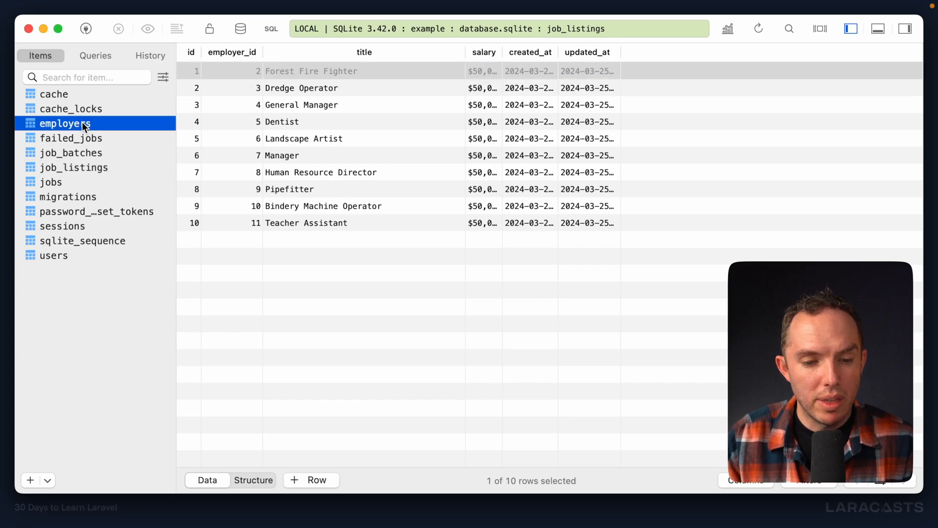
Inspect the employers rows including id 2, then return to job_listings.
click(64, 124)
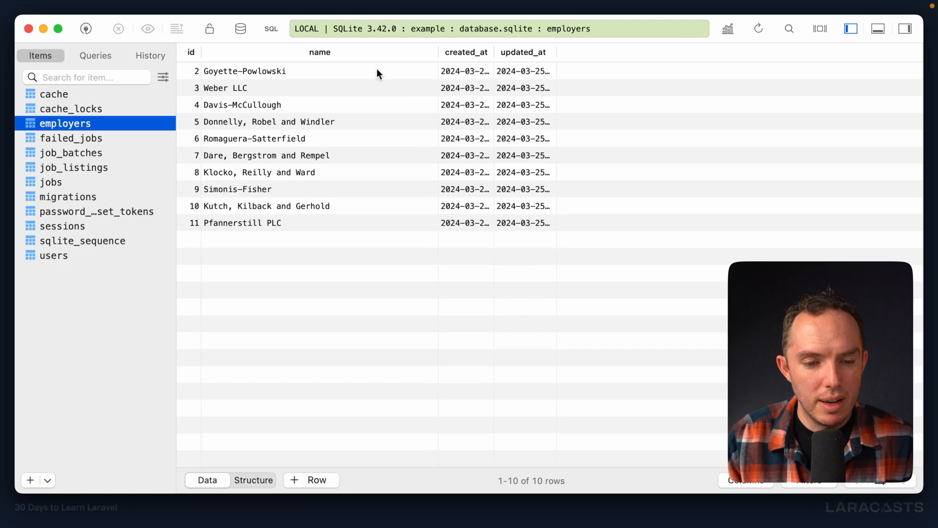
click(244, 70)
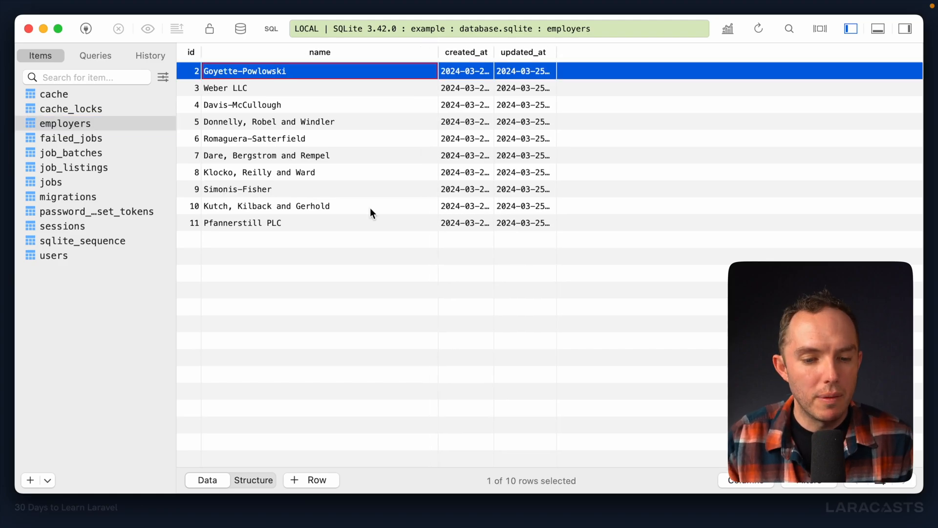
mouse_move(334, 254)
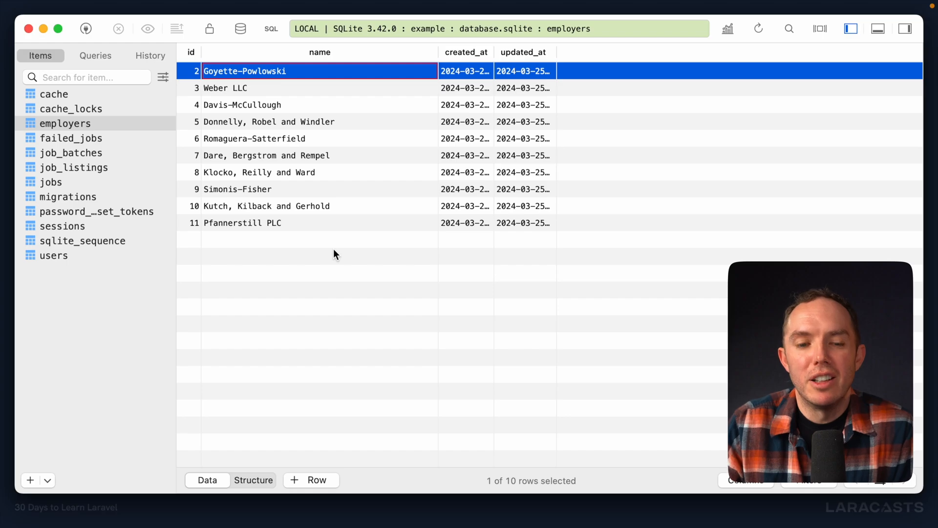
mouse_move(317, 262)
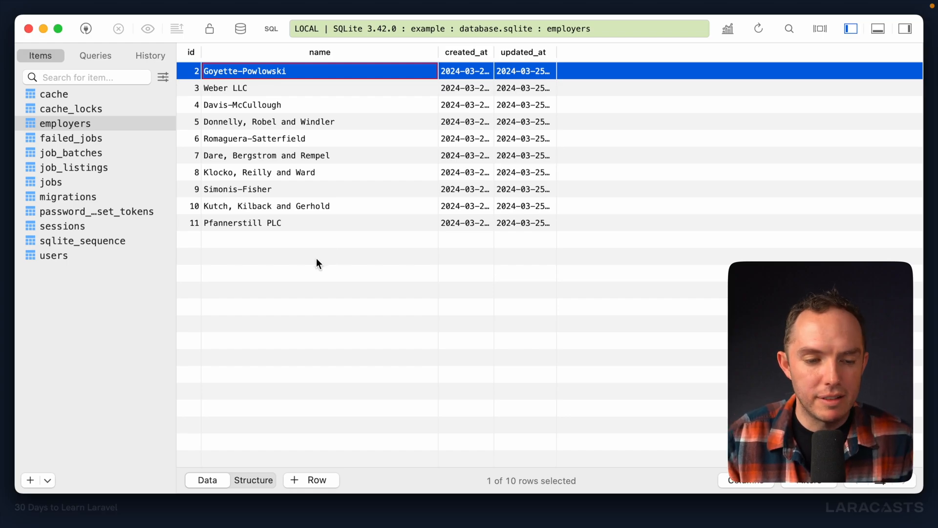
mouse_move(84, 173)
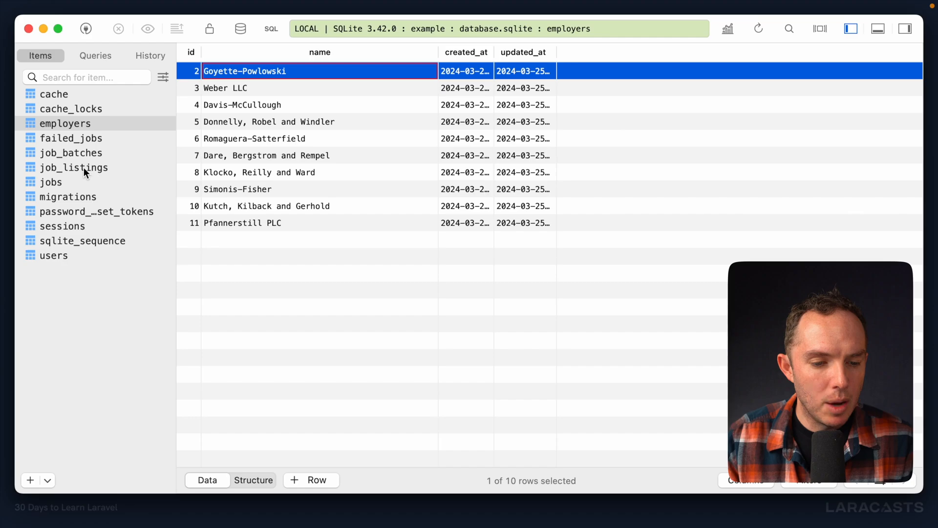
click(74, 167)
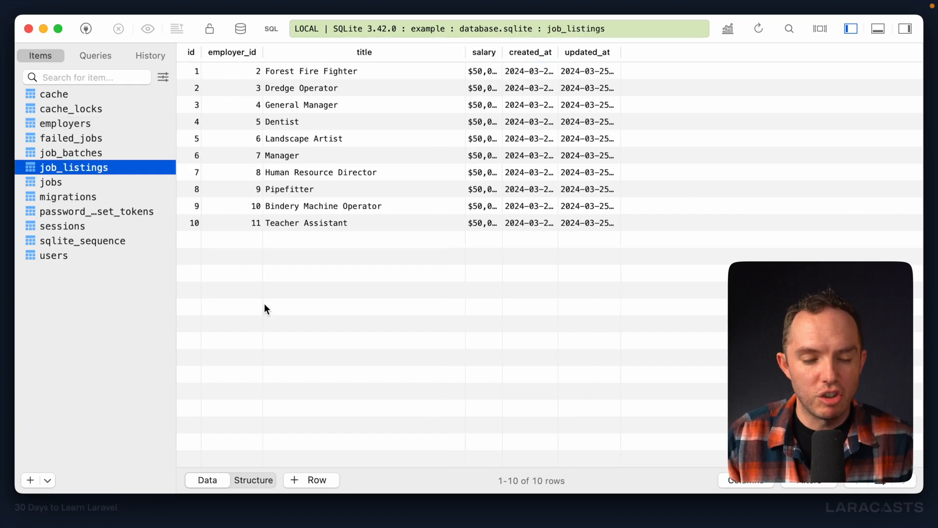
mouse_move(243, 272)
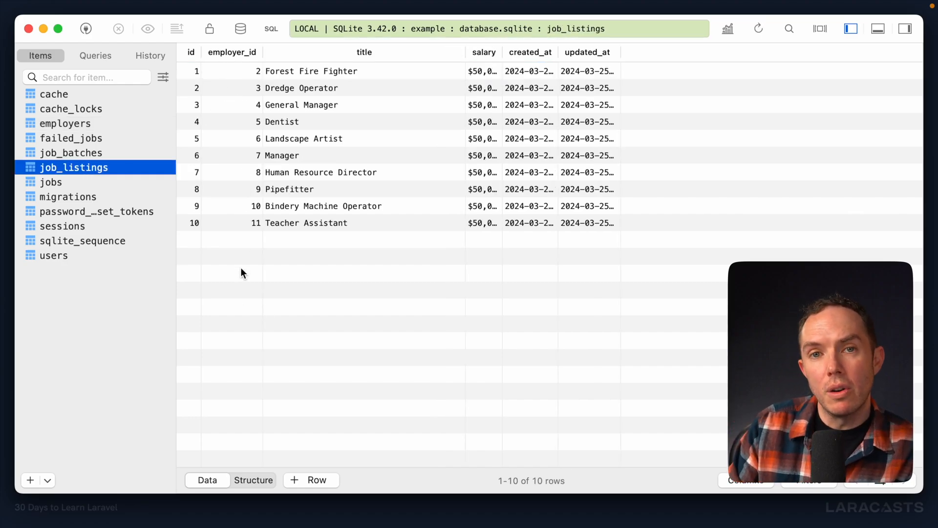